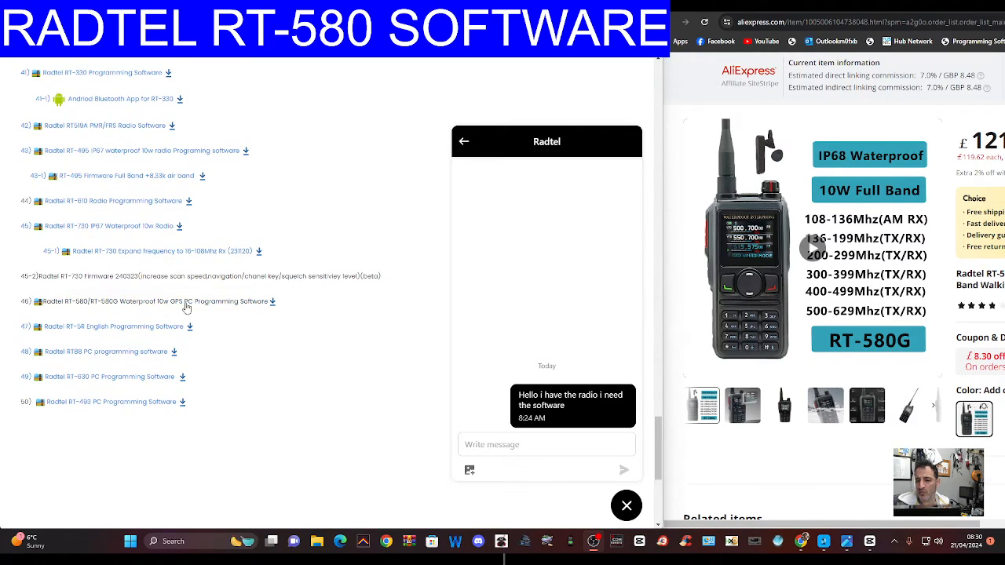
{"action": "mouse_move", "coordinate": [356, 222]}
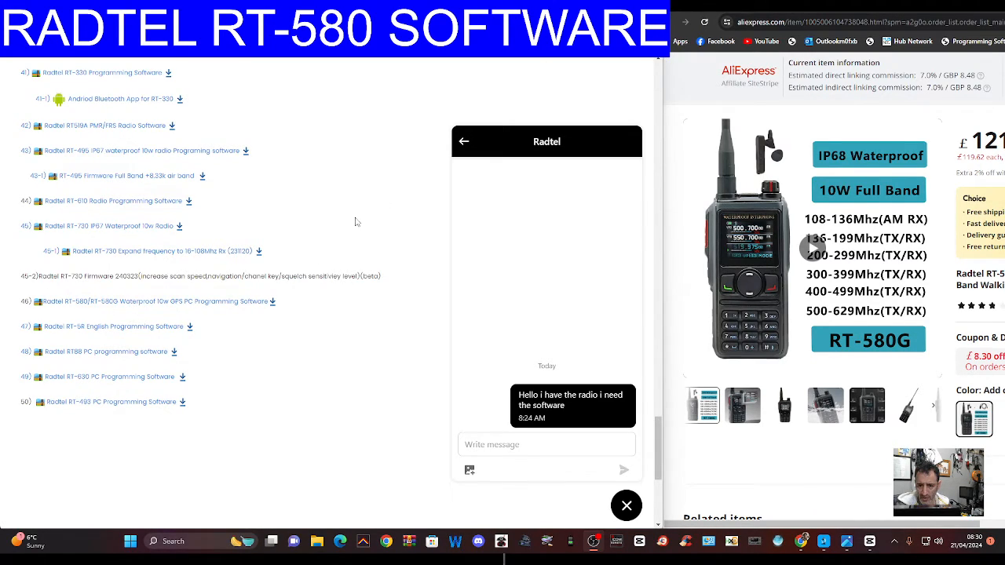
{"action": "mouse_move", "coordinate": [132, 298]}
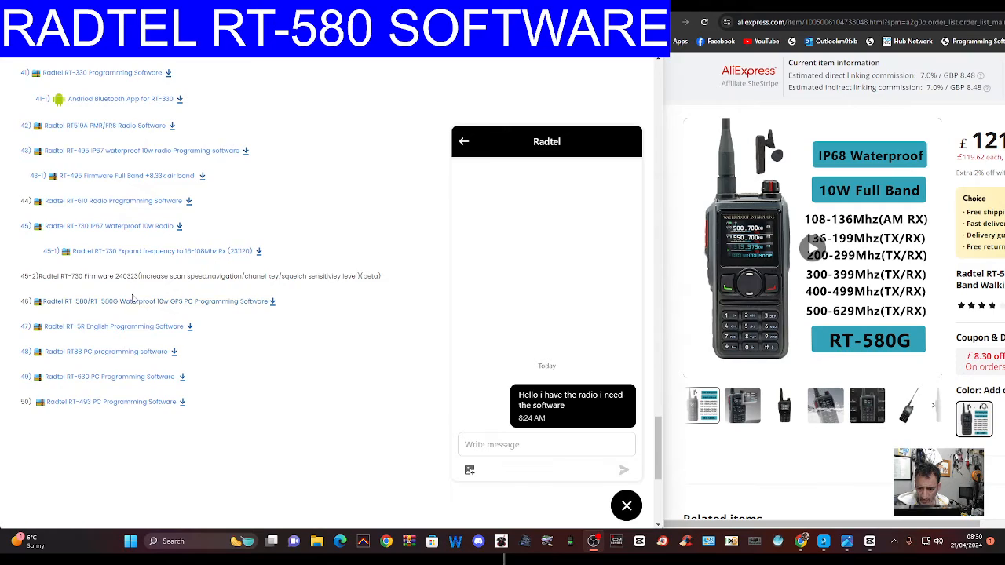
{"action": "mouse_move", "coordinate": [222, 305]}
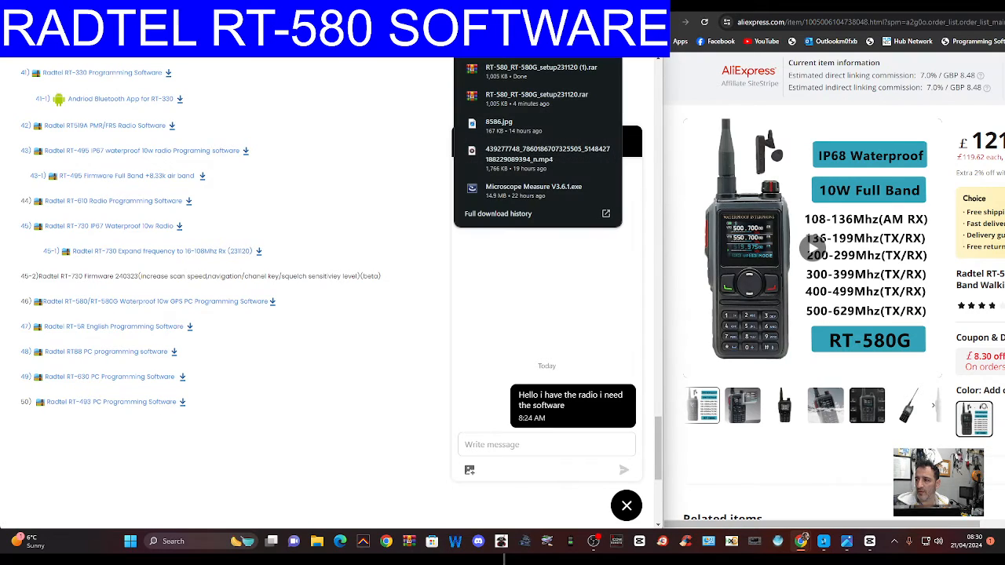
{"action": "mouse_move", "coordinate": [675, 125]}
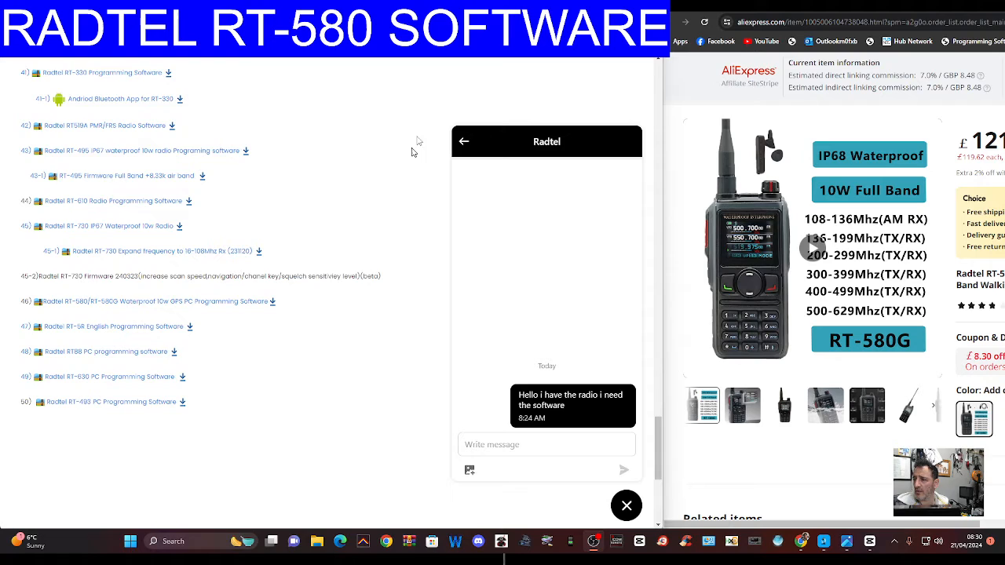
Step: Open the downloaded RT-580G setup archive from Chrome's downloads list
{"action": "left_click", "coordinate": [570, 65]}
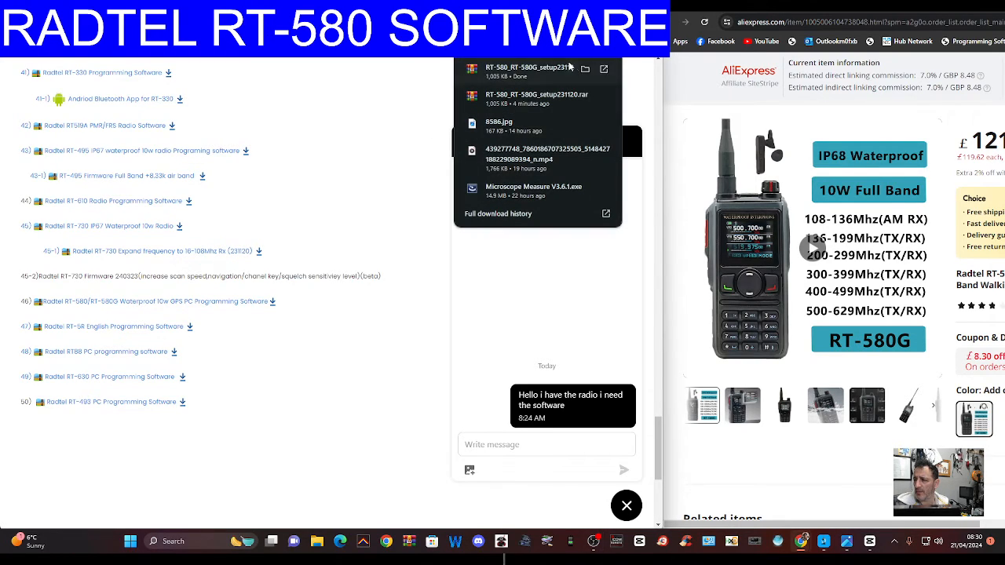
{"action": "left_click", "coordinate": [537, 94]}
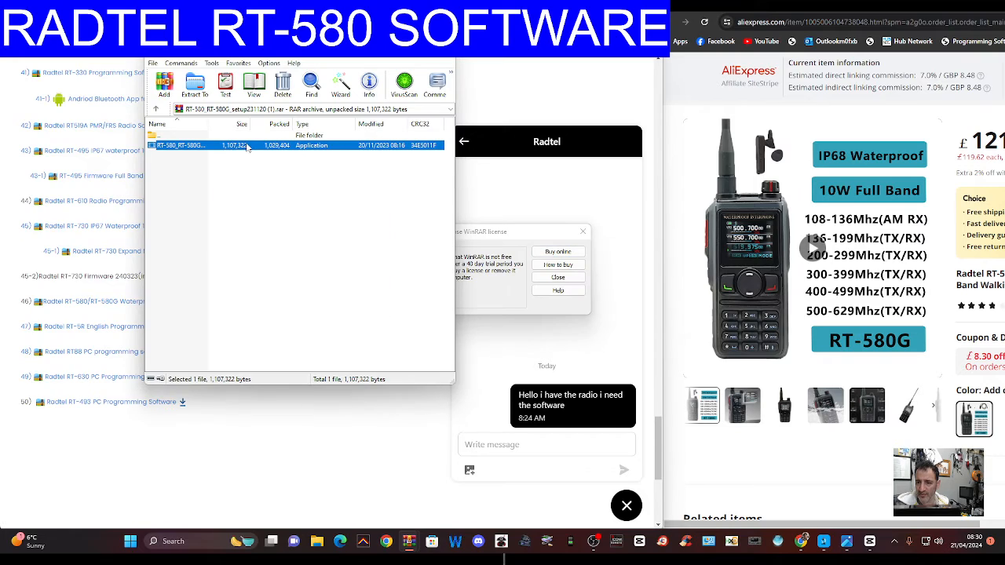
Step: Run the setup exe, choose English, keep the default folder, and finish installing
{"action": "double_click", "coordinate": [181, 145]}
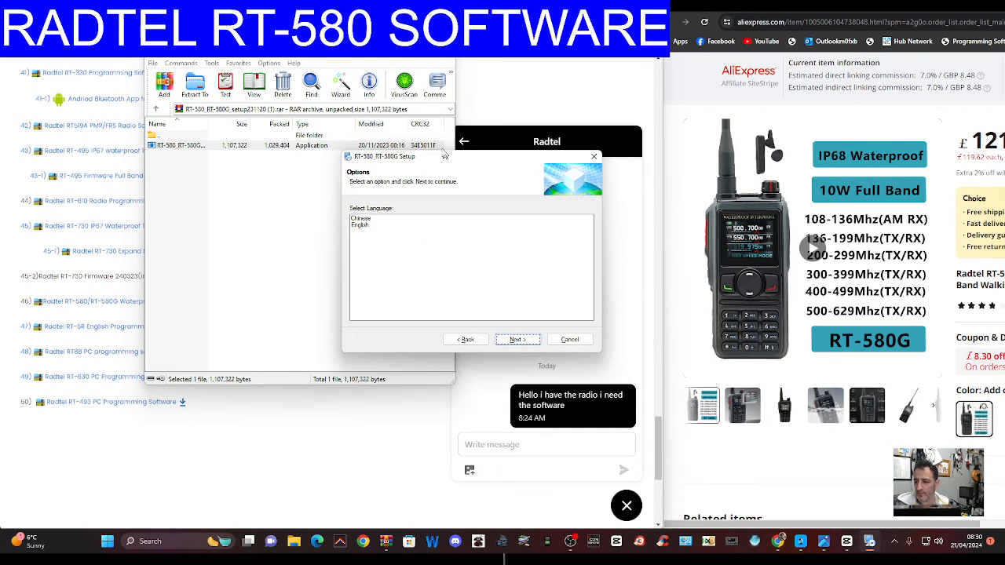
{"action": "left_click", "coordinate": [361, 223]}
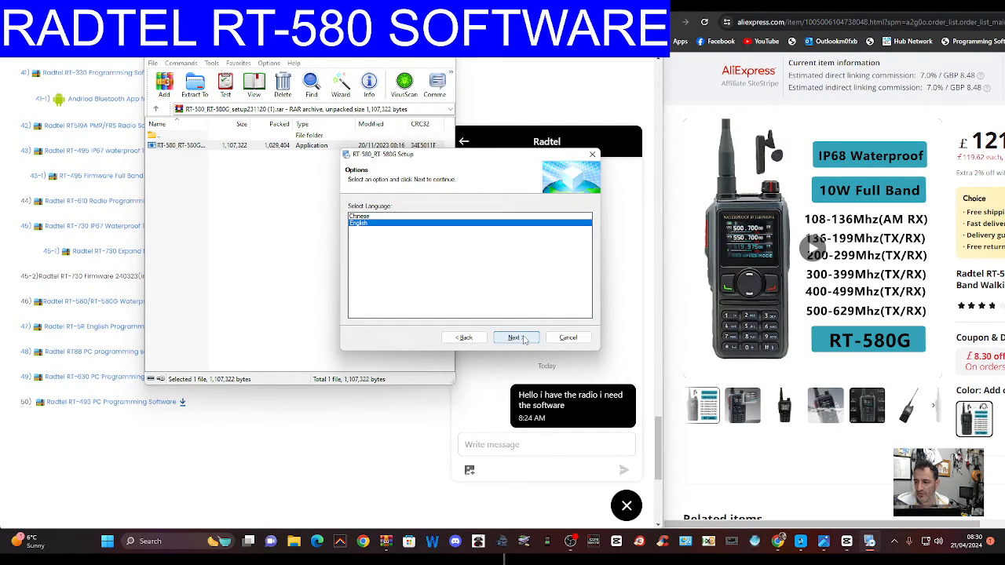
{"action": "left_click", "coordinate": [514, 336]}
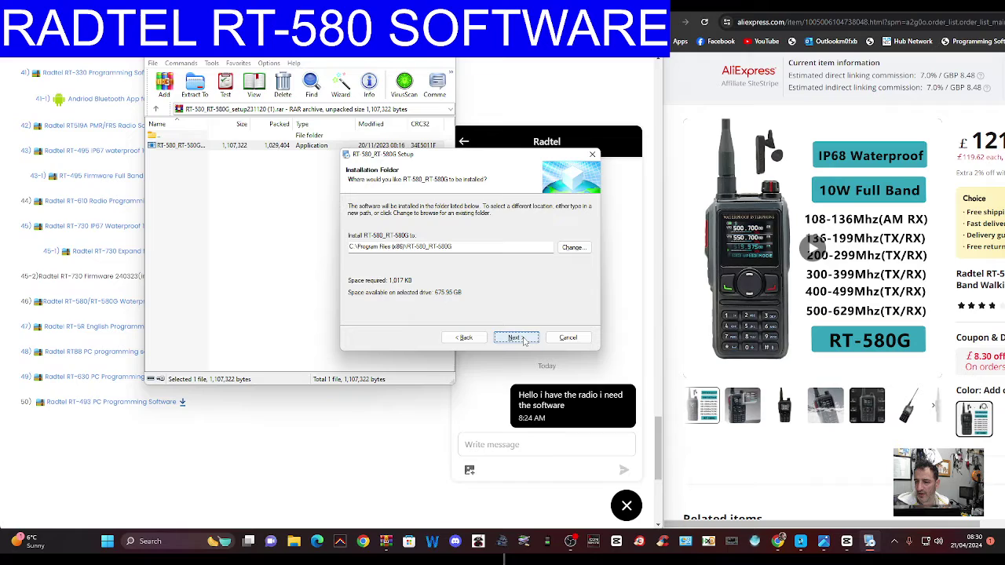
{"action": "left_click", "coordinate": [516, 337]}
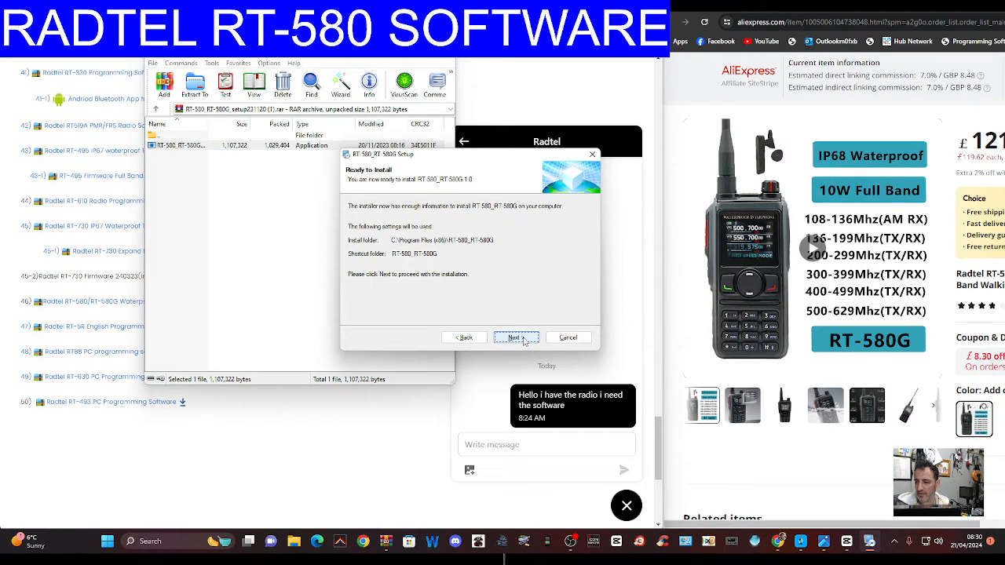
{"action": "left_click", "coordinate": [516, 336]}
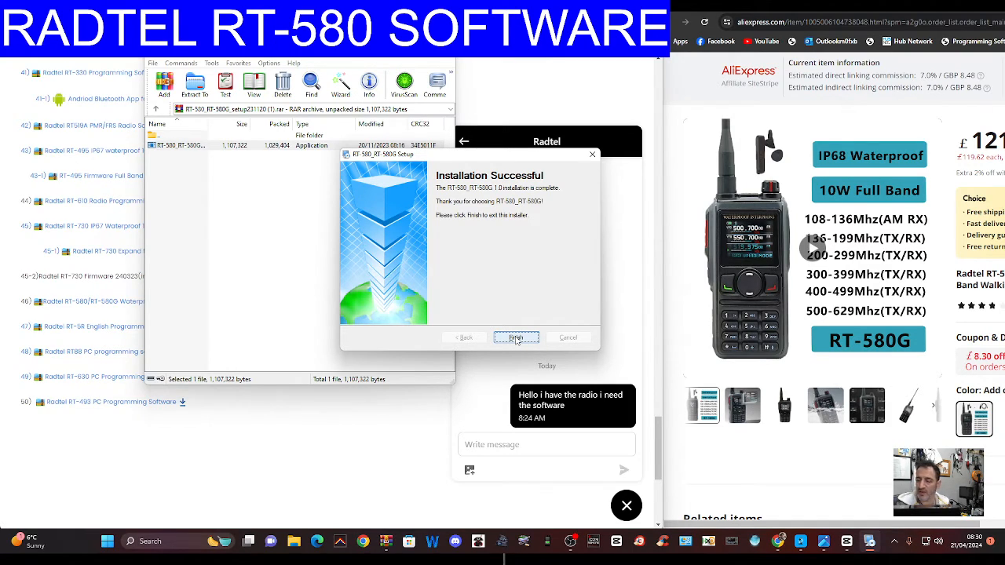
{"action": "left_click", "coordinate": [516, 337]}
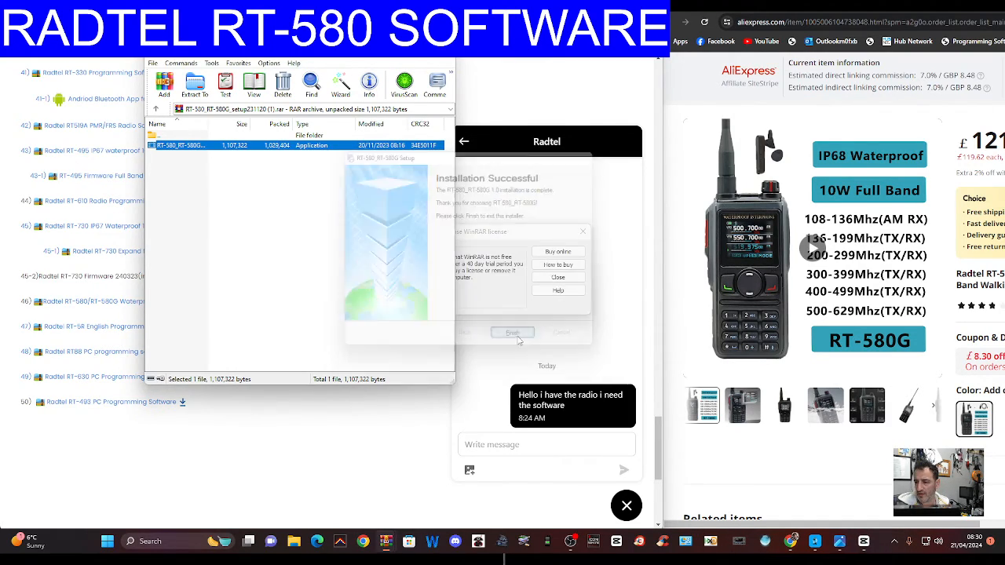
{"action": "left_click", "coordinate": [512, 332]}
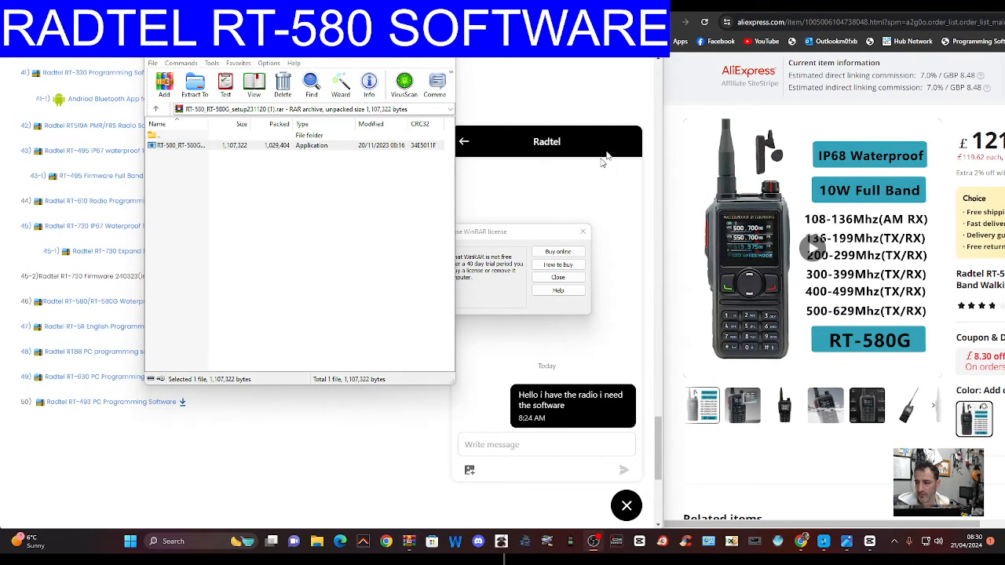
{"action": "mouse_move", "coordinate": [830, 455]}
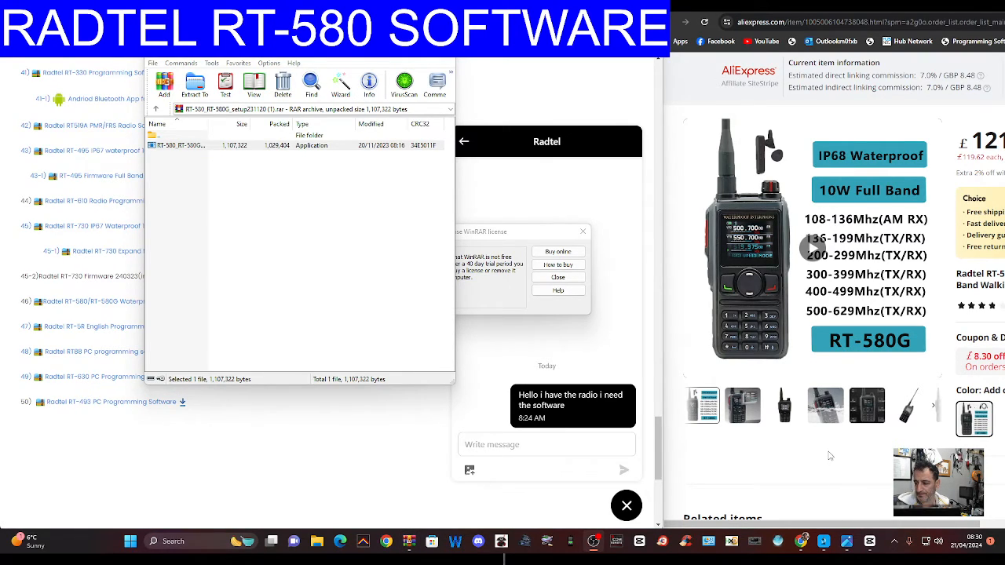
Step: Start the installed RT-580/RT-580G program from its shortcut
{"action": "left_click", "coordinate": [130, 540]}
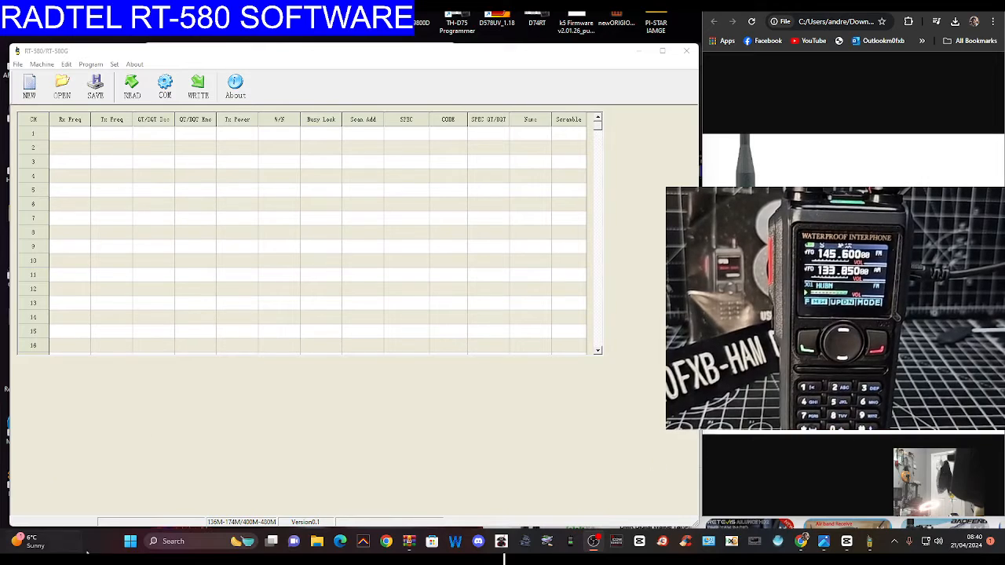
{"action": "mouse_move", "coordinate": [130, 541]}
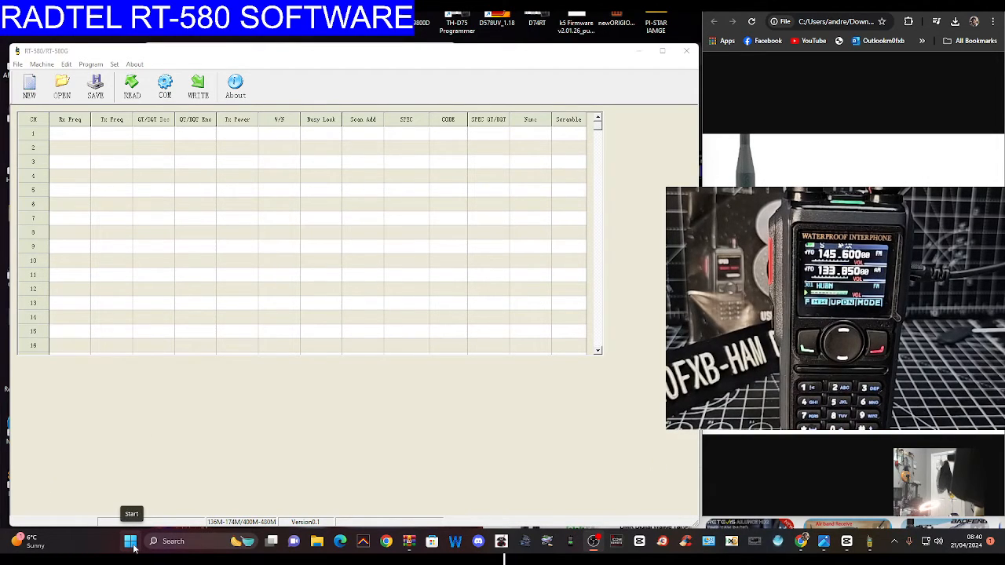
{"action": "right_click", "coordinate": [130, 541]}
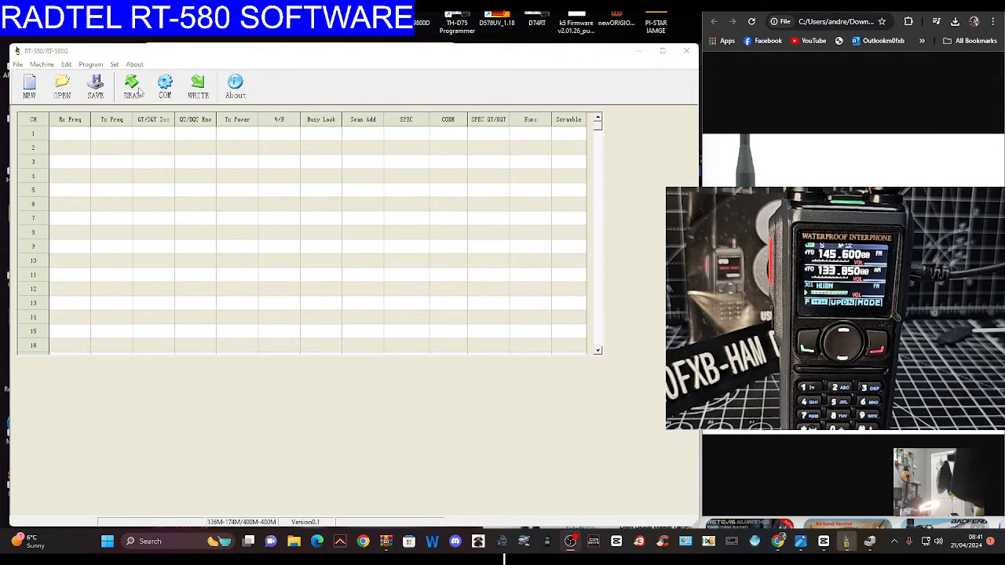
{"action": "left_click", "coordinate": [165, 87]}
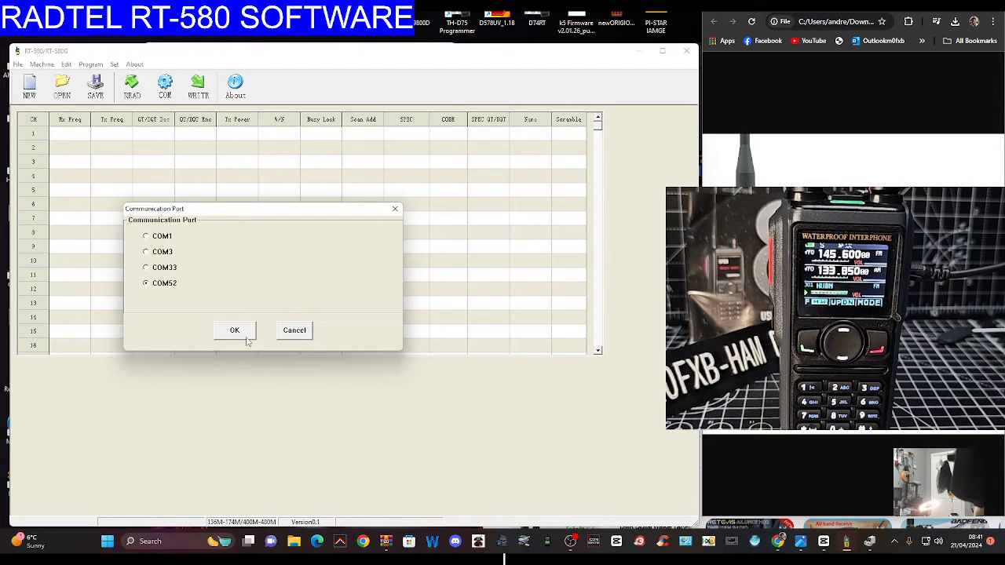
{"action": "left_click", "coordinate": [234, 330]}
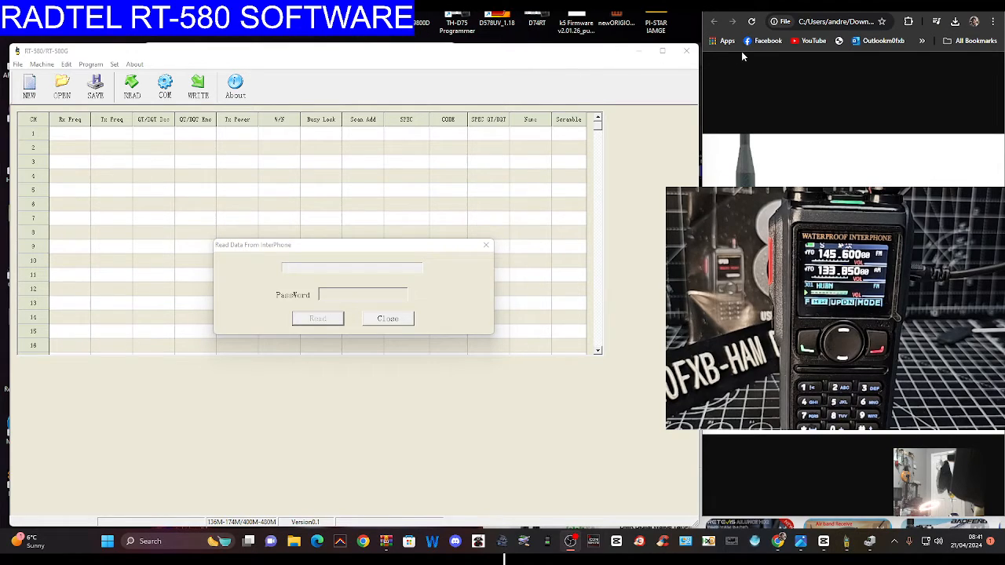
{"action": "mouse_move", "coordinate": [288, 154]}
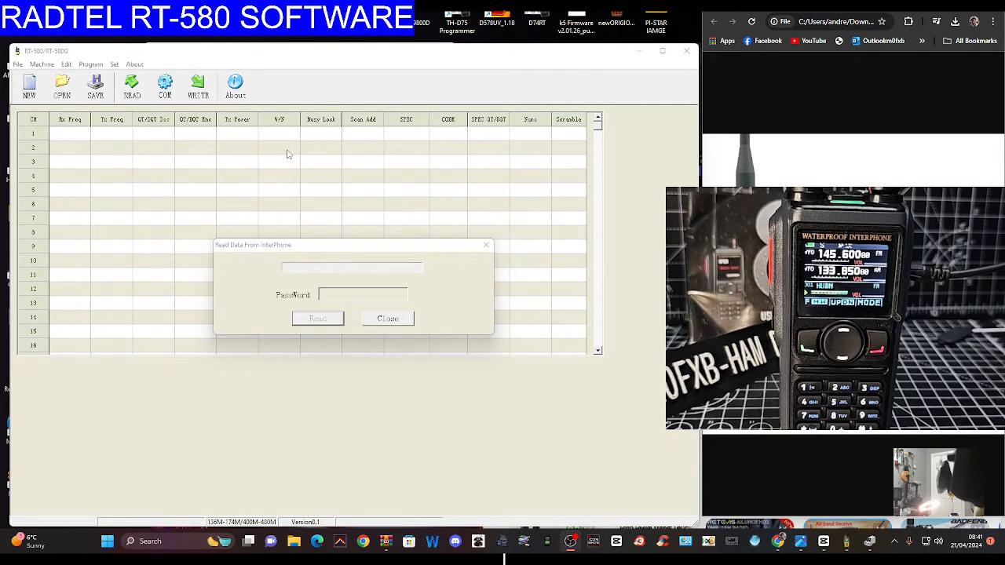
{"action": "mouse_move", "coordinate": [291, 152]}
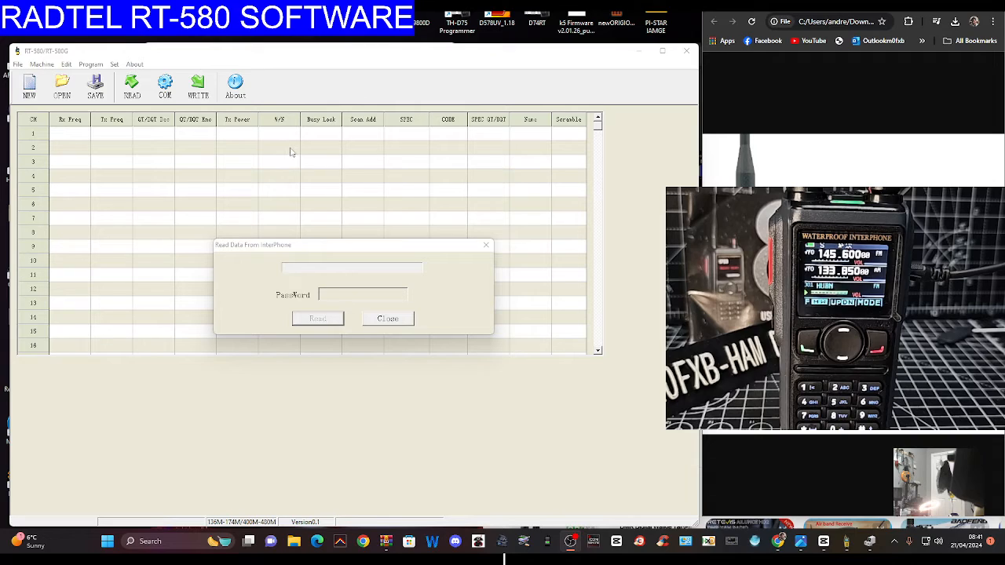
{"action": "left_click", "coordinate": [317, 318]}
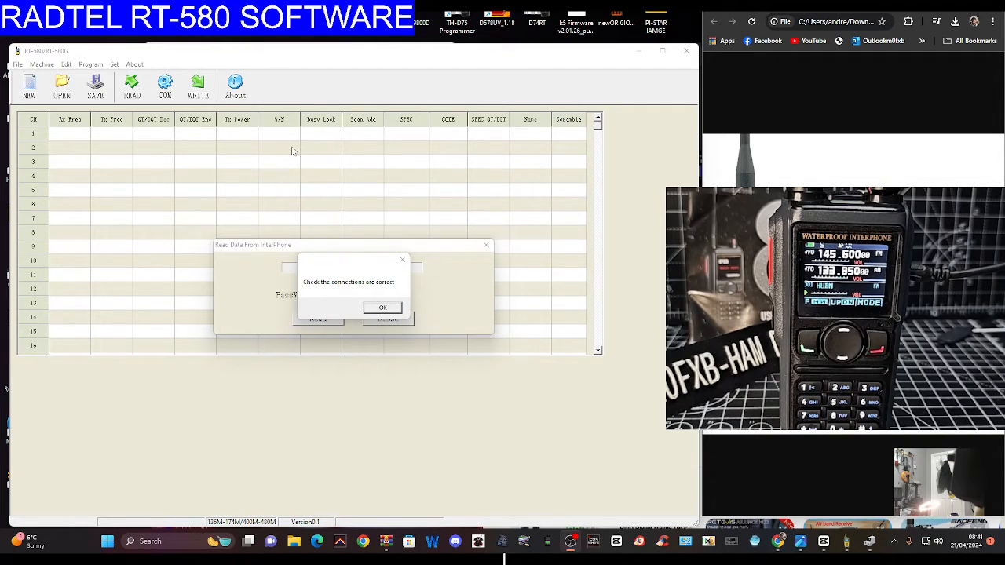
{"action": "left_click", "coordinate": [382, 307]}
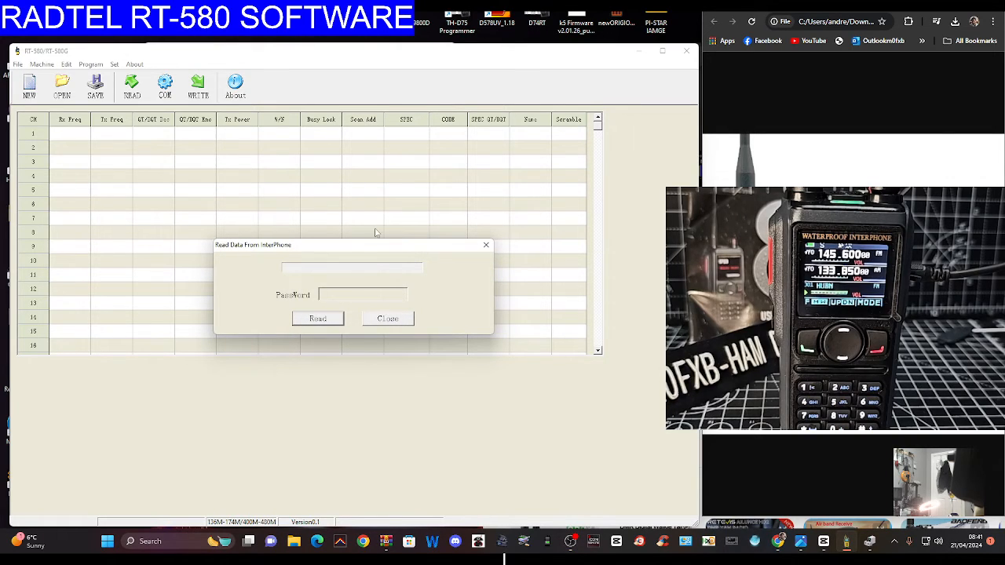
{"action": "mouse_move", "coordinate": [272, 478]}
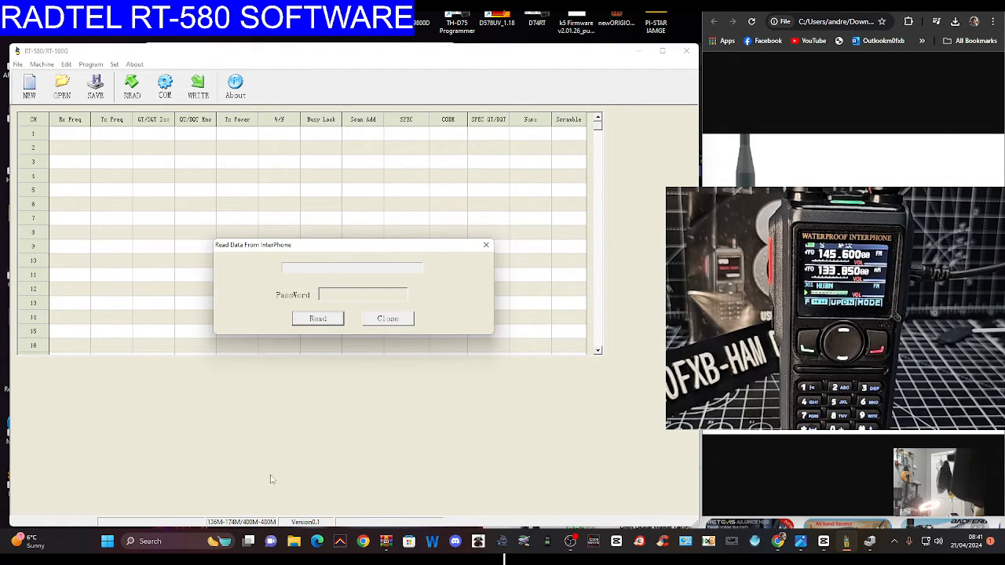
{"action": "right_click", "coordinate": [107, 541]}
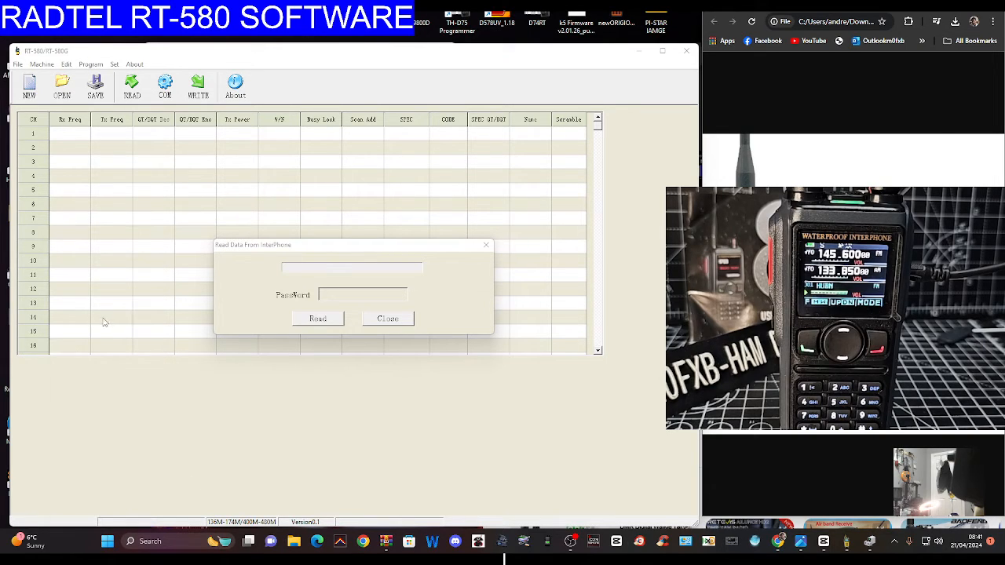
{"action": "left_click", "coordinate": [387, 318]}
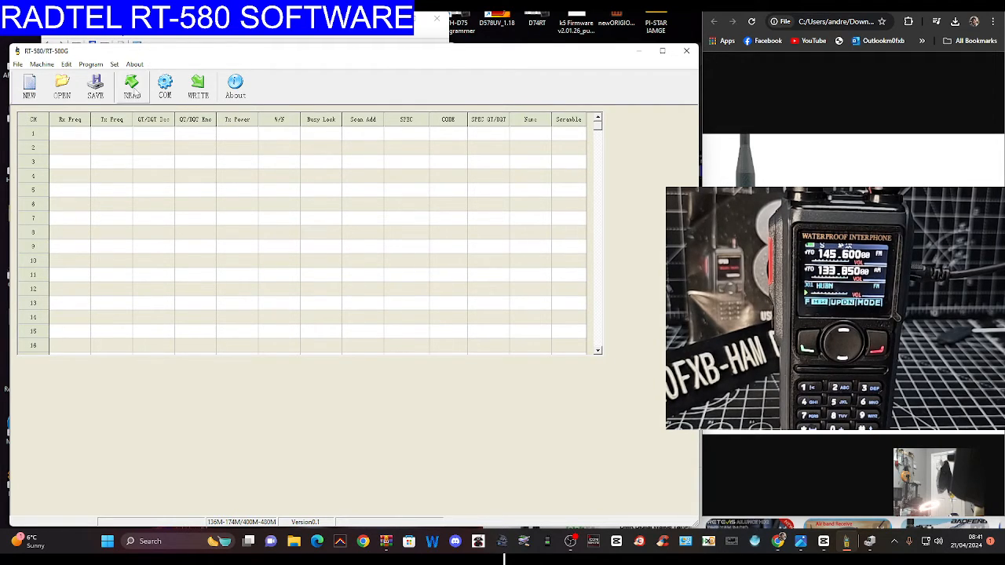
Step: Reconfirm COM52 as the port and bring up the Read Data From InterPhone dialog
{"action": "left_click", "coordinate": [115, 64]}
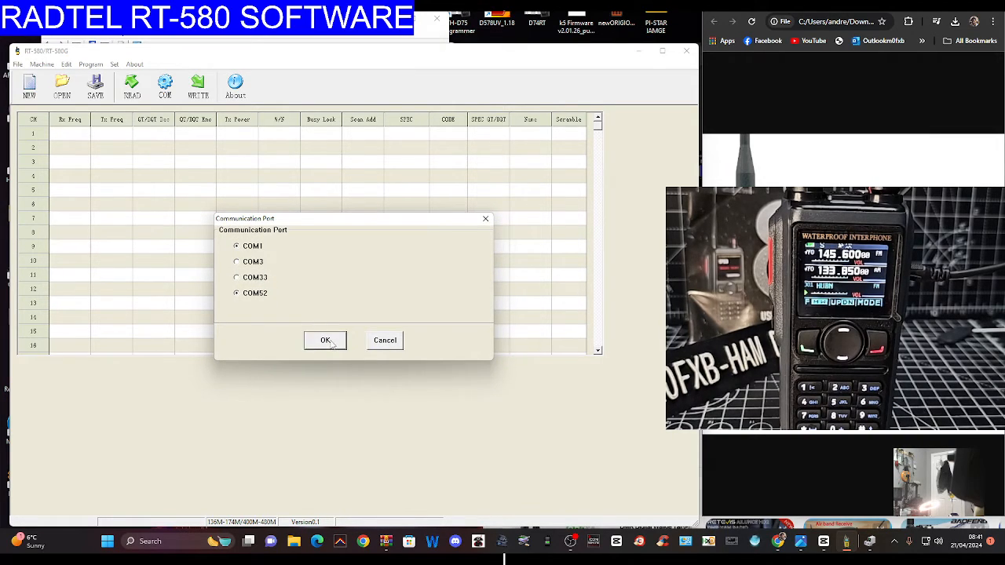
{"action": "left_click", "coordinate": [325, 340]}
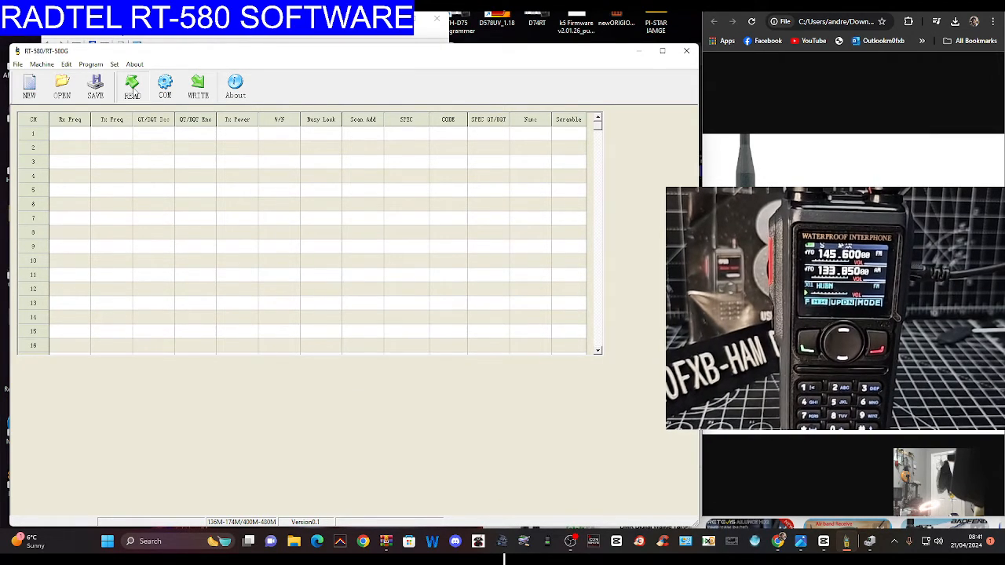
{"action": "left_click", "coordinate": [132, 86]}
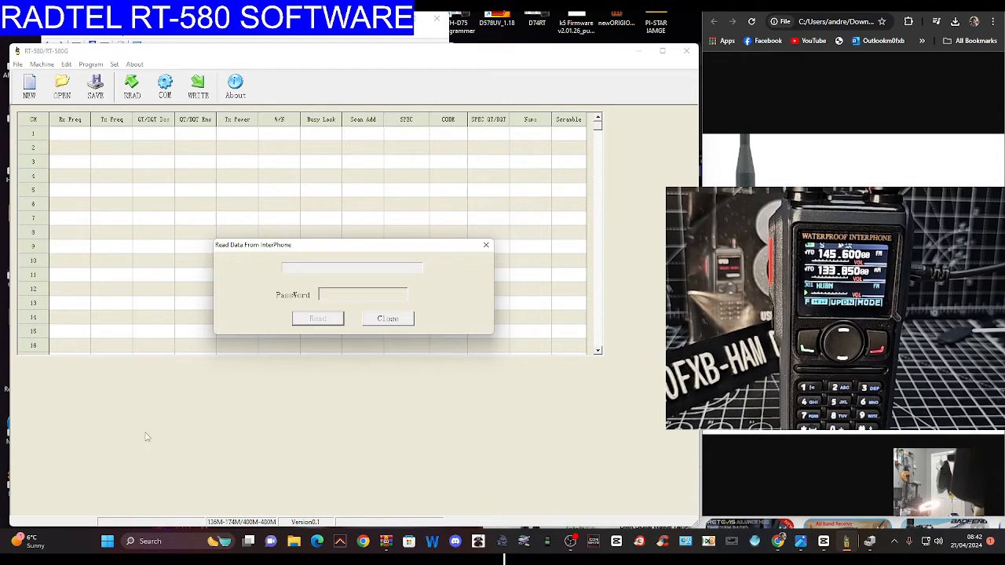
Step: Open Device Manager, expand Ports, and show hidden devices
{"action": "right_click", "coordinate": [107, 541]}
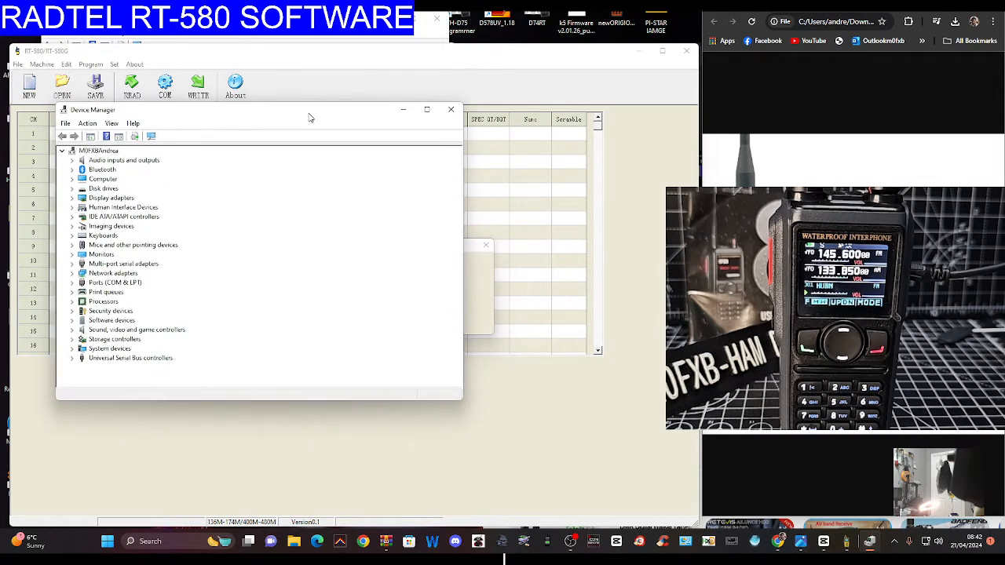
{"action": "left_click", "coordinate": [72, 280]}
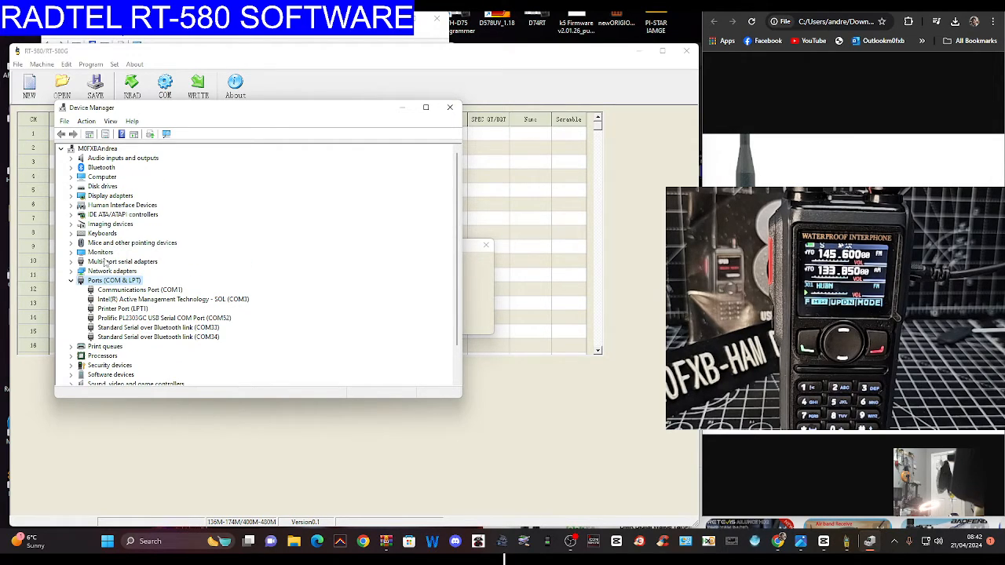
{"action": "left_click", "coordinate": [111, 121]}
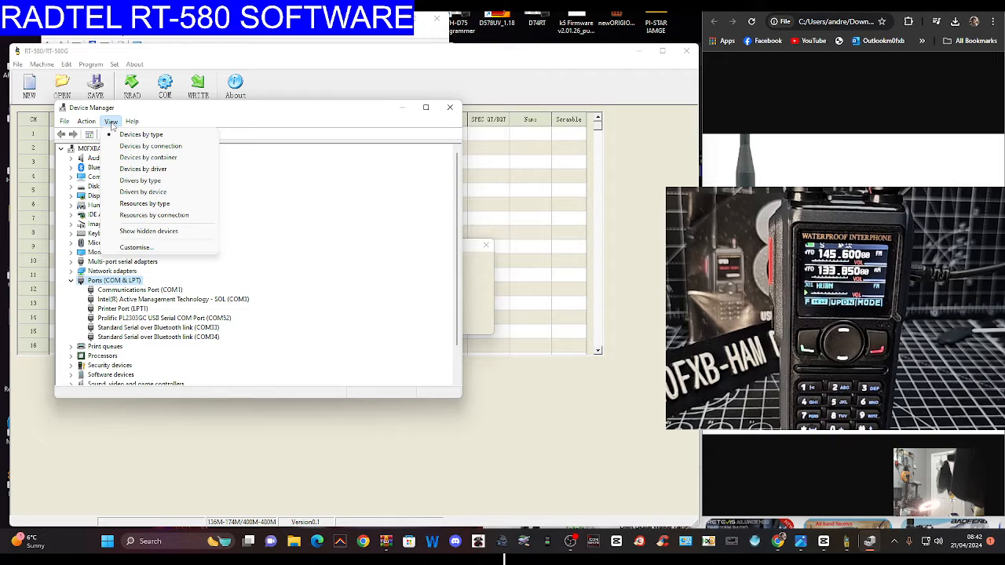
{"action": "left_click", "coordinate": [141, 134]}
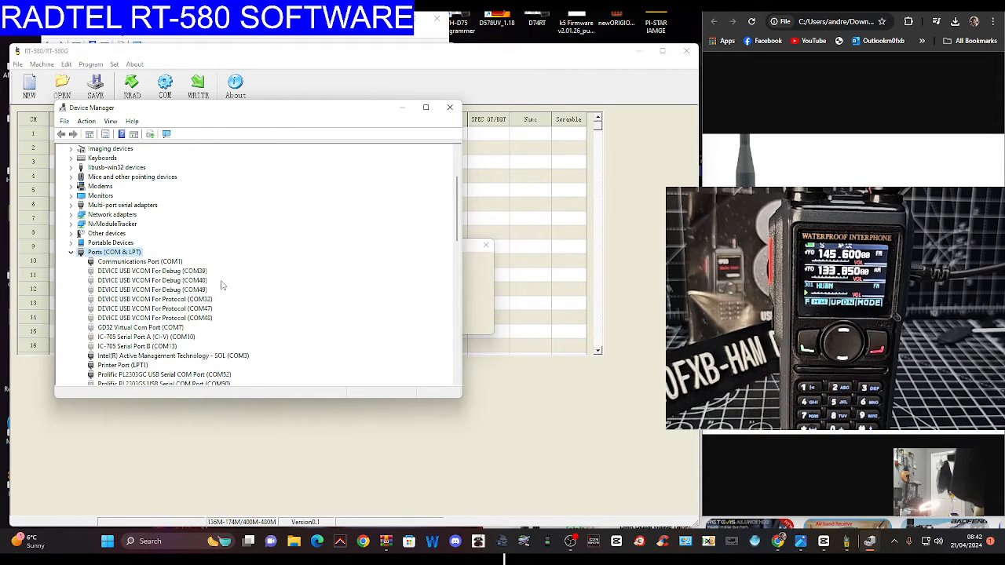
{"action": "scroll", "scroll_direction": "down", "scroll_amount": 3}
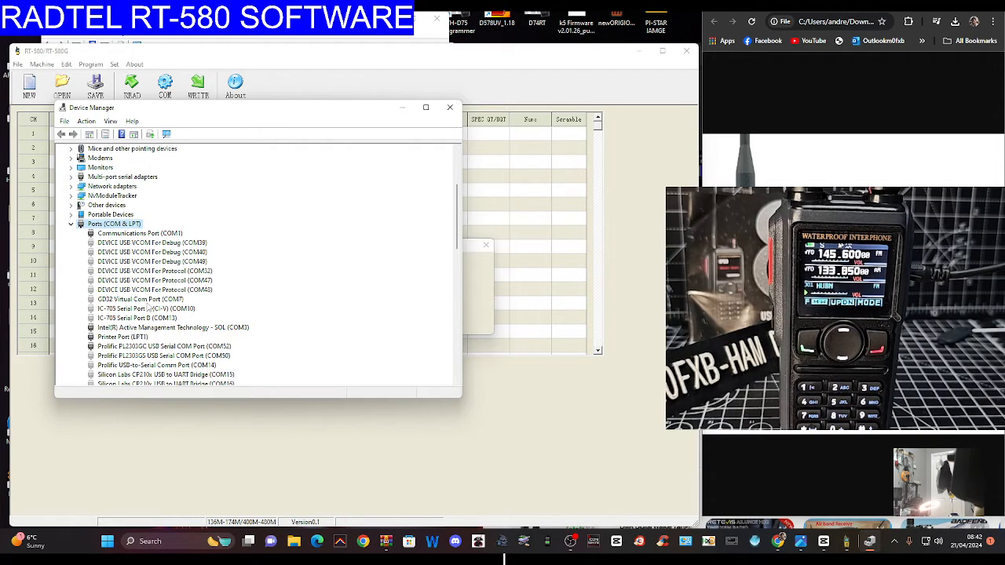
Step: Uninstall the CD32 Virtual Com Port device occupying COM7
{"action": "left_click", "coordinate": [140, 299]}
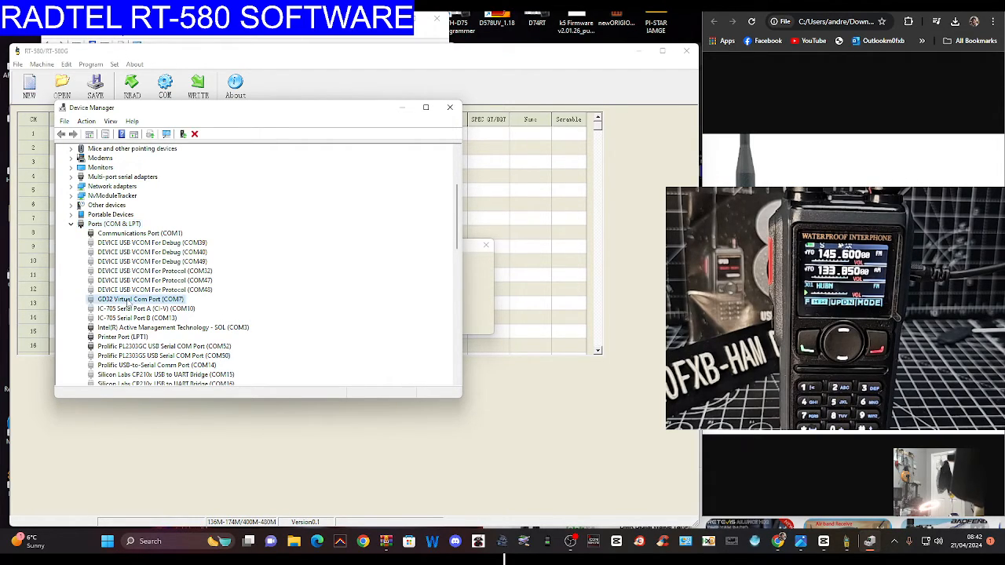
{"action": "right_click", "coordinate": [140, 299]}
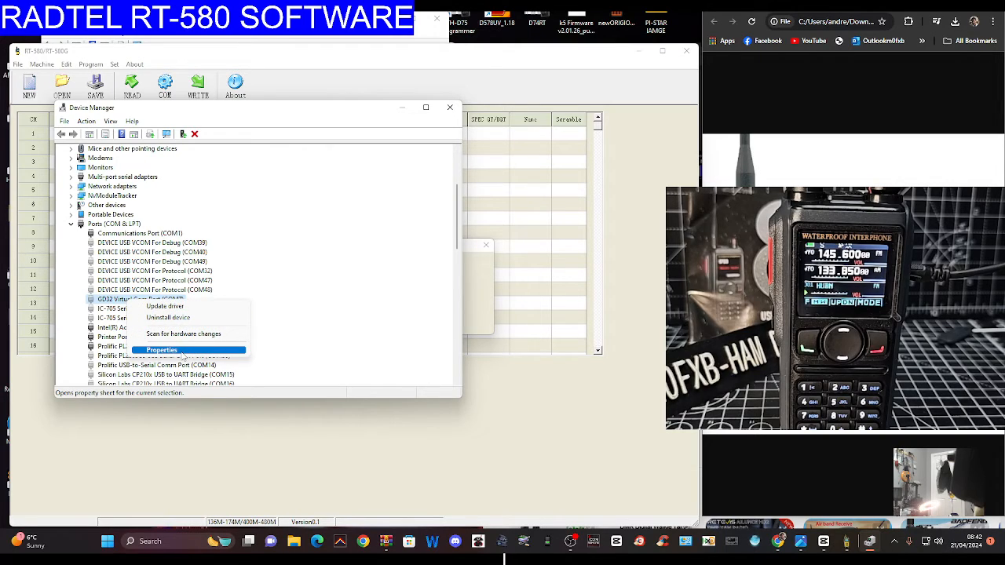
{"action": "mouse_move", "coordinate": [167, 317]}
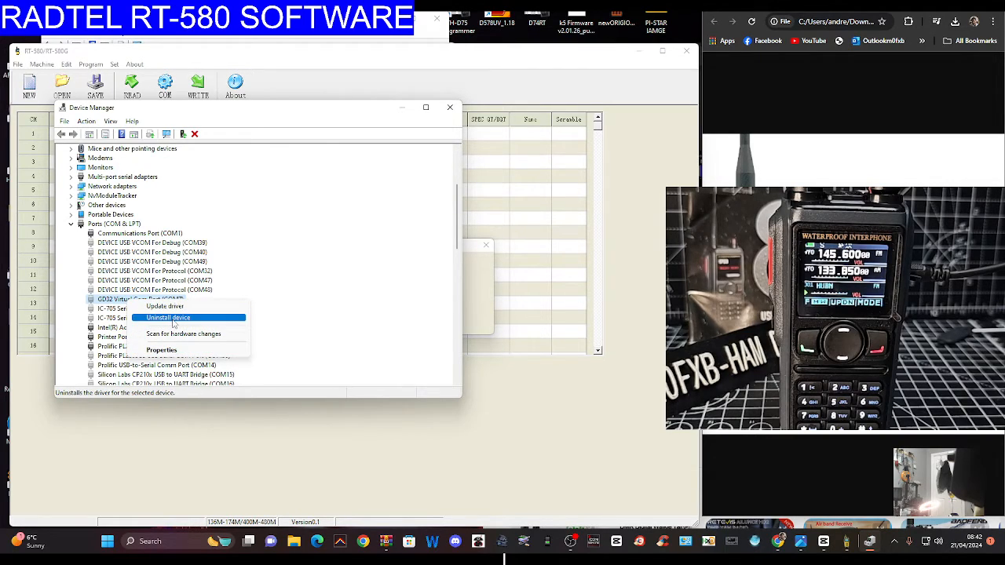
{"action": "left_click", "coordinate": [167, 317]}
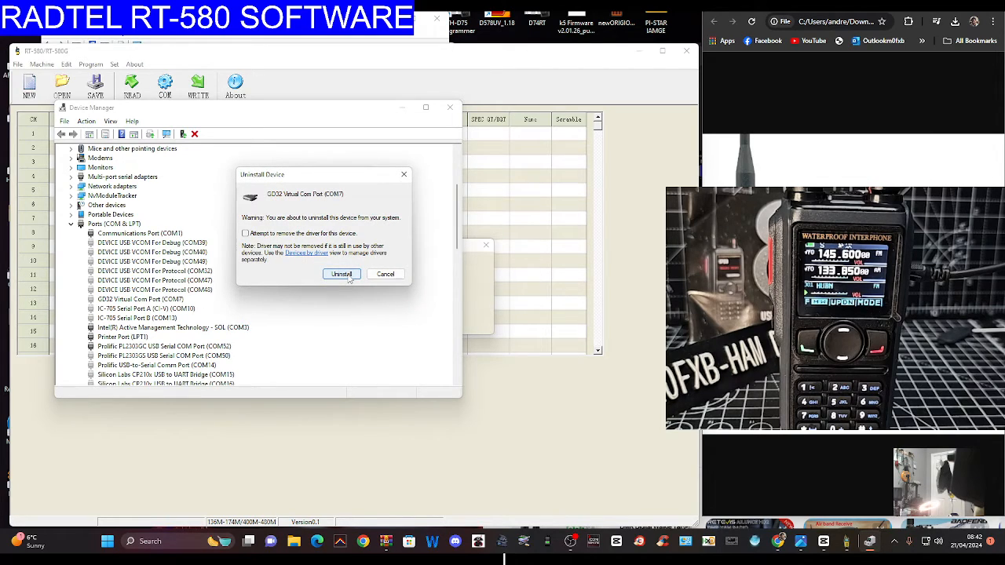
{"action": "left_click", "coordinate": [342, 274]}
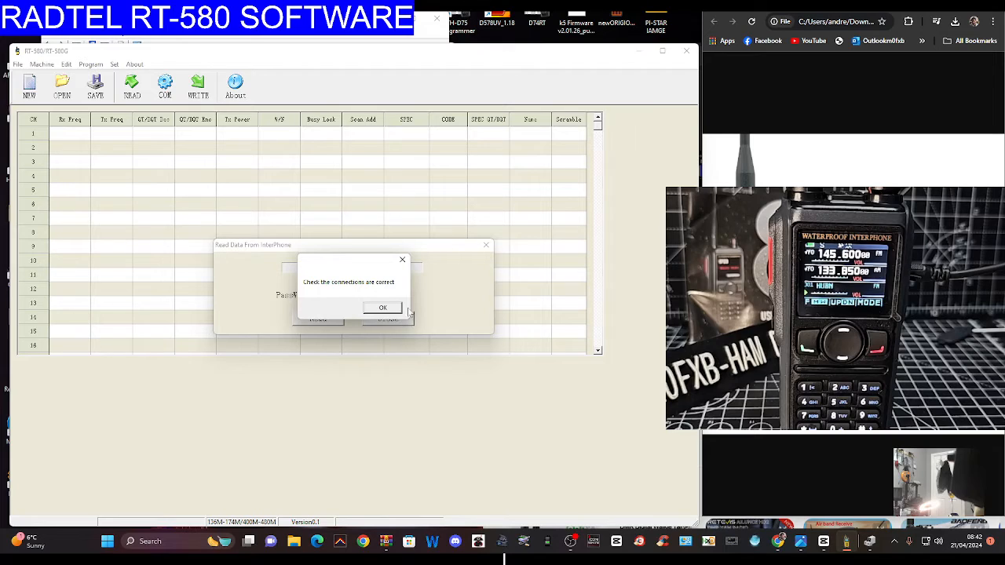
Step: Dismiss the error and open advanced port settings for the Prolific PL2303GC adapter
{"action": "left_click", "coordinate": [382, 306]}
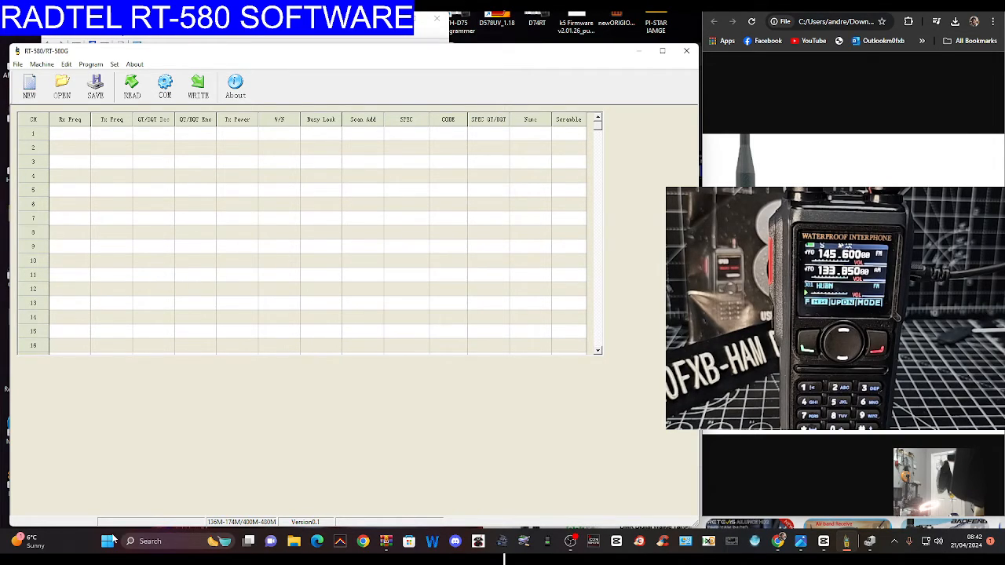
{"action": "mouse_move", "coordinate": [112, 384]}
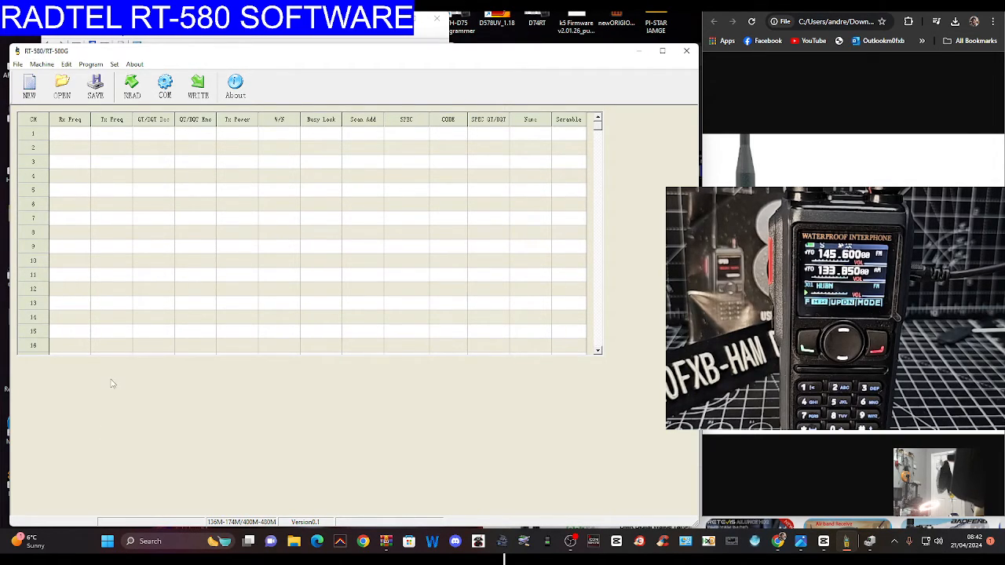
{"action": "mouse_move", "coordinate": [107, 541]}
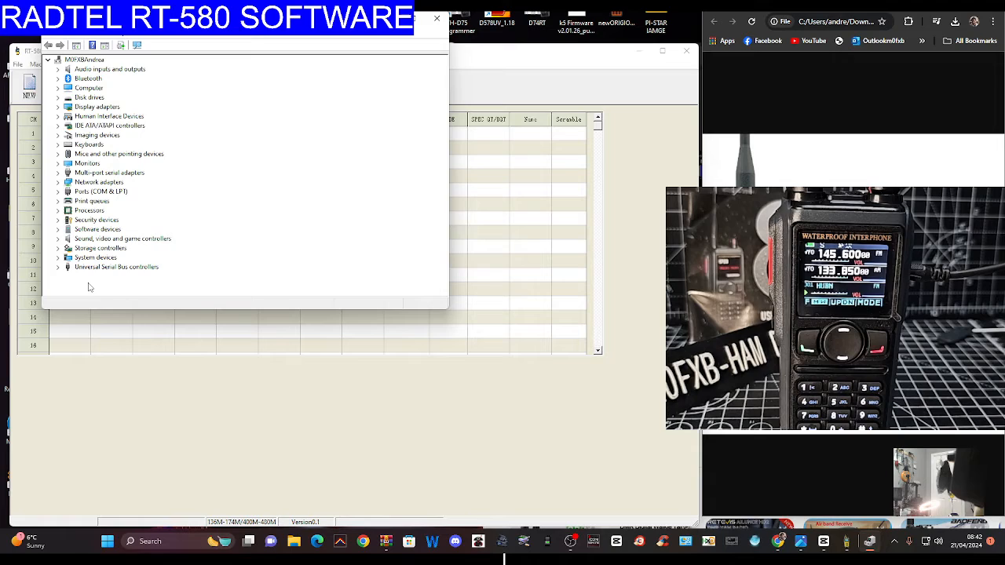
{"action": "left_click", "coordinate": [58, 191]}
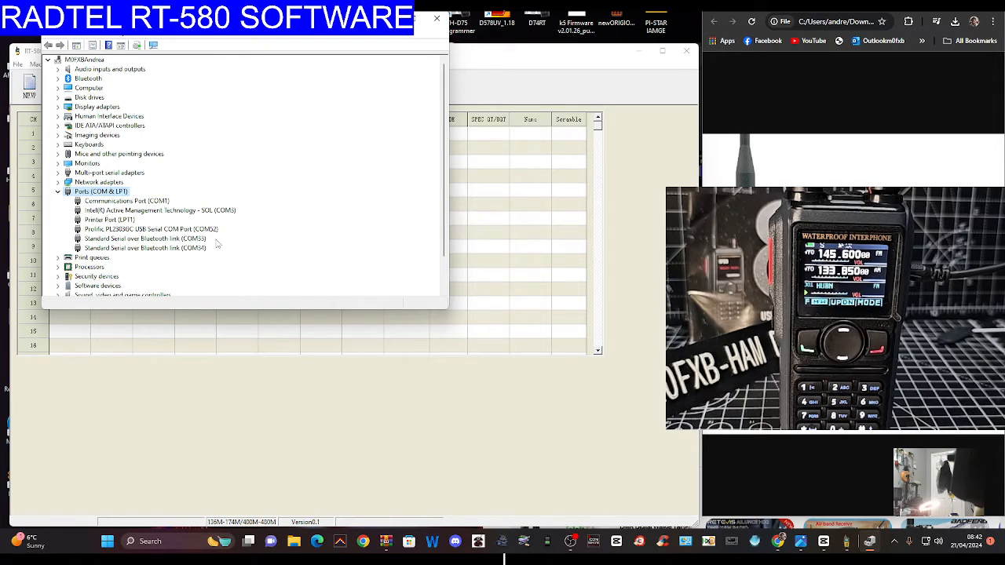
{"action": "right_click", "coordinate": [149, 228]}
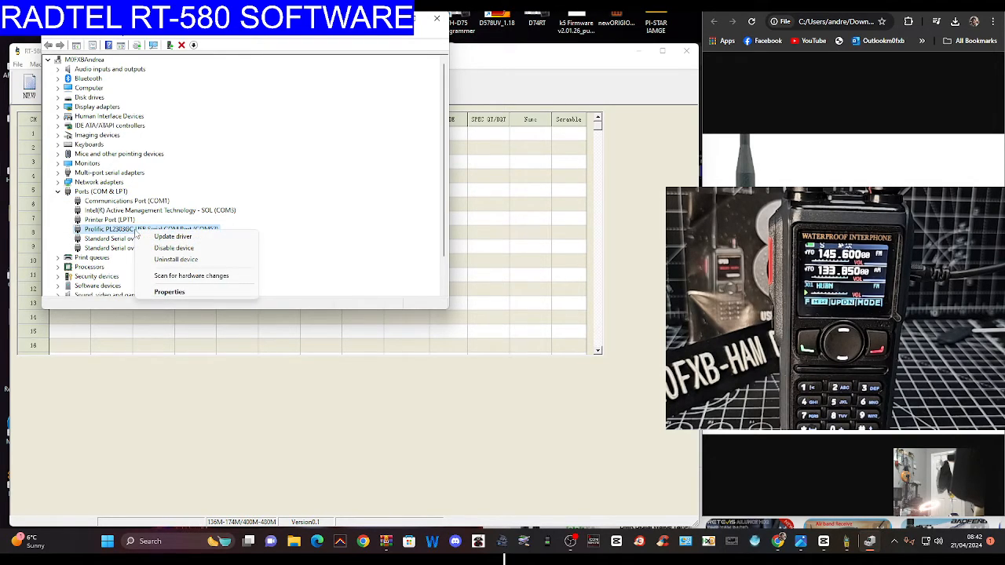
{"action": "left_click", "coordinate": [169, 291]}
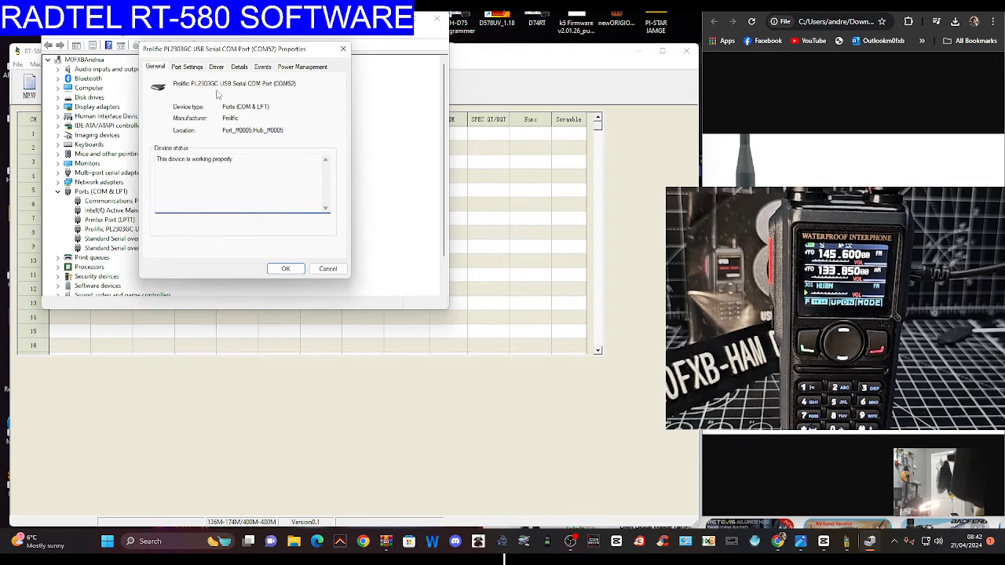
{"action": "left_click", "coordinate": [187, 67]}
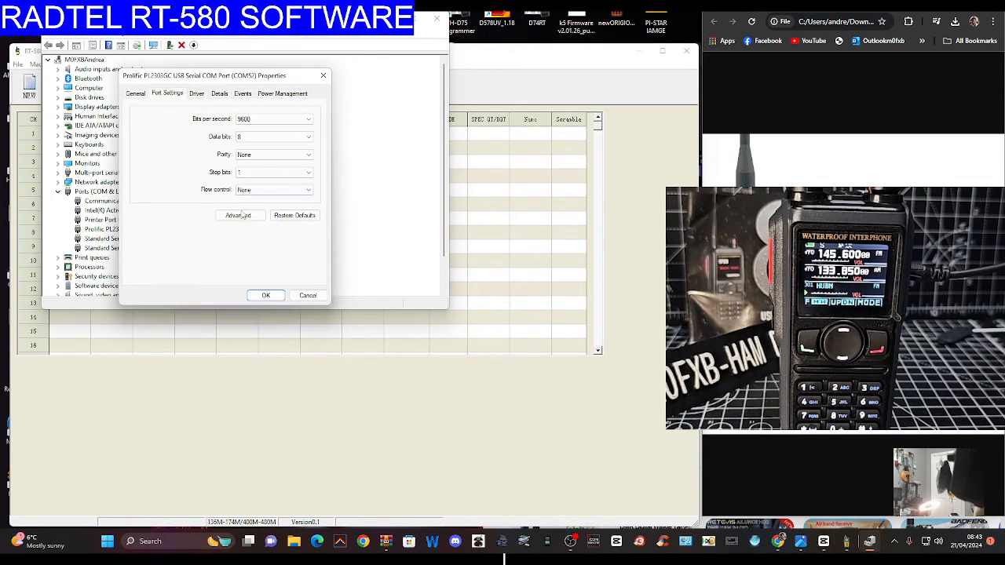
{"action": "left_click", "coordinate": [239, 215]}
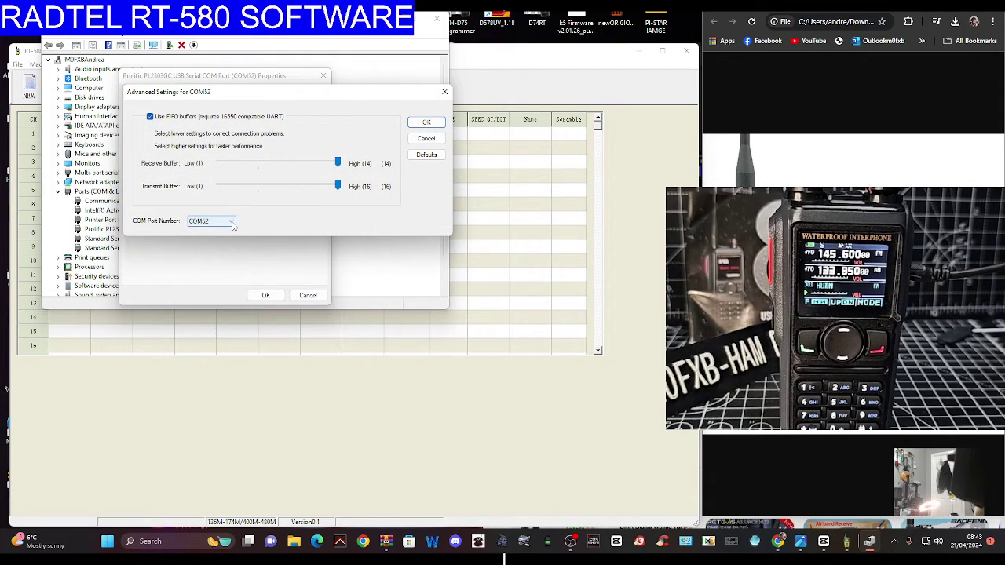
Step: Change the Prolific adapter's port from COM52 to COM7, then return to the software
{"action": "left_click", "coordinate": [231, 220]}
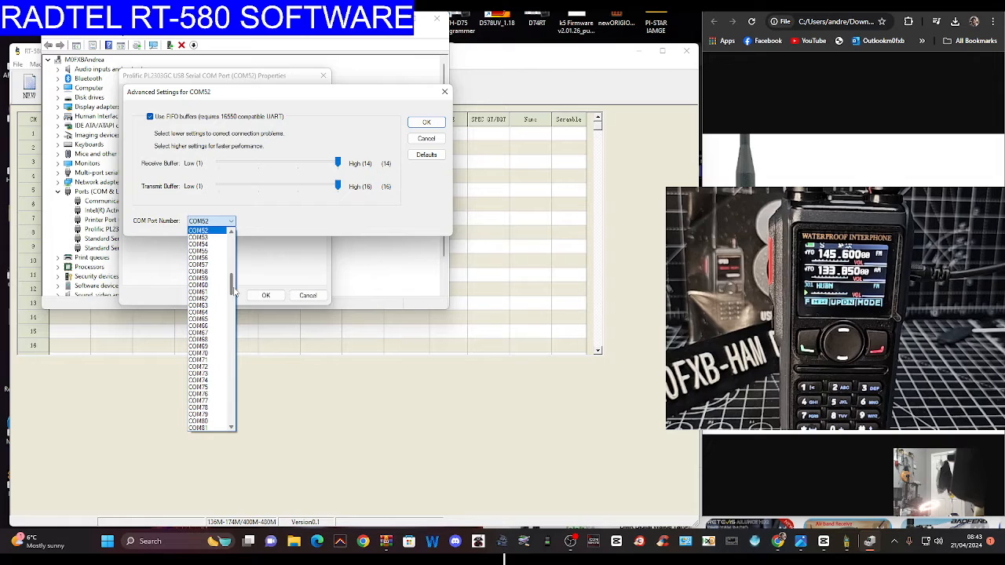
{"action": "scroll", "scroll_direction": "up", "scroll_amount": 3}
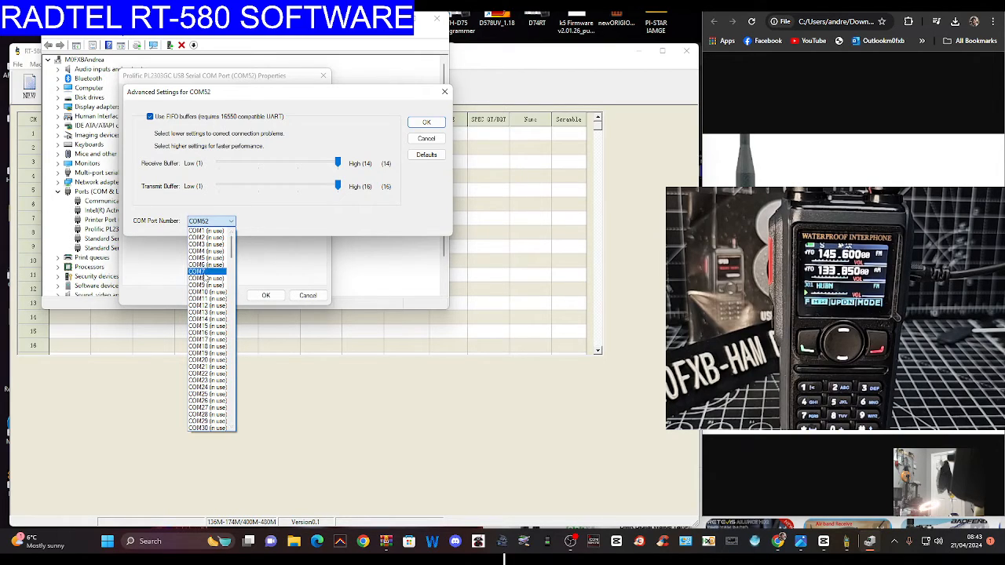
{"action": "left_click", "coordinate": [207, 271]}
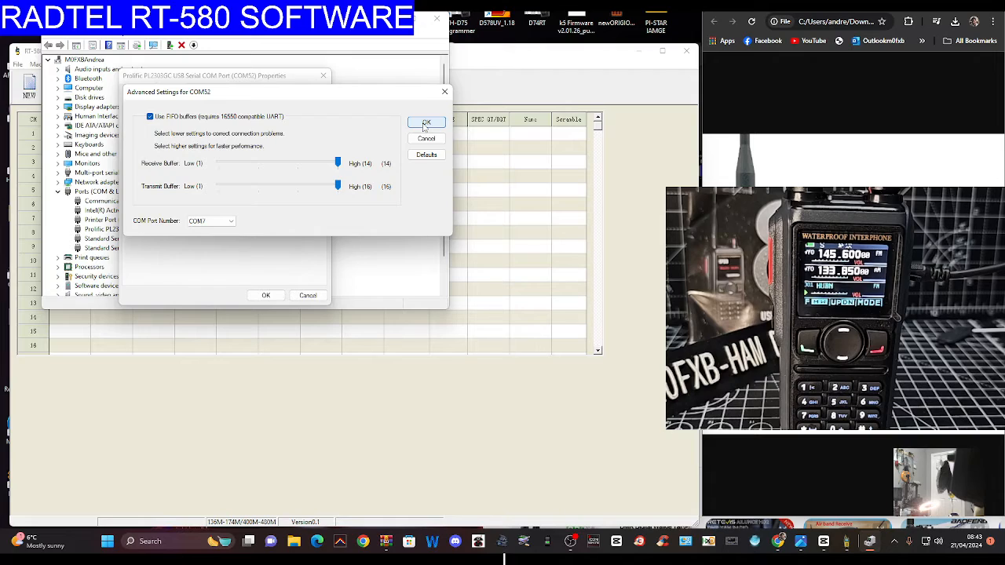
{"action": "left_click", "coordinate": [426, 122]}
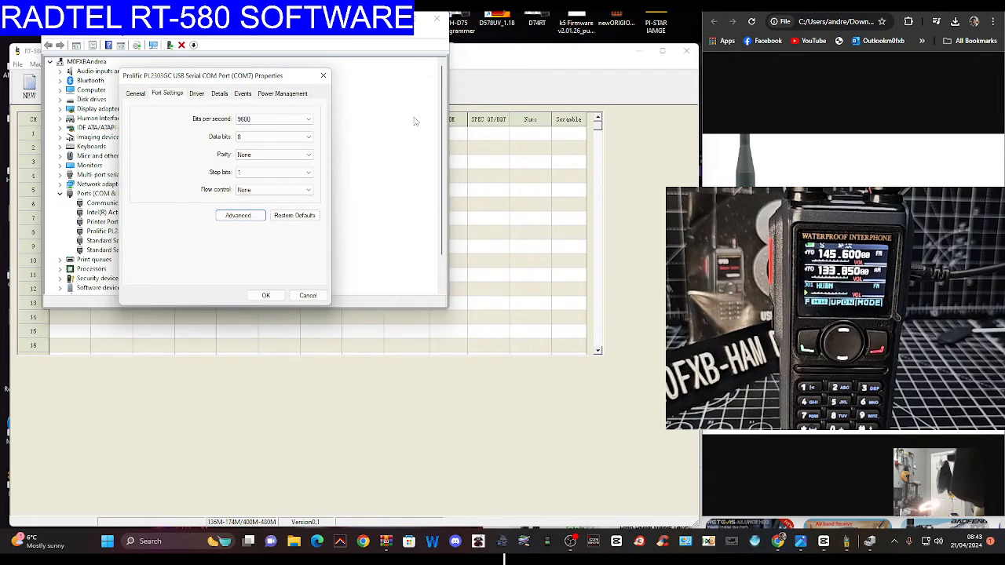
{"action": "mouse_move", "coordinate": [192, 241]}
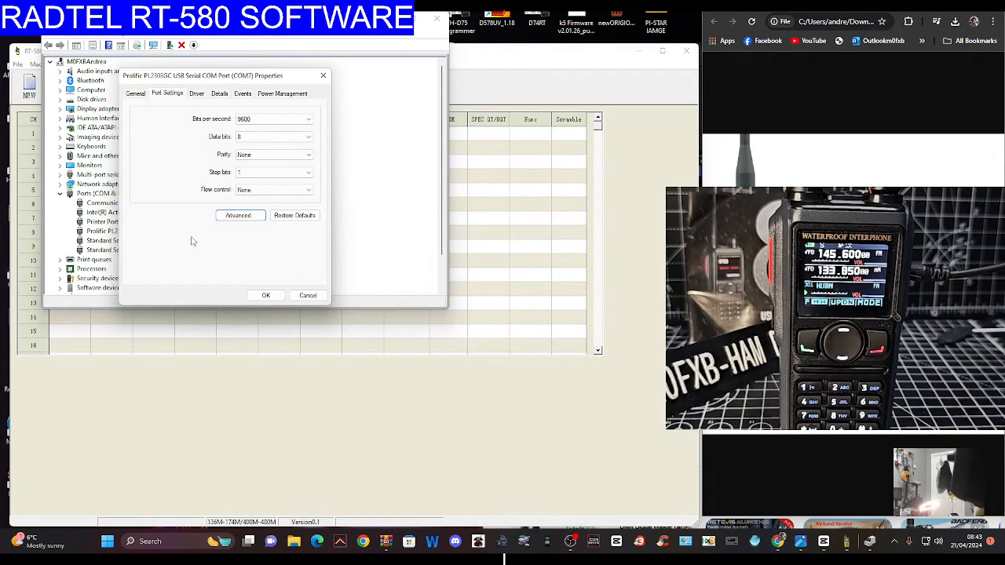
{"action": "left_click", "coordinate": [265, 295]}
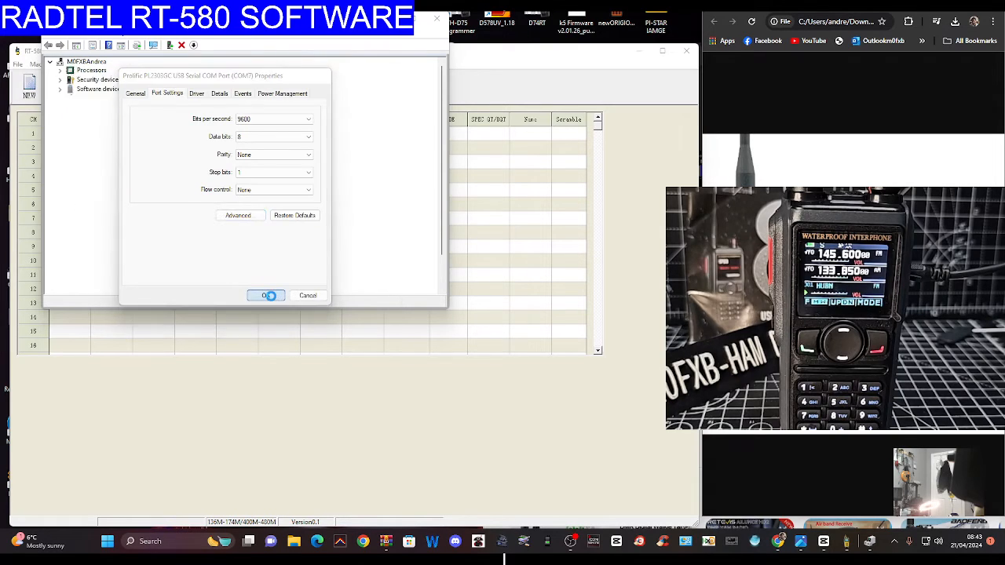
{"action": "left_click", "coordinate": [265, 295]}
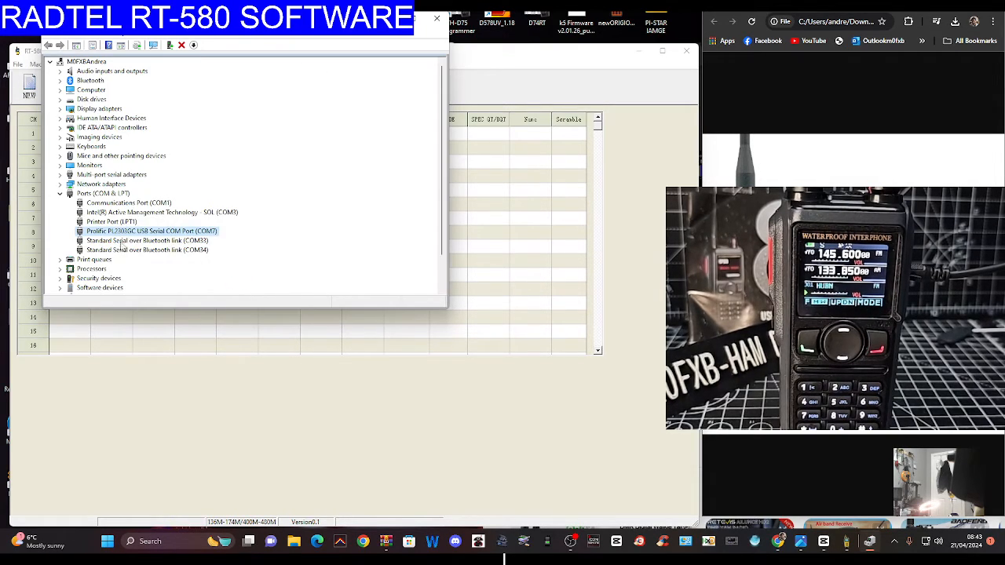
{"action": "left_click", "coordinate": [436, 17]}
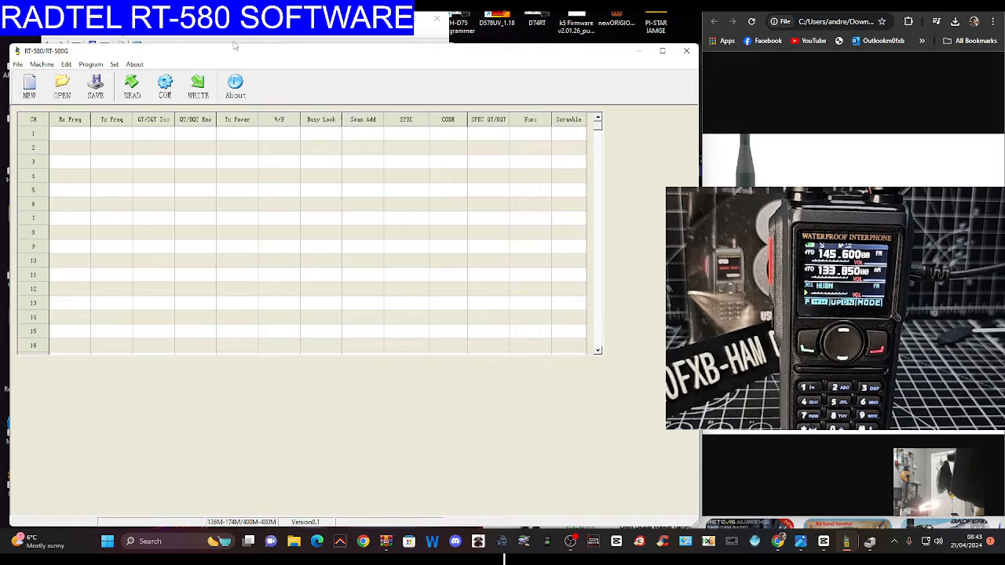
Step: Check the Program and Set menus, then close the RT-580/RT-580G window
{"action": "left_click", "coordinate": [90, 64]}
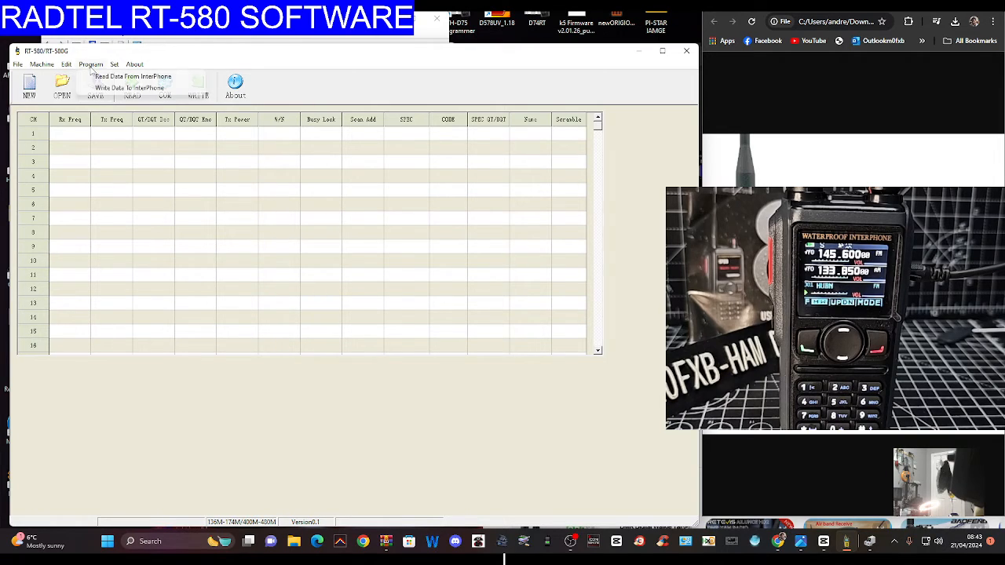
{"action": "mouse_move", "coordinate": [133, 76]}
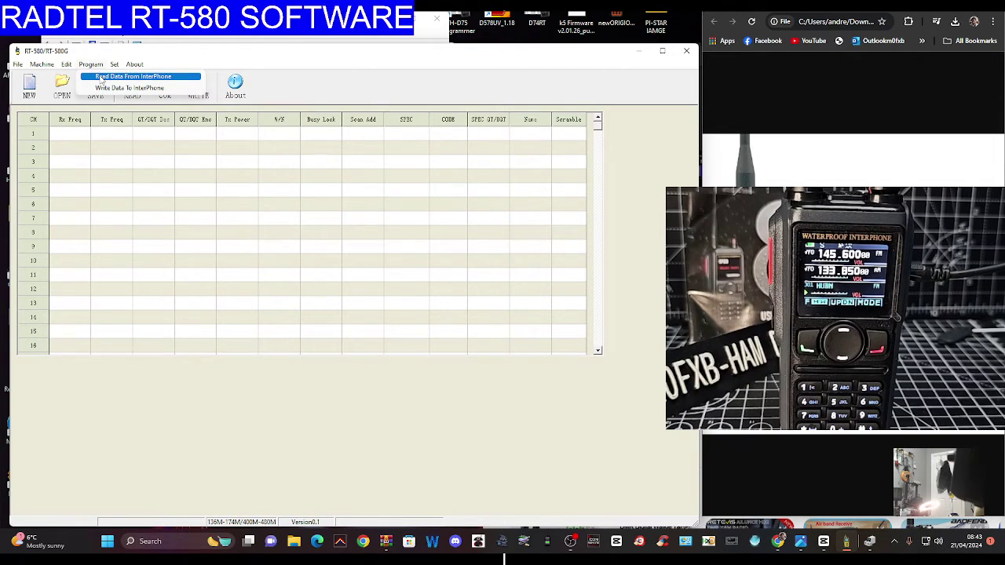
{"action": "left_click", "coordinate": [114, 64]}
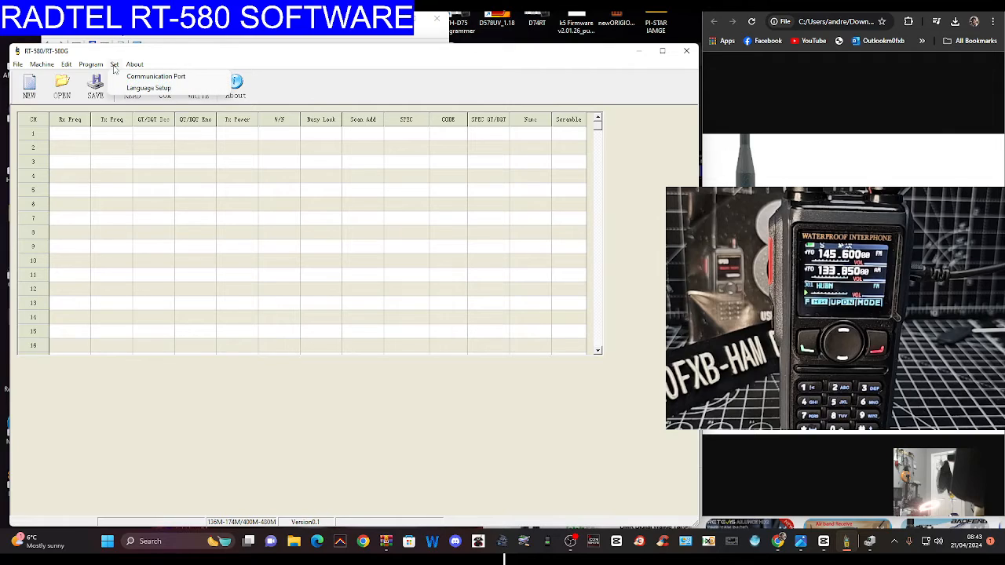
{"action": "left_click", "coordinate": [262, 184]}
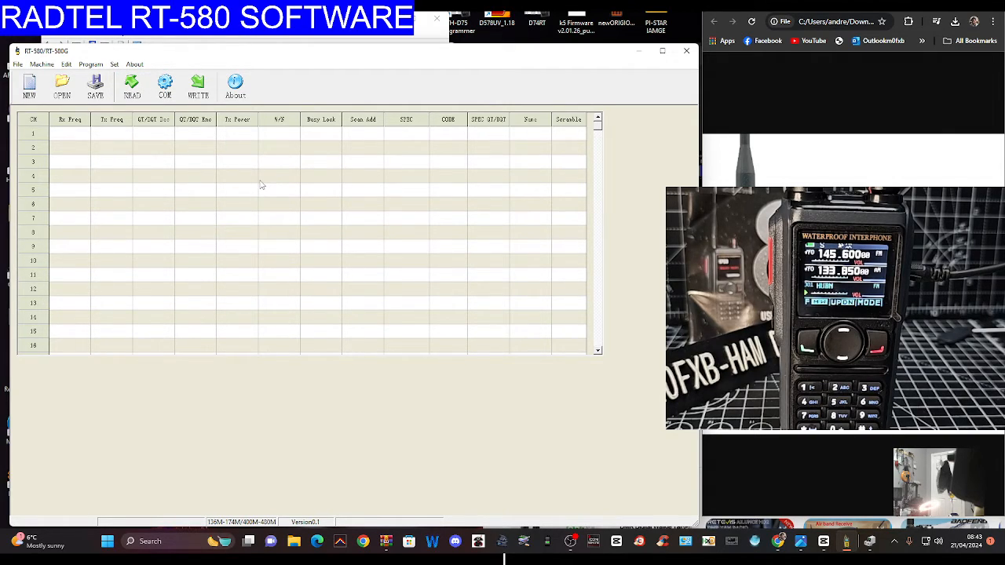
{"action": "left_click", "coordinate": [165, 86]}
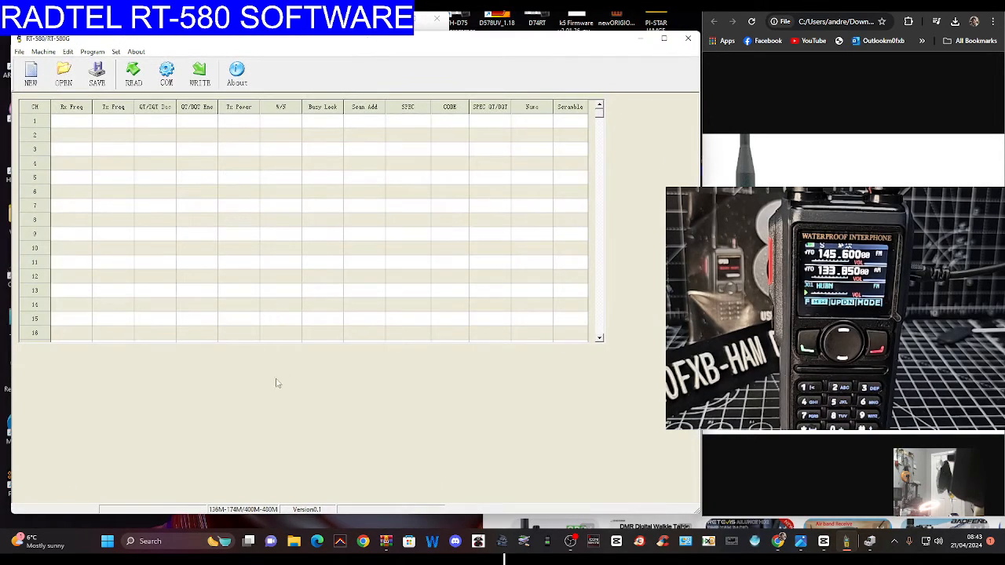
{"action": "right_click", "coordinate": [107, 541]}
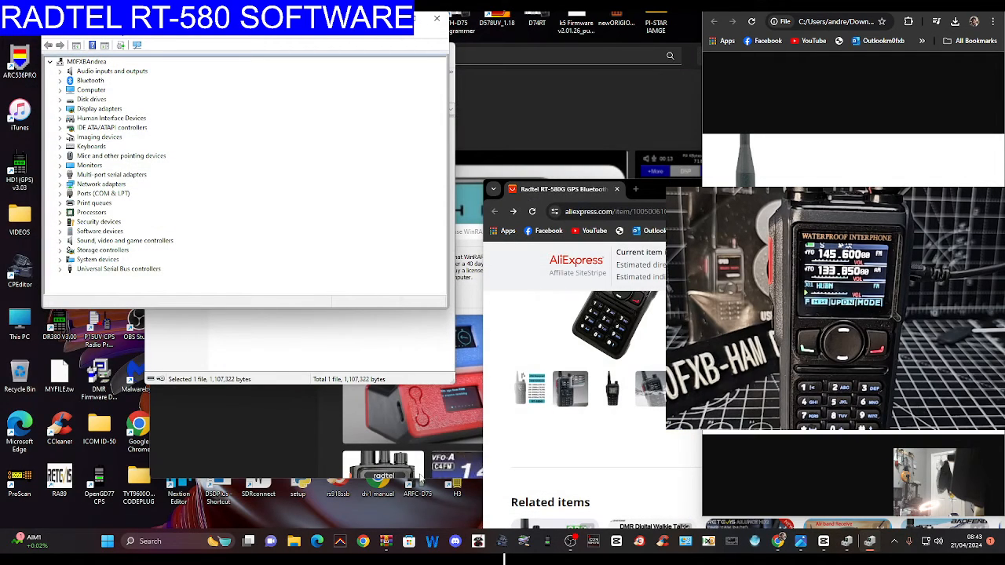
Step: Relaunch RT-580_RT-580G from the Start menu's Recommended list
{"action": "left_click", "coordinate": [107, 540]}
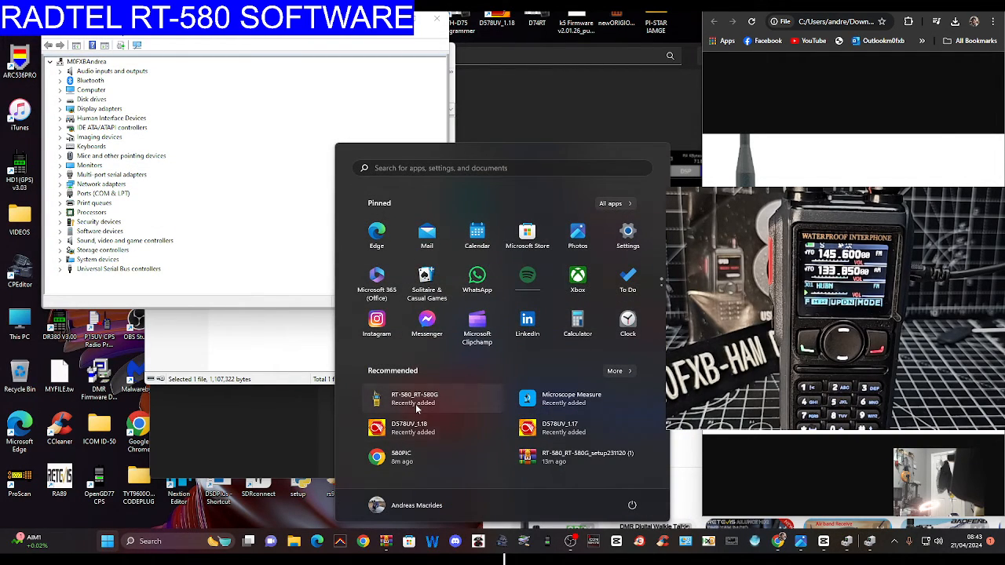
{"action": "left_click", "coordinate": [413, 398]}
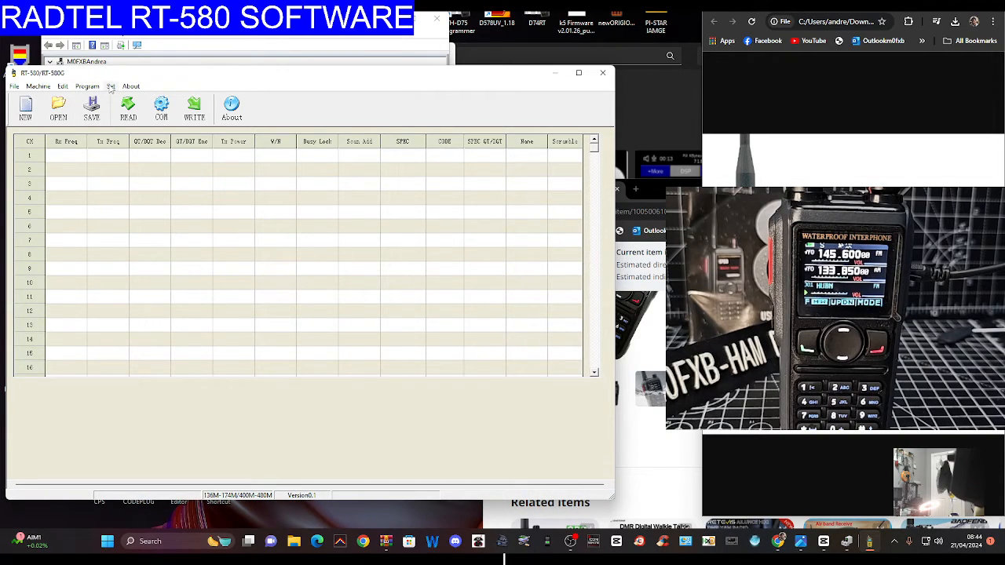
{"action": "left_click", "coordinate": [111, 86]}
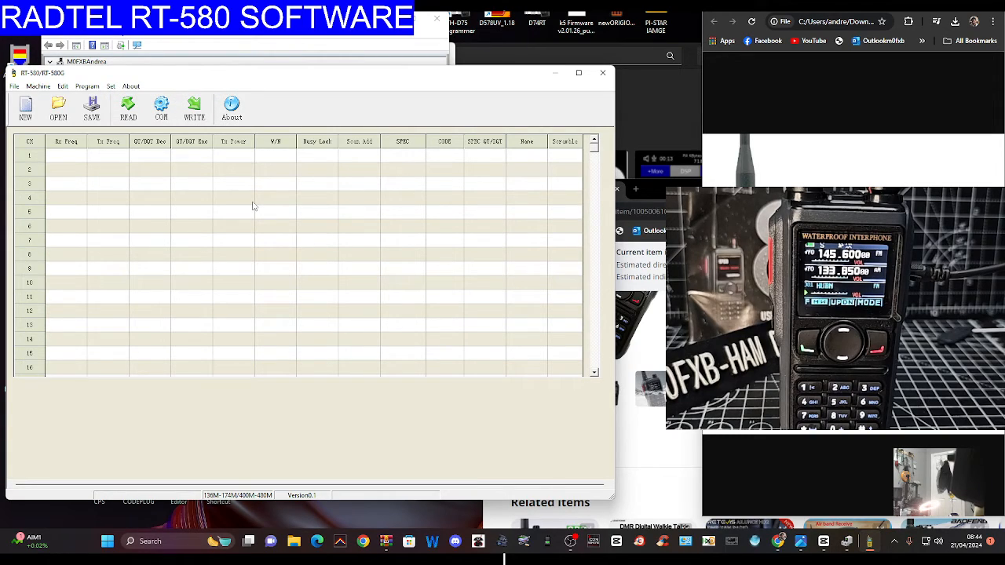
{"action": "mouse_move", "coordinate": [309, 263]}
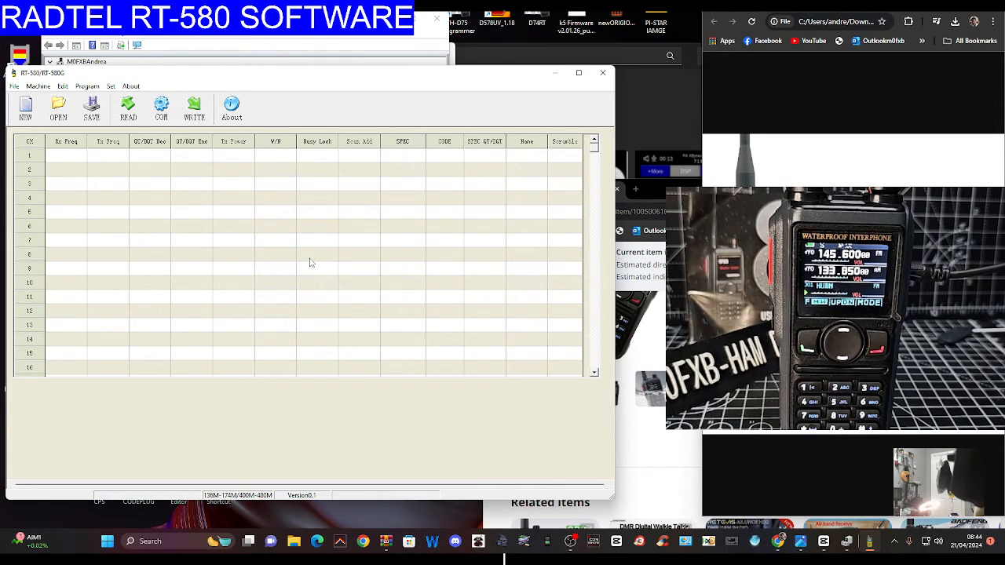
{"action": "left_click", "coordinate": [161, 107]}
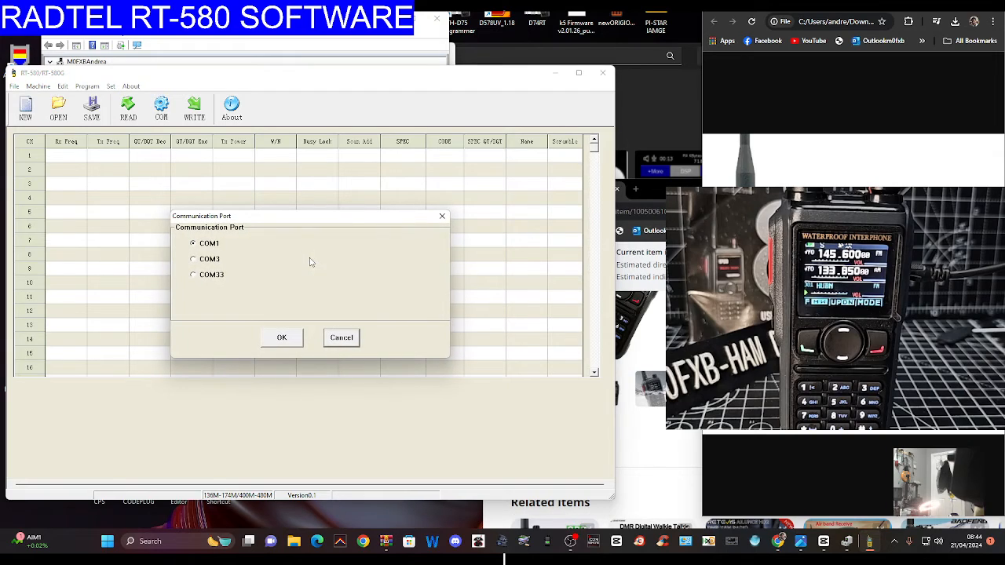
{"action": "mouse_move", "coordinate": [322, 223]}
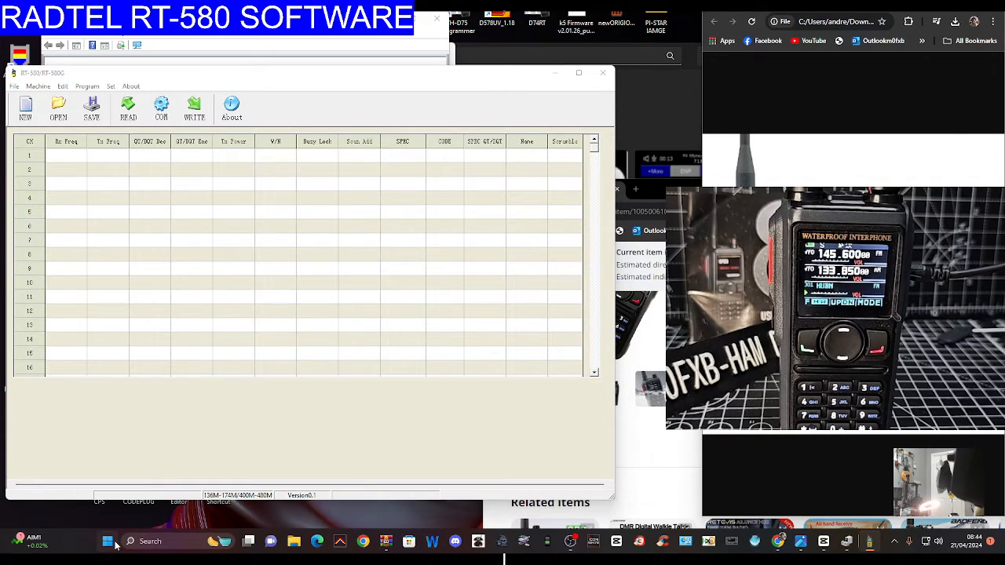
{"action": "mouse_move", "coordinate": [79, 326]}
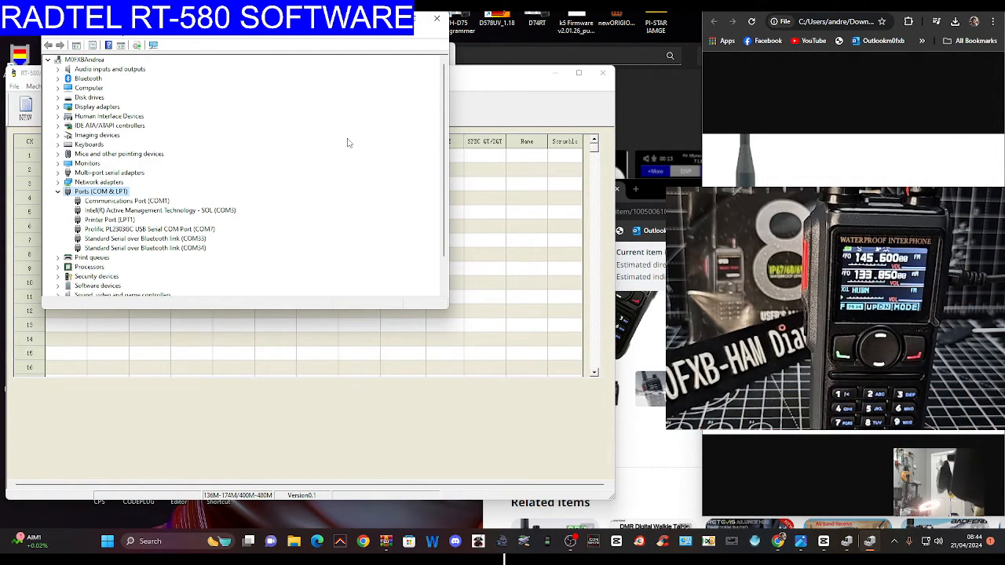
{"action": "mouse_move", "coordinate": [437, 17]}
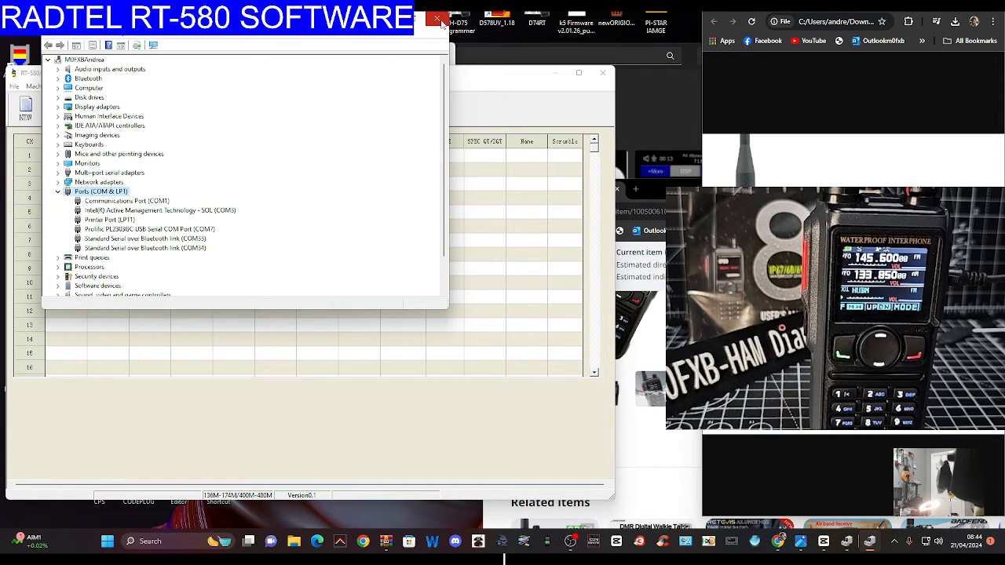
{"action": "left_click", "coordinate": [437, 18]}
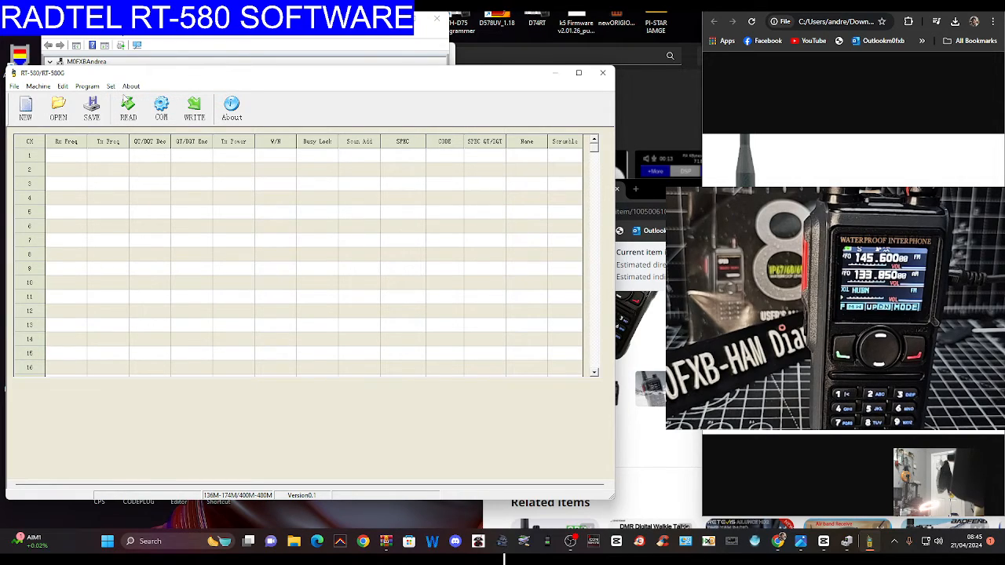
{"action": "mouse_move", "coordinate": [812, 95]}
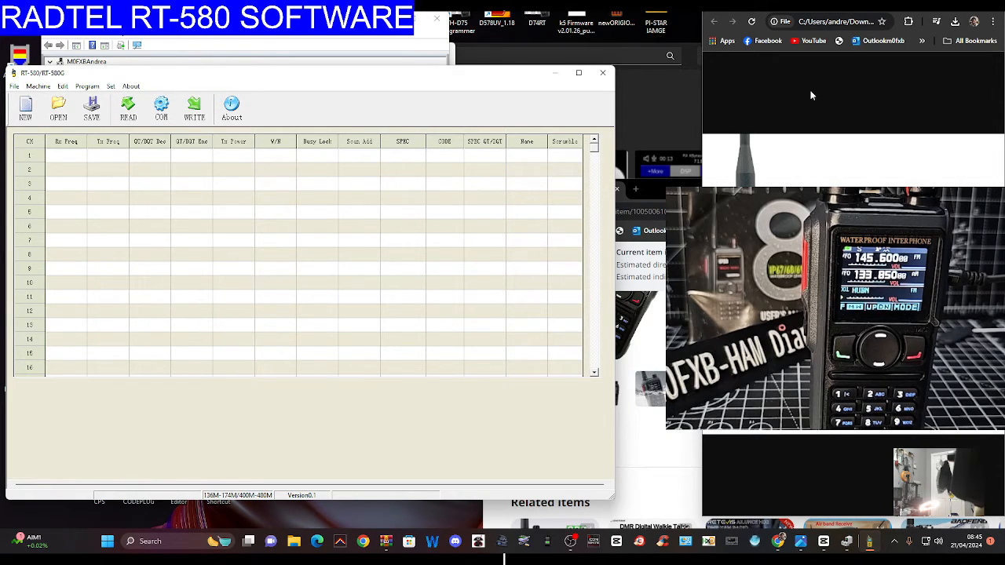
{"action": "mouse_move", "coordinate": [886, 168]}
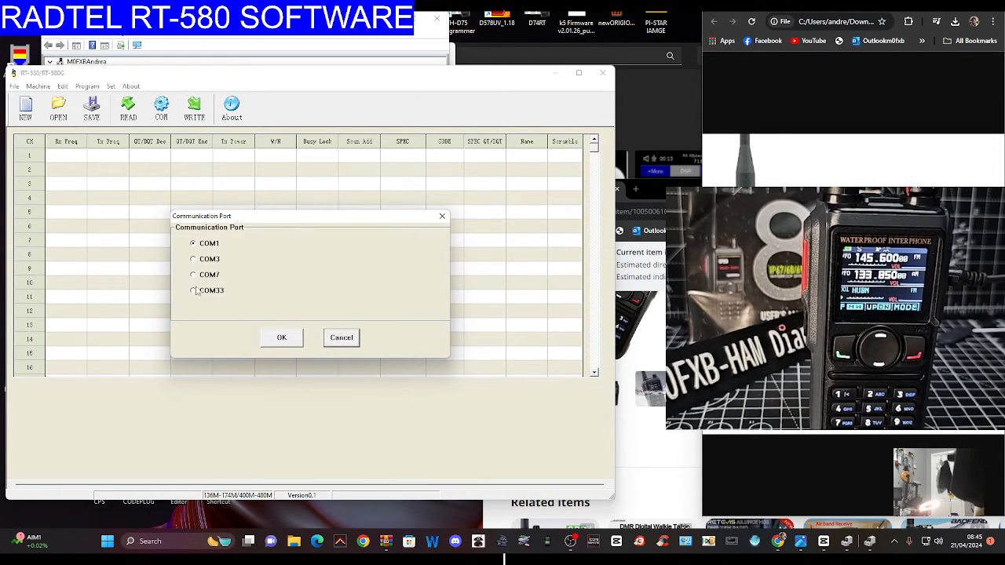
Step: Select COM7 in the port dialog and confirm it
{"action": "left_click", "coordinate": [194, 275]}
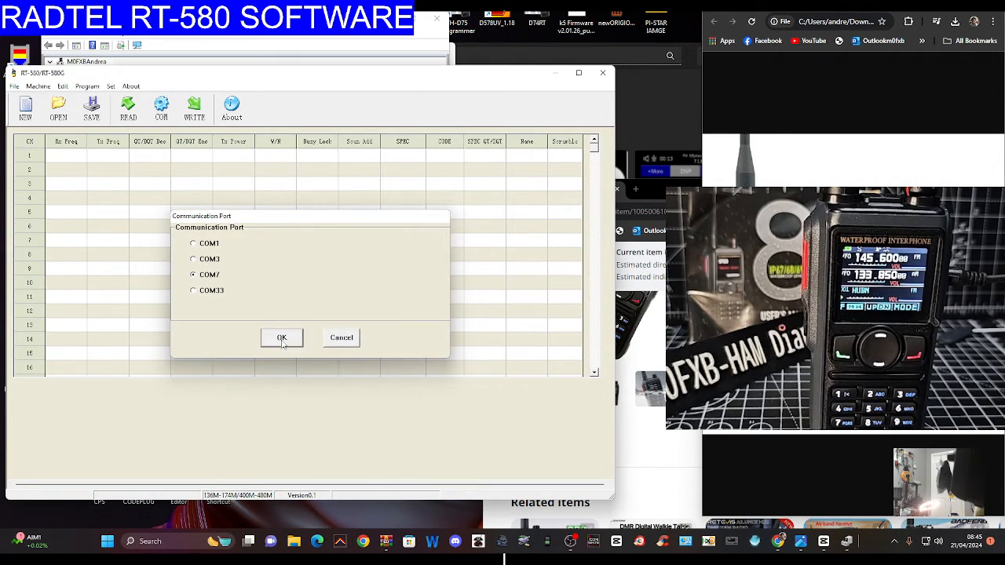
{"action": "left_click", "coordinate": [281, 337]}
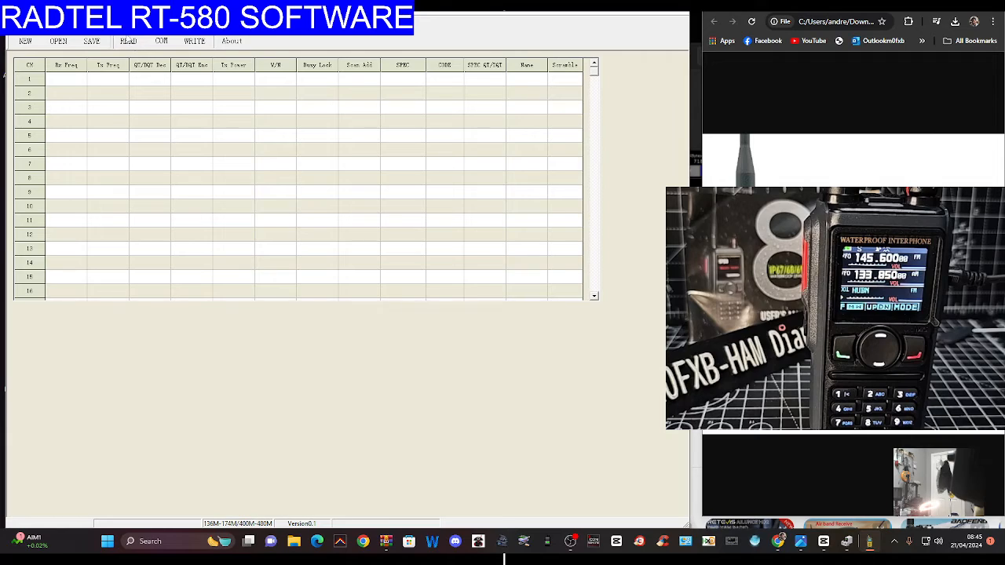
Step: Read the radio's channels into the grid and dismiss the completion message
{"action": "left_click", "coordinate": [127, 41]}
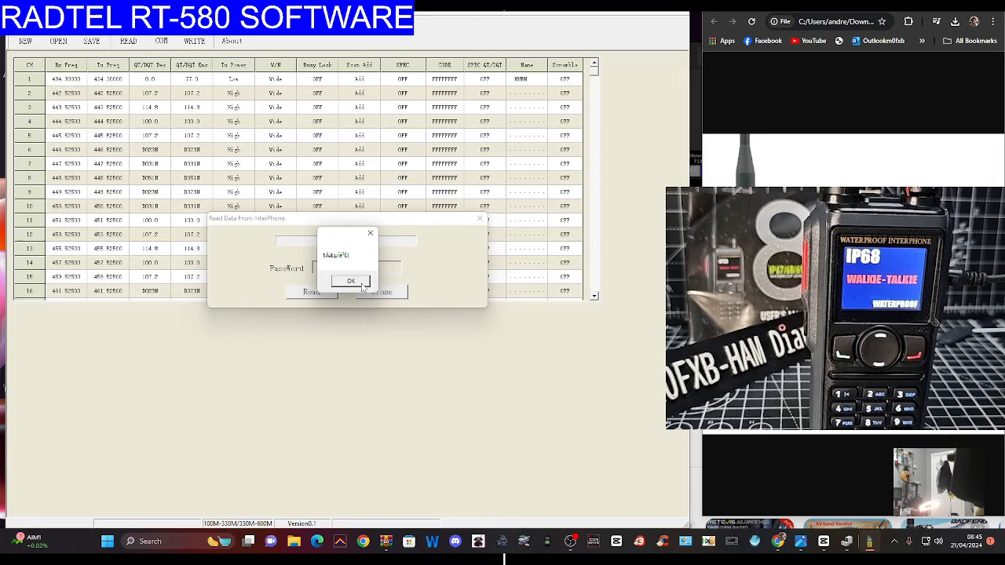
{"action": "left_click", "coordinate": [350, 281]}
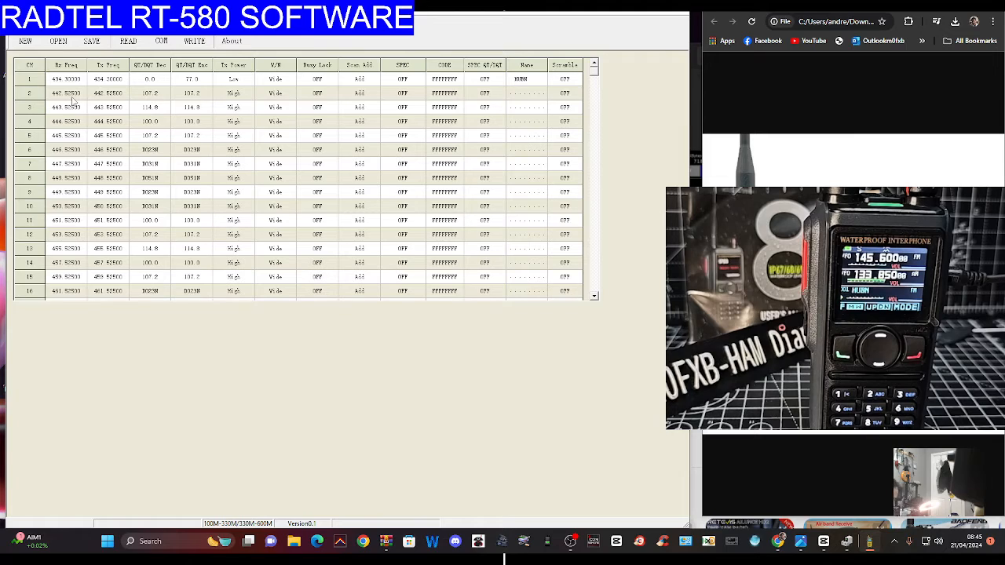
{"action": "mouse_move", "coordinate": [375, 111]}
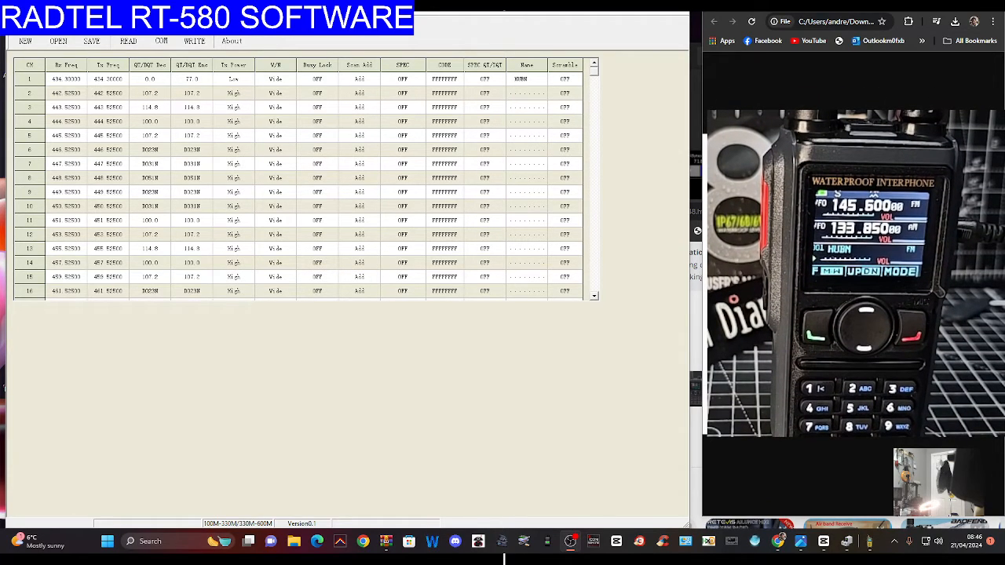
{"action": "mouse_move", "coordinate": [296, 182]}
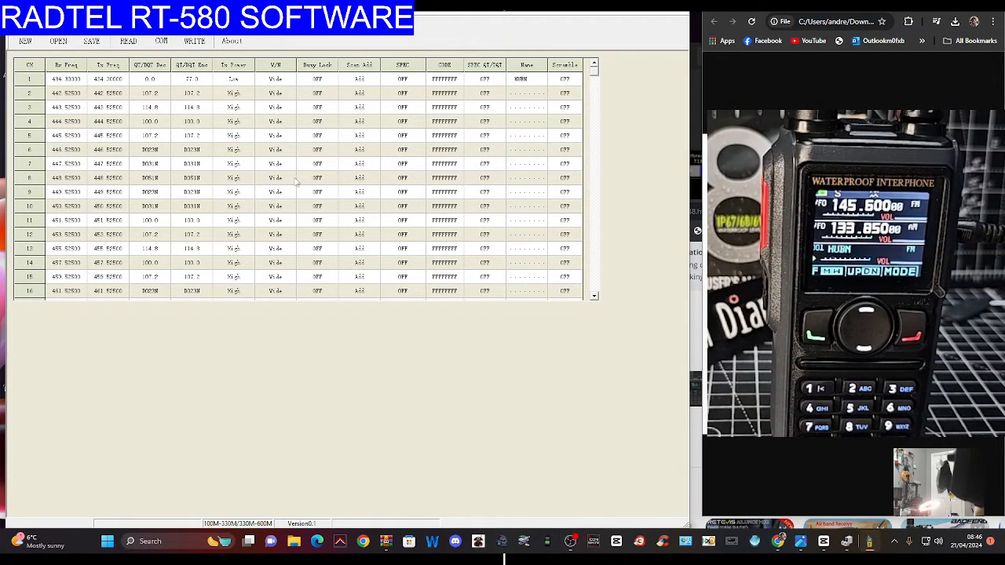
{"action": "mouse_move", "coordinate": [956, 51]}
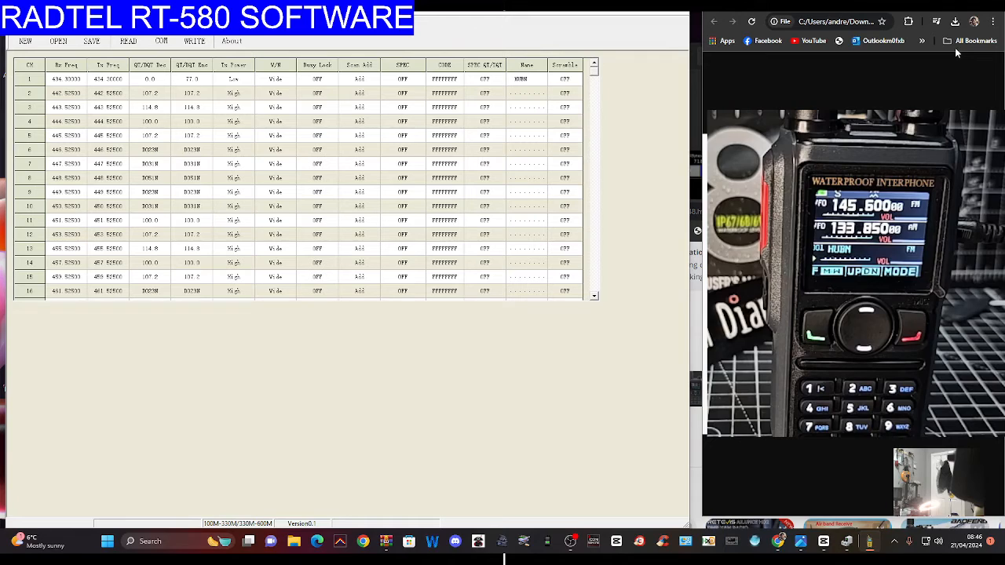
{"action": "mouse_move", "coordinate": [118, 171]}
{"action": "type", "text": "GB3VR"}
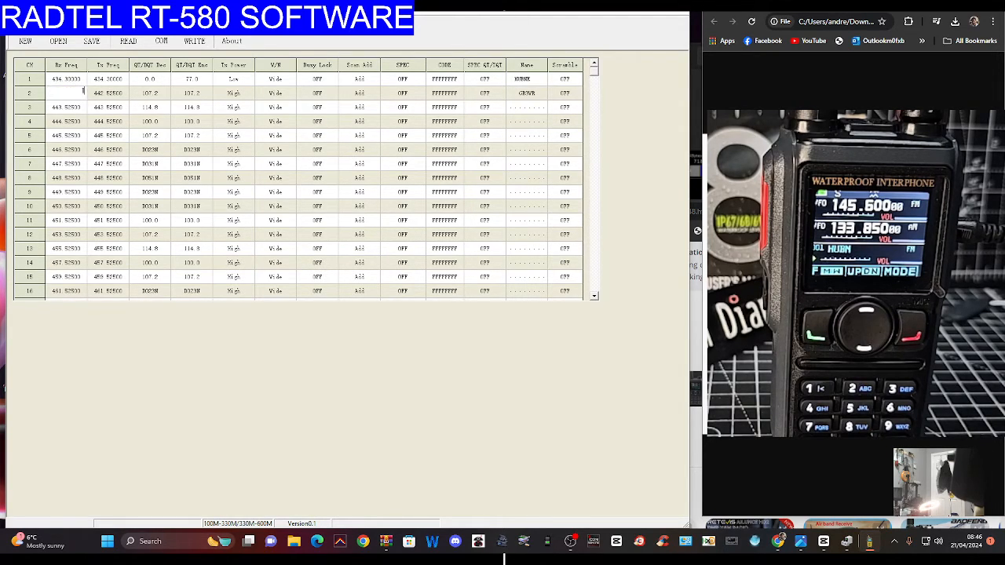
Step: Give channel 2 145 Rx and Tx frequencies, decode tone OFF and encode tone 77.0
{"action": "type", "text": "145.60000"}
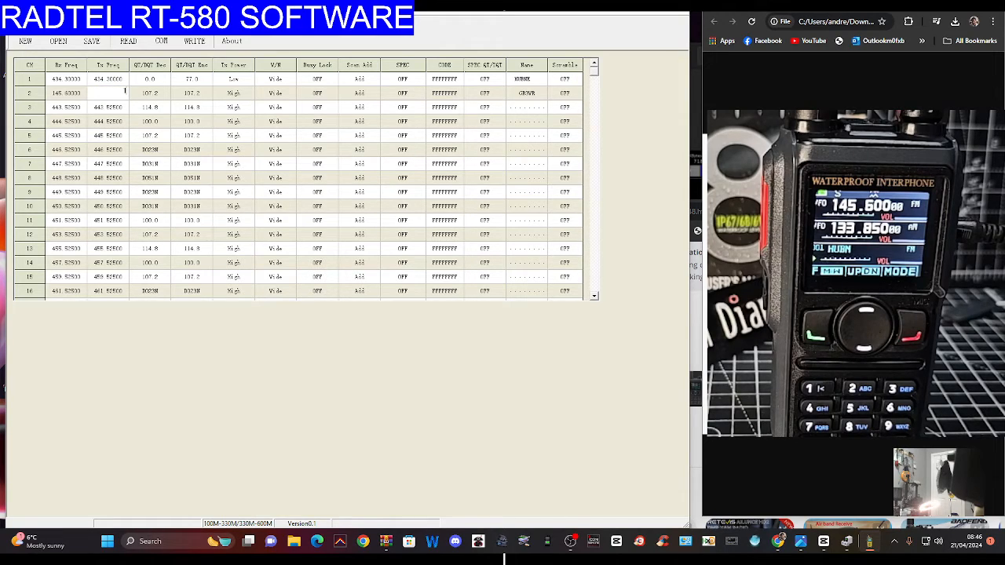
{"action": "type", "text": "145.00000"}
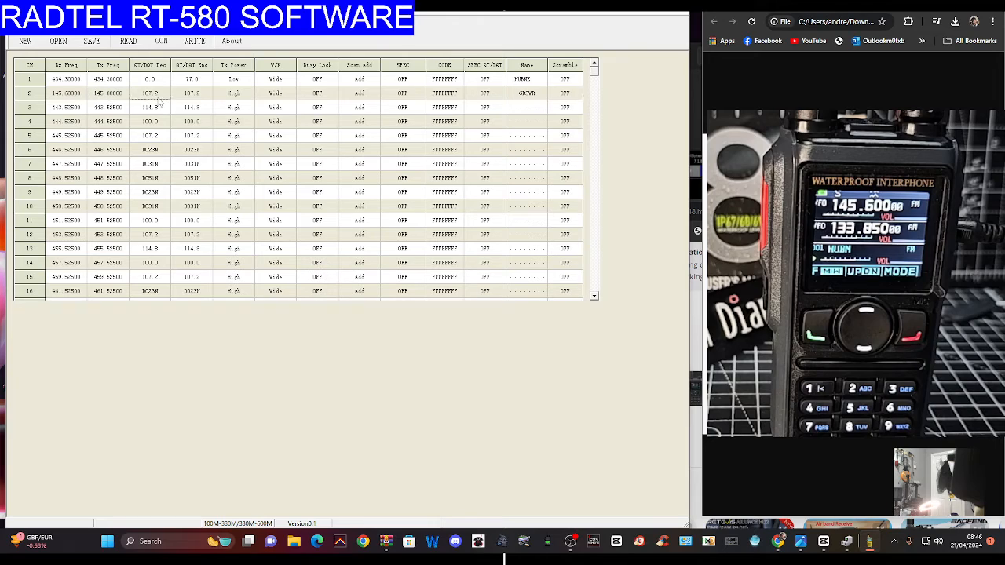
{"action": "left_click", "coordinate": [165, 92]}
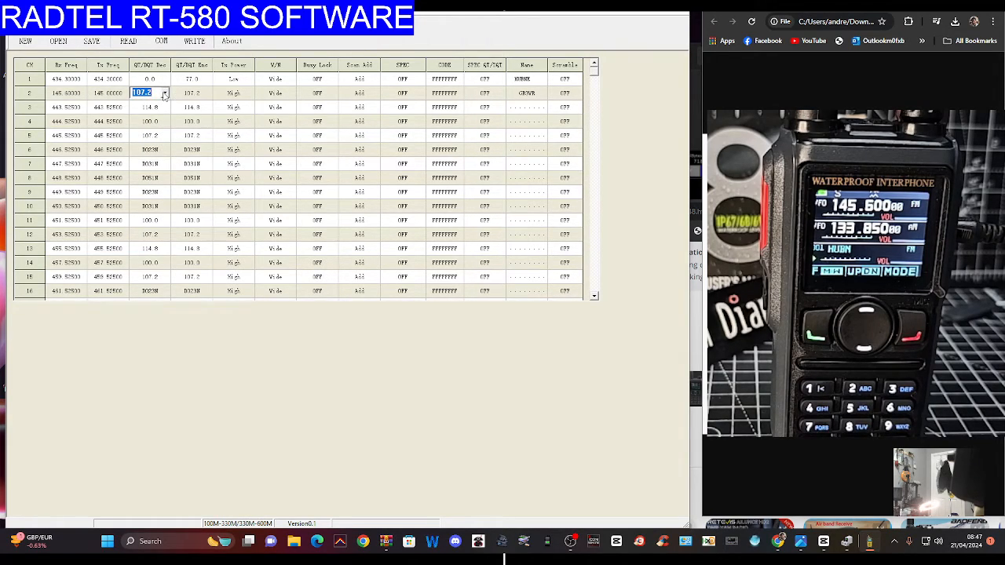
{"action": "left_click", "coordinate": [164, 92]}
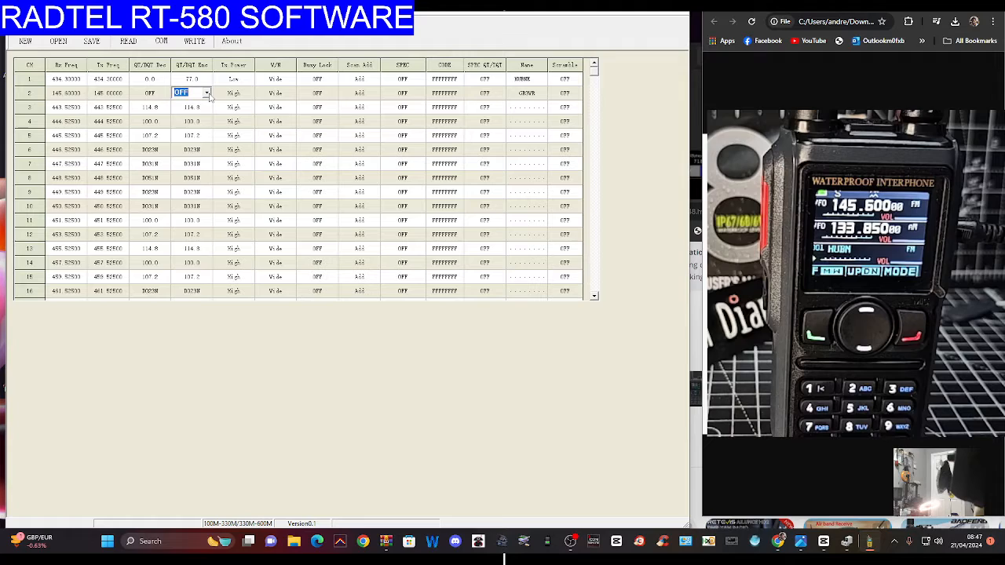
{"action": "left_click", "coordinate": [206, 93]}
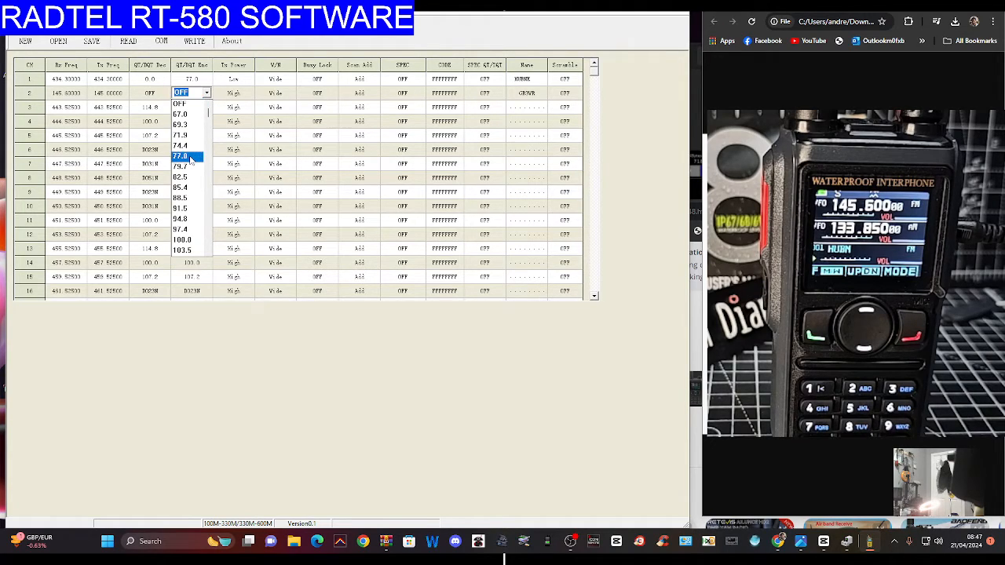
{"action": "left_click", "coordinate": [182, 156]}
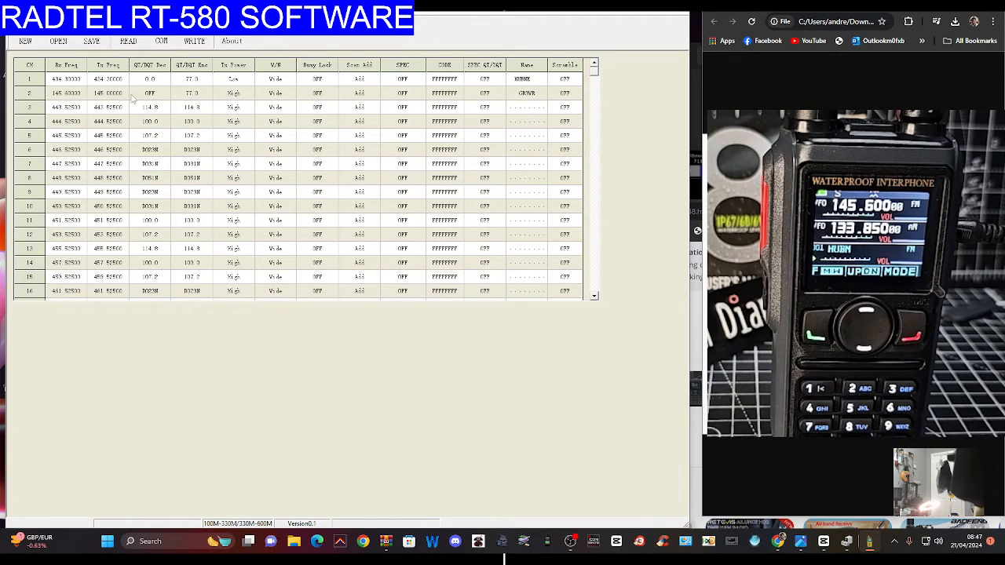
{"action": "mouse_move", "coordinate": [375, 96]}
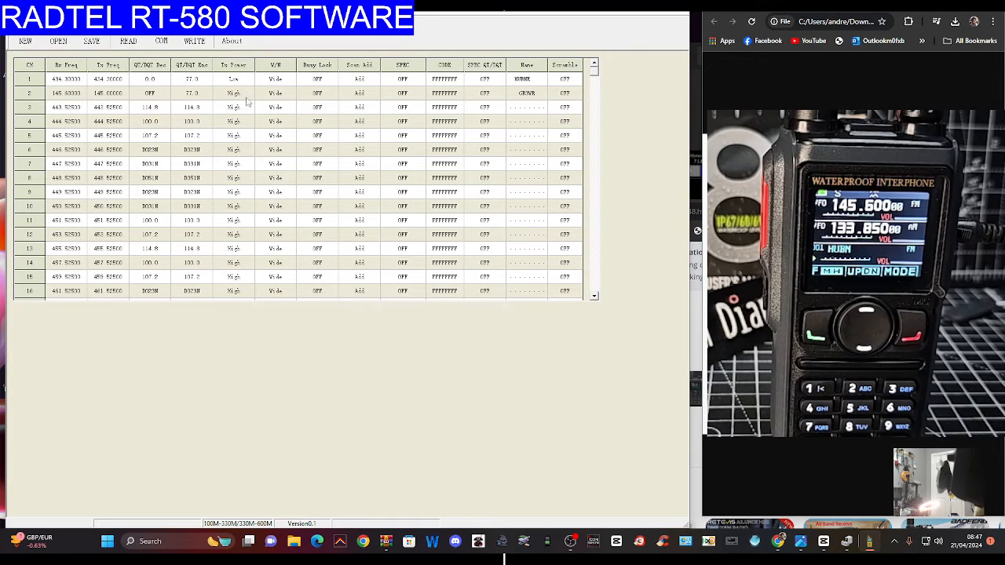
{"action": "mouse_move", "coordinate": [628, 166]}
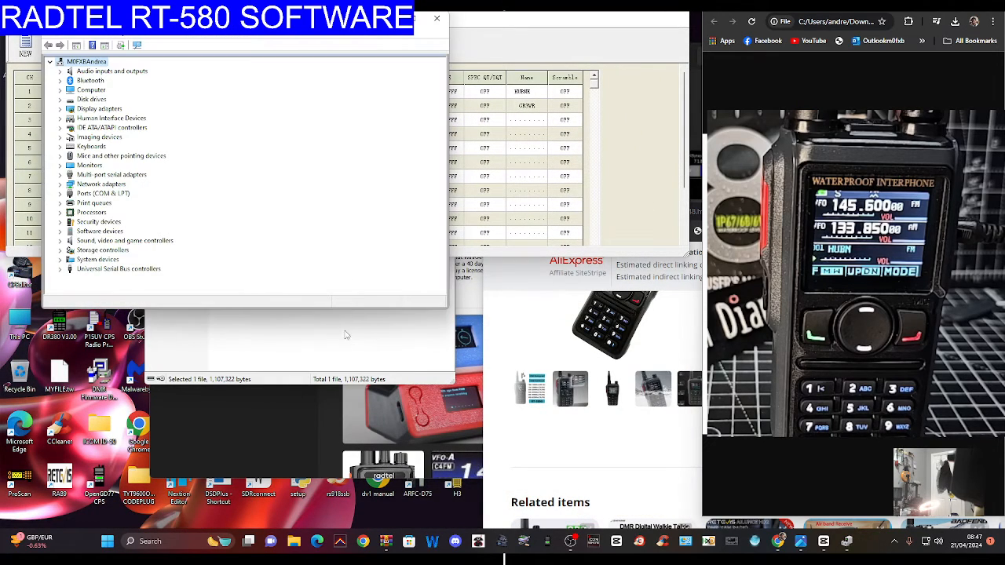
Step: Set channel 3's transmit frequency to 430.525, decode tone OFF and encode tone 77.0
{"action": "left_click", "coordinate": [437, 18]}
{"action": "type", "text": "430.925"}
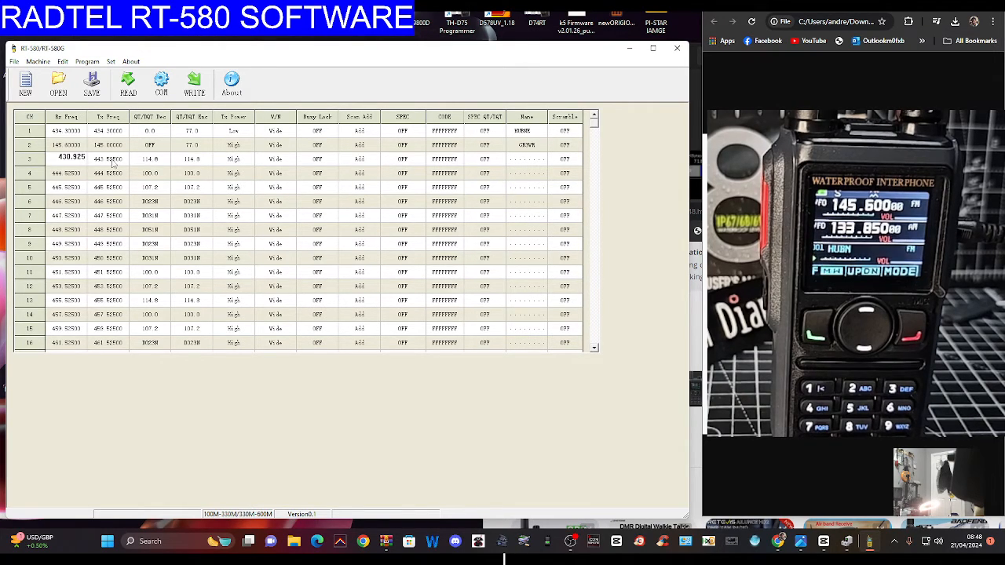
{"action": "double_click", "coordinate": [107, 159]}
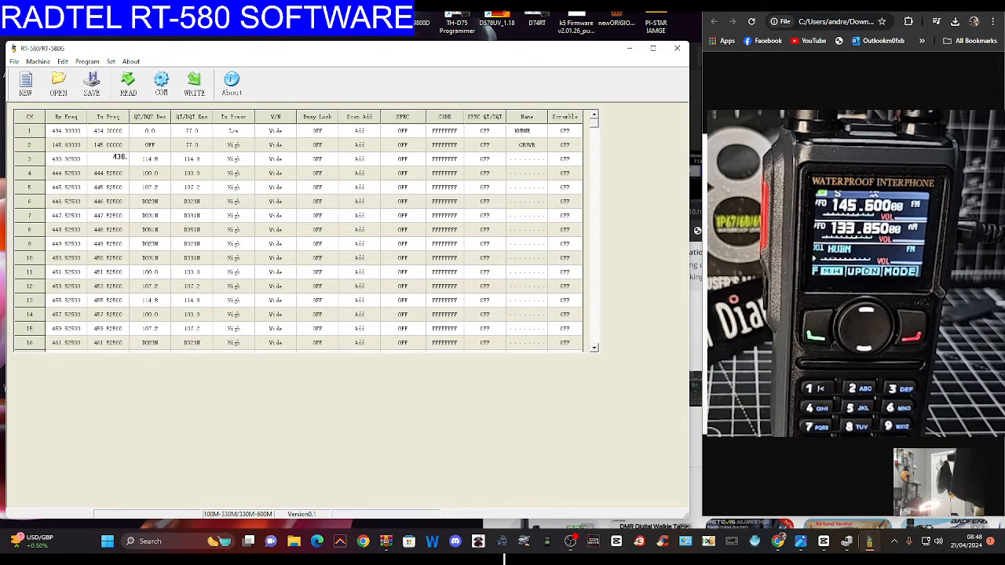
{"action": "type", "text": "430.525"}
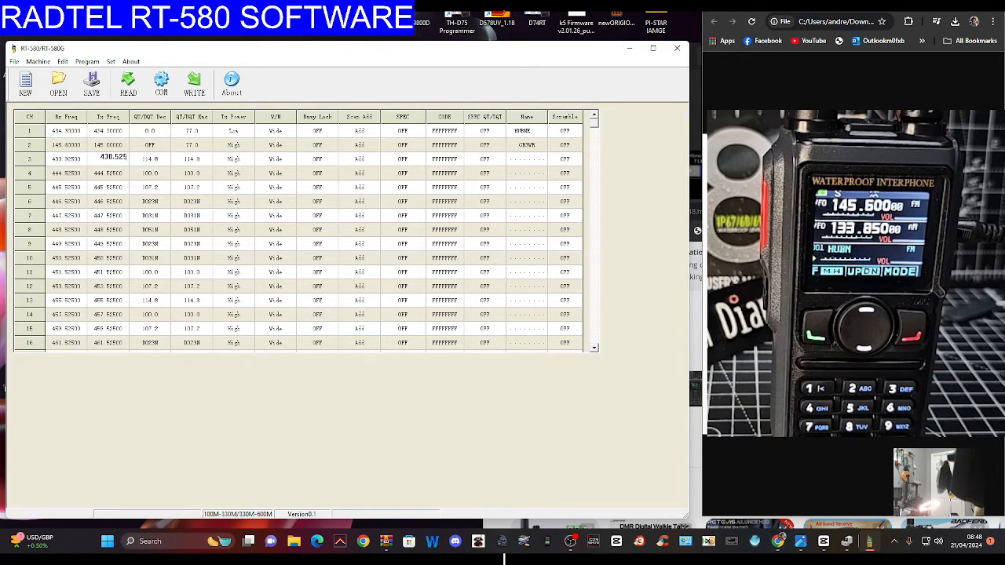
{"action": "left_click", "coordinate": [165, 158]}
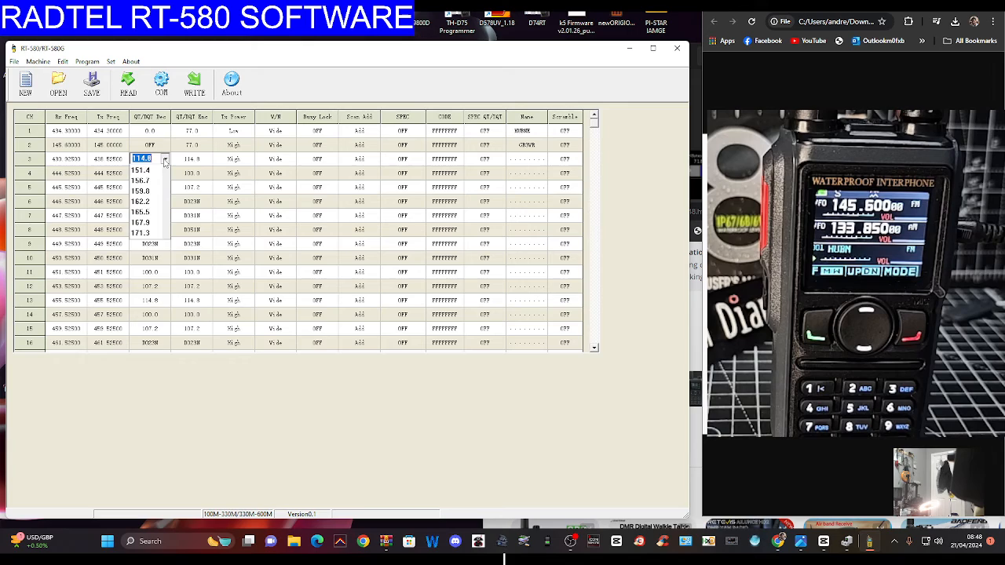
{"action": "left_click", "coordinate": [150, 159]}
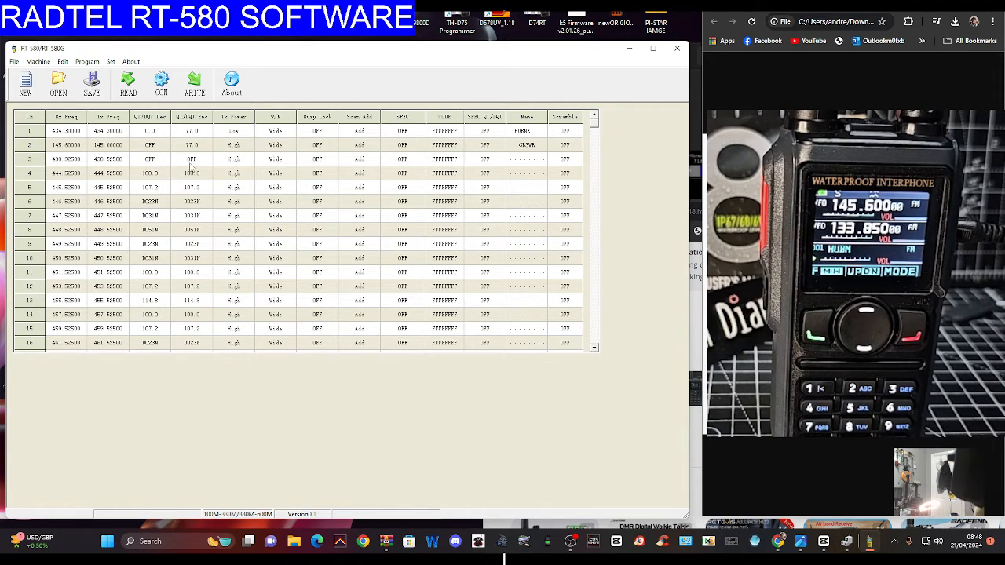
{"action": "left_click", "coordinate": [206, 158]}
{"action": "type", "text": "77"}
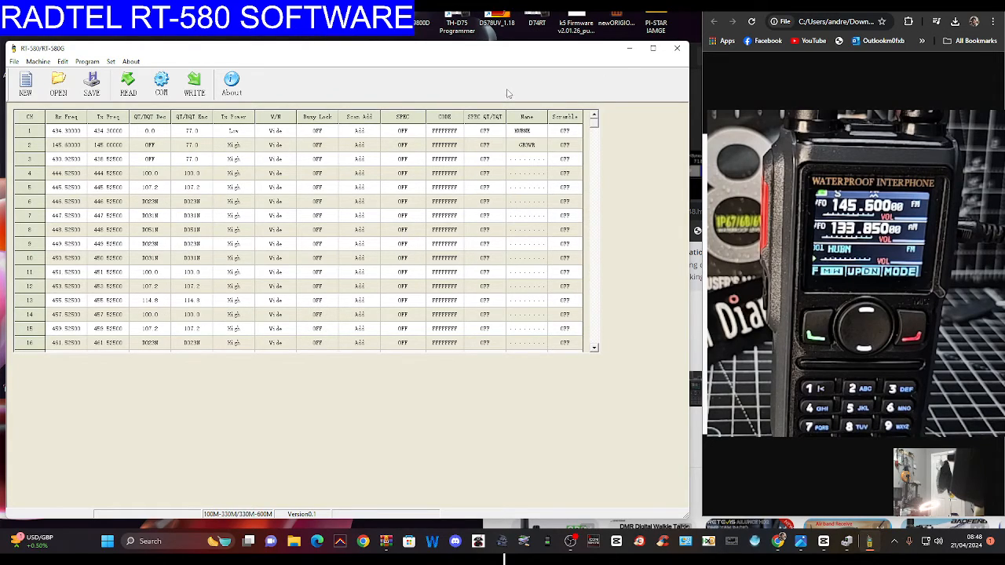
{"action": "mouse_move", "coordinate": [628, 170]}
{"action": "type", "text": "434.55"}
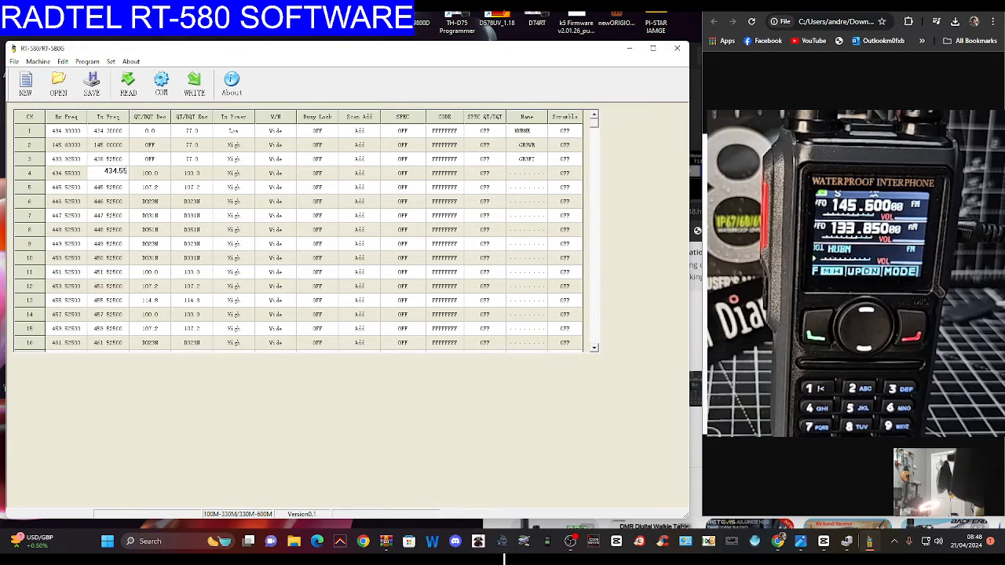
Step: Set channel 4's QT/DQT decode to OFF and encode tone to 77.0
{"action": "left_click", "coordinate": [164, 173]}
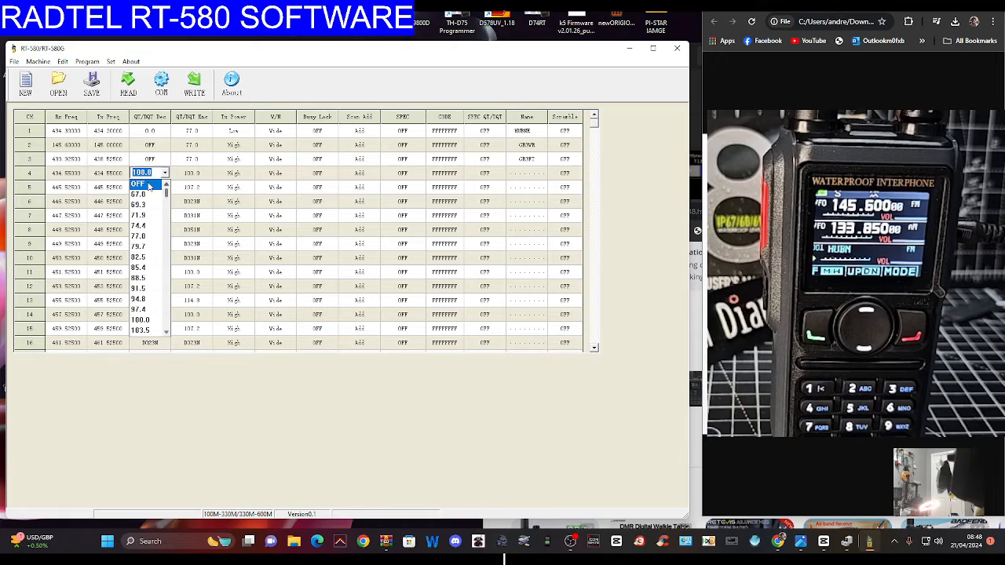
{"action": "left_click", "coordinate": [138, 183]}
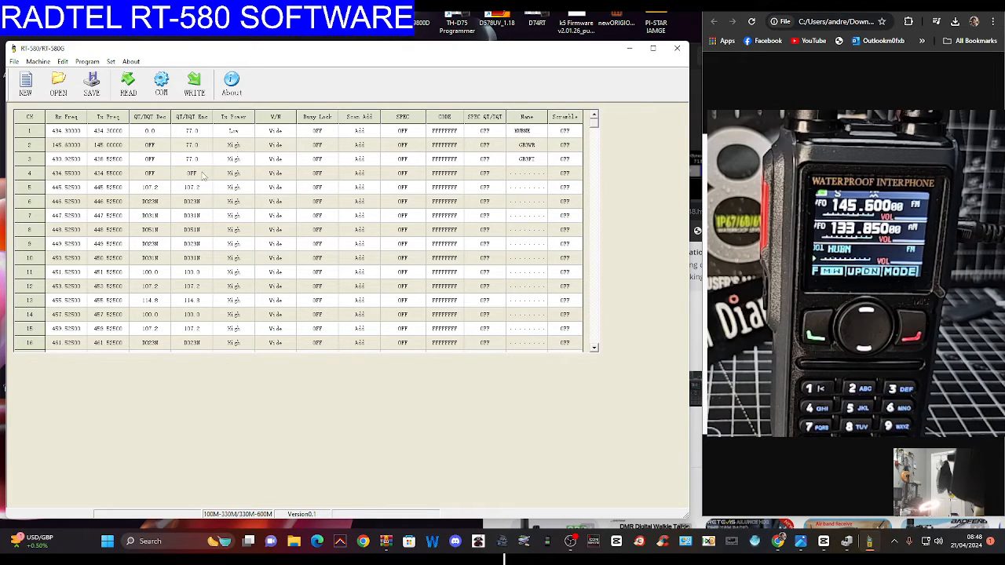
{"action": "left_click", "coordinate": [205, 173]}
{"action": "type", "text": "77"}
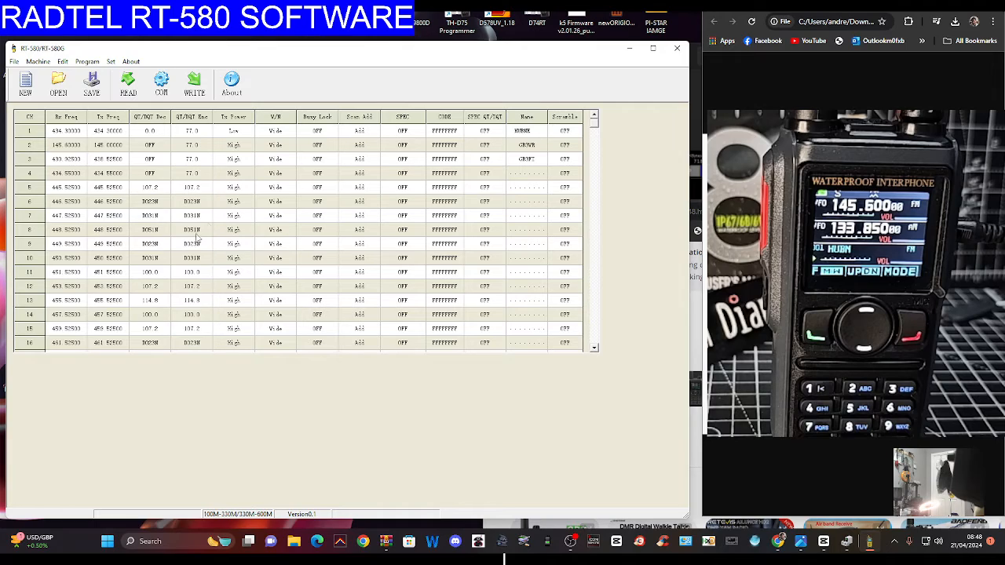
{"action": "mouse_move", "coordinate": [200, 173]}
{"action": "type", "text": "HUBN1"}
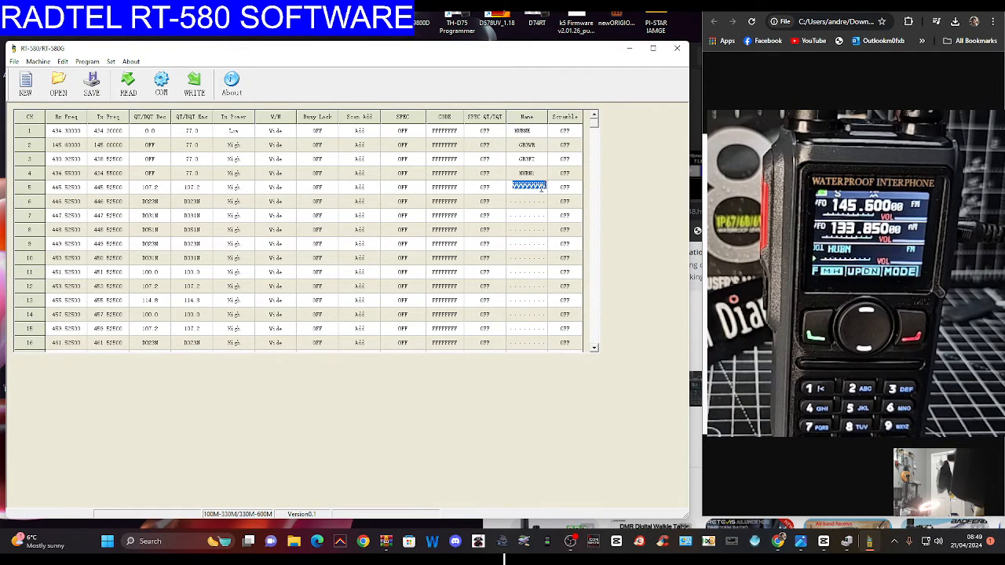
Step: Name channels 1, 4 and 5 HUBNET3, HUBNET1 and HUBNET4
{"action": "left_click", "coordinate": [526, 173]}
{"action": "type", "text": "ET"}
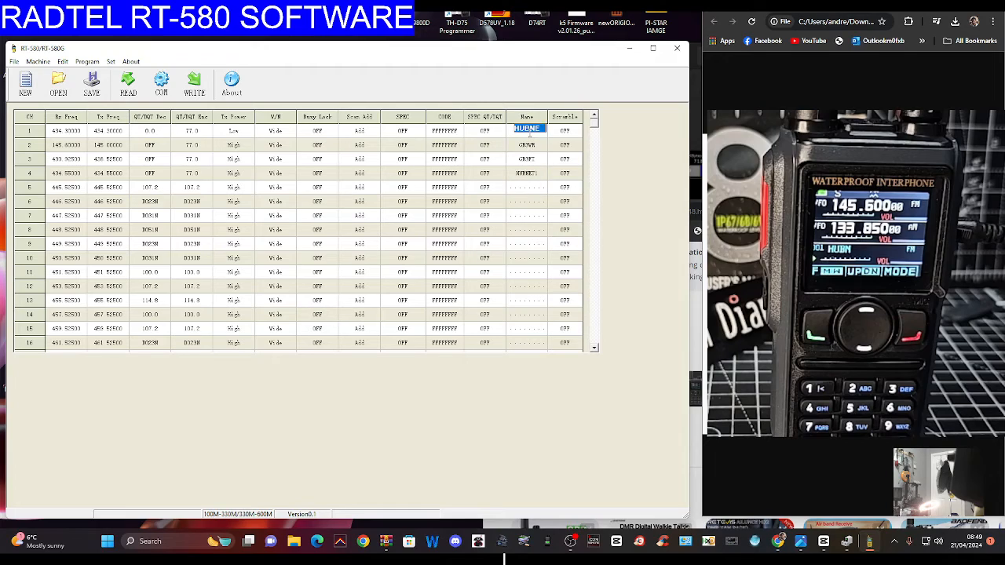
{"action": "type", "text": "U"}
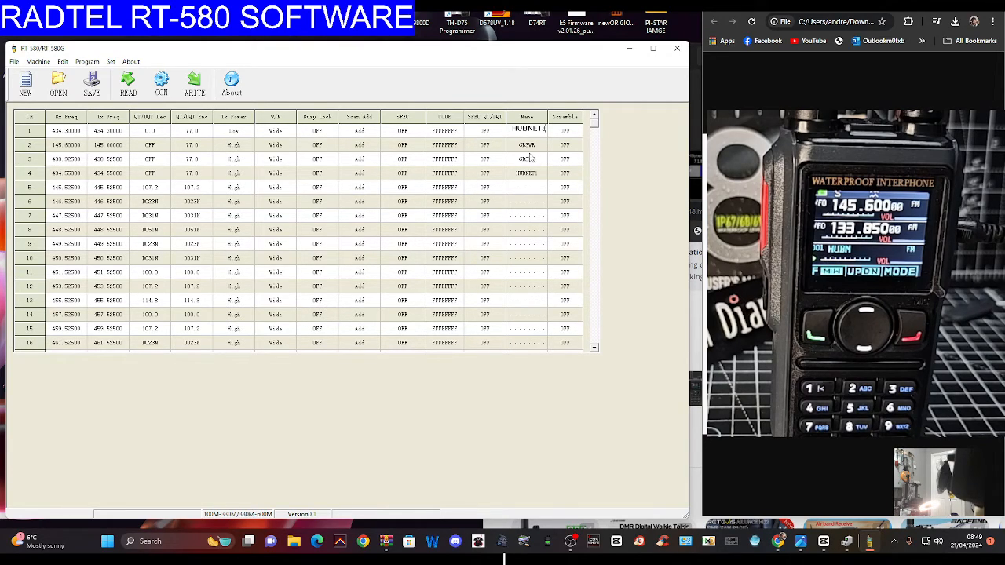
{"action": "left_click", "coordinate": [526, 171]}
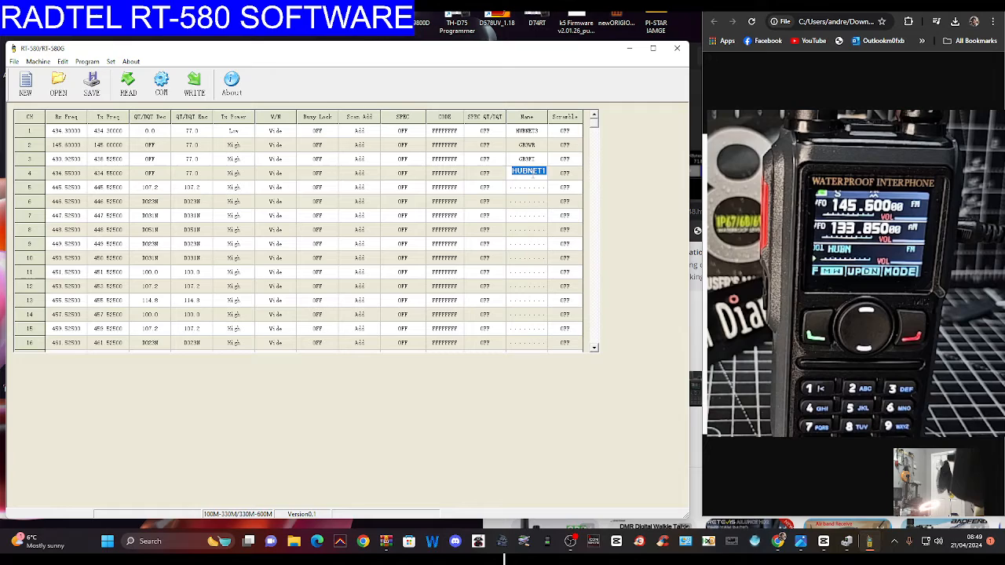
{"action": "mouse_move", "coordinate": [475, 182]}
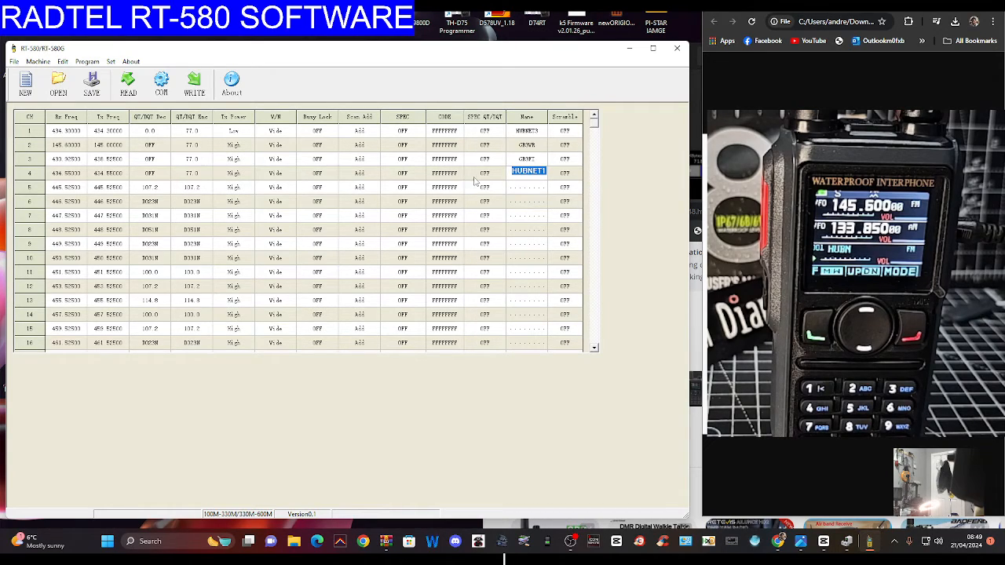
{"action": "left_click", "coordinate": [529, 187]}
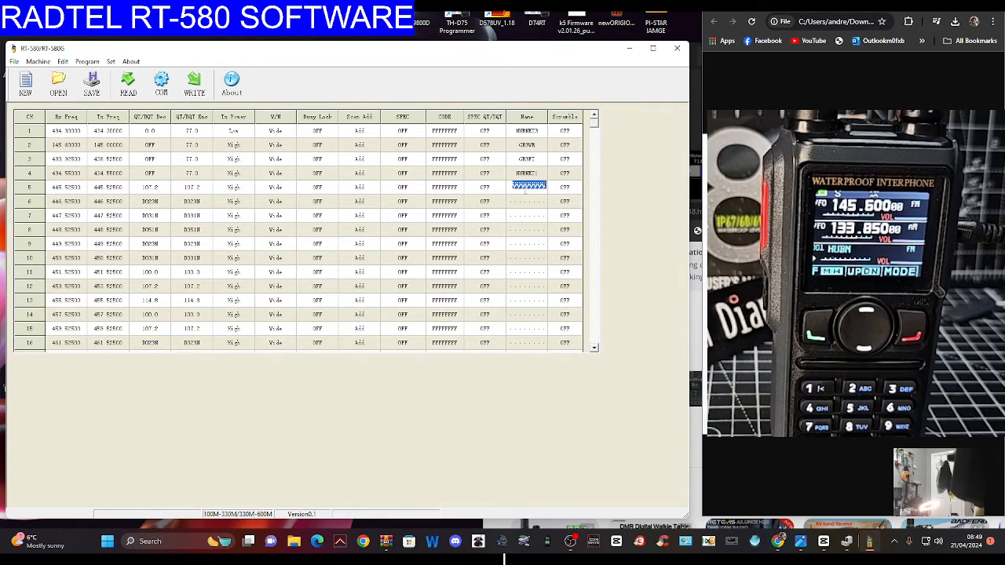
{"action": "type", "text": "HUBNET4"}
{"action": "left_click", "coordinate": [66, 186]}
{"action": "type", "text": "434.4"}
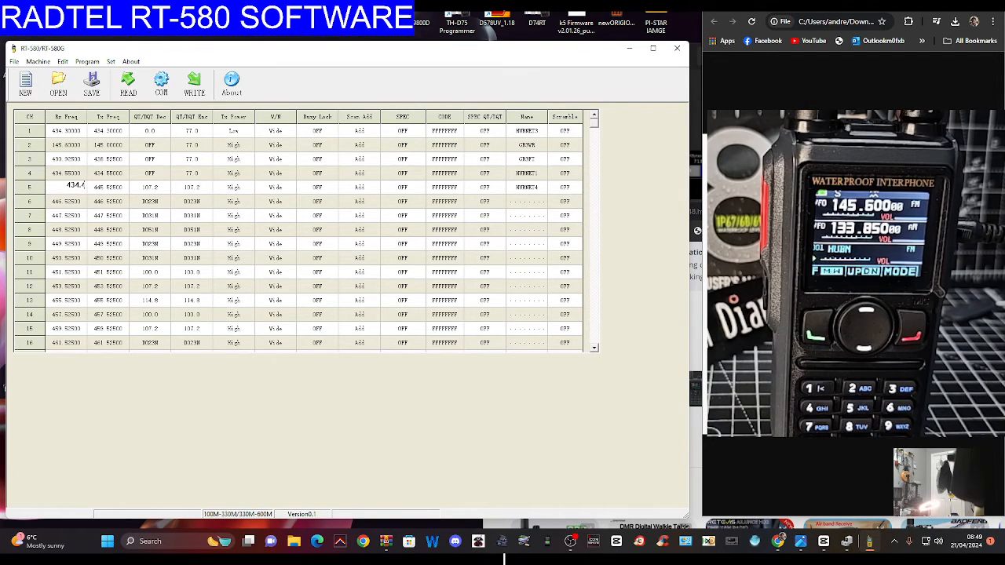
Step: Set channel 5 to 434.4 with decode tone OFF and encode tone 77.0
{"action": "double_click", "coordinate": [107, 185]}
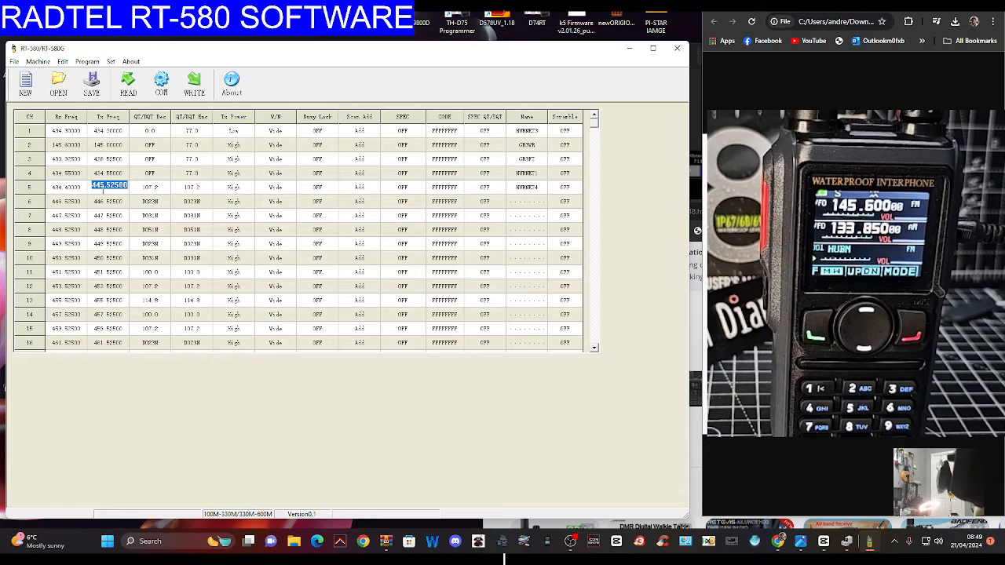
{"action": "type", "text": "434.4"}
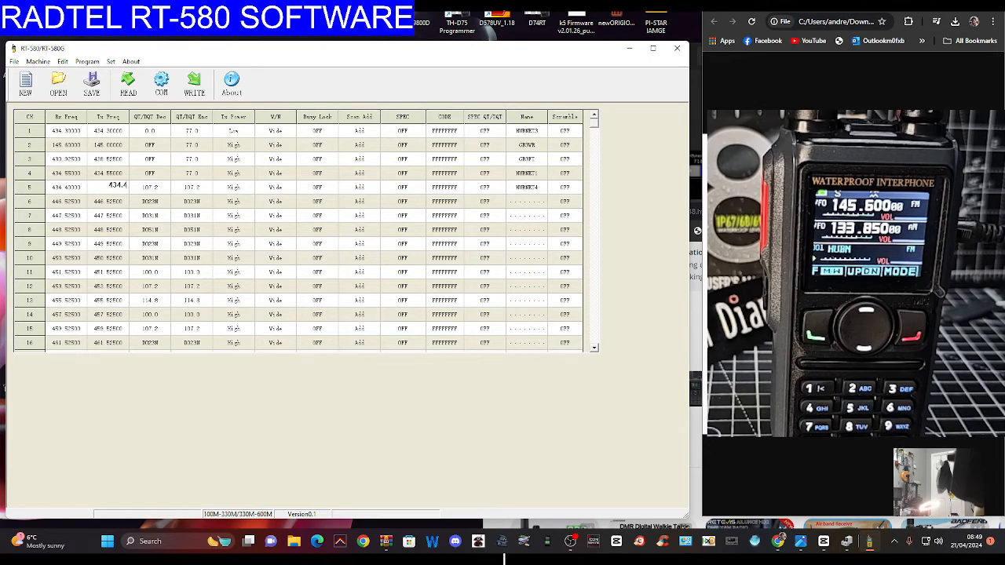
{"action": "left_click", "coordinate": [165, 187]}
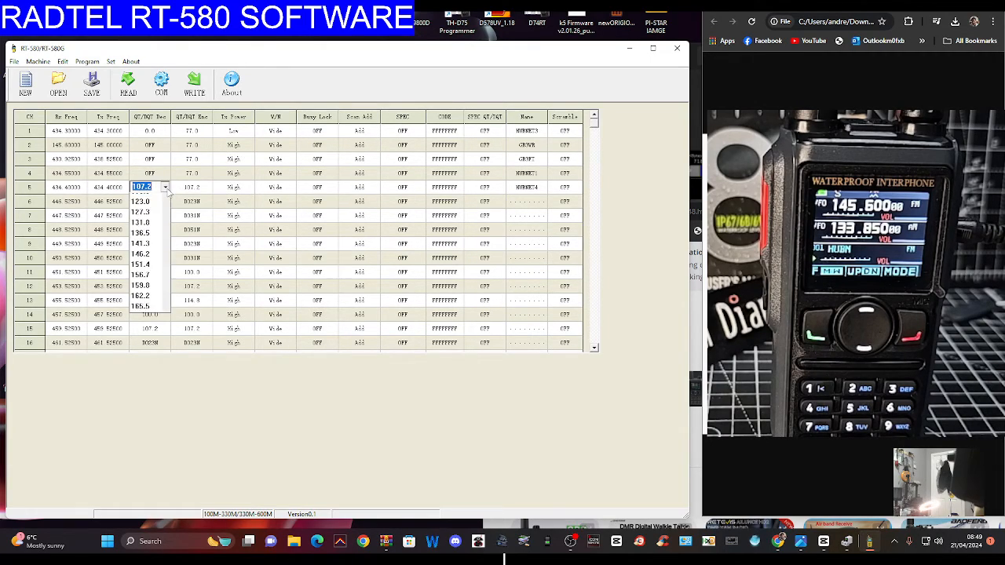
{"action": "left_click", "coordinate": [149, 187]}
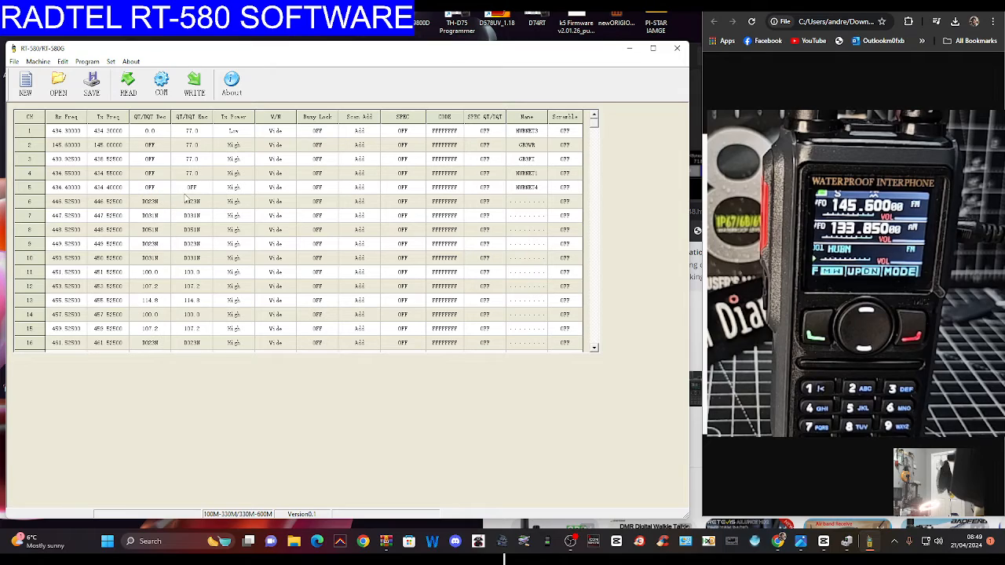
{"action": "left_click", "coordinate": [202, 187]}
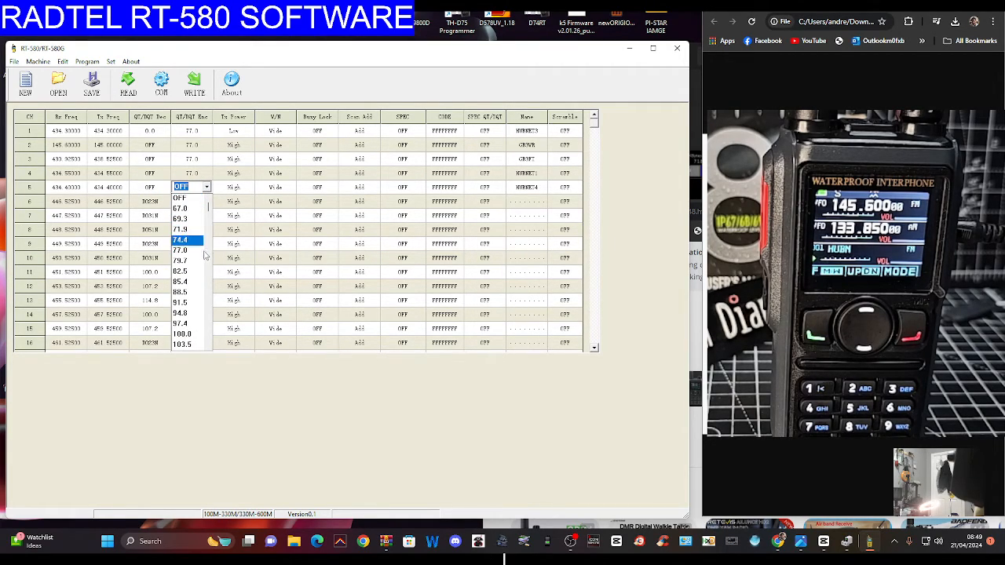
{"action": "left_click", "coordinate": [187, 187]}
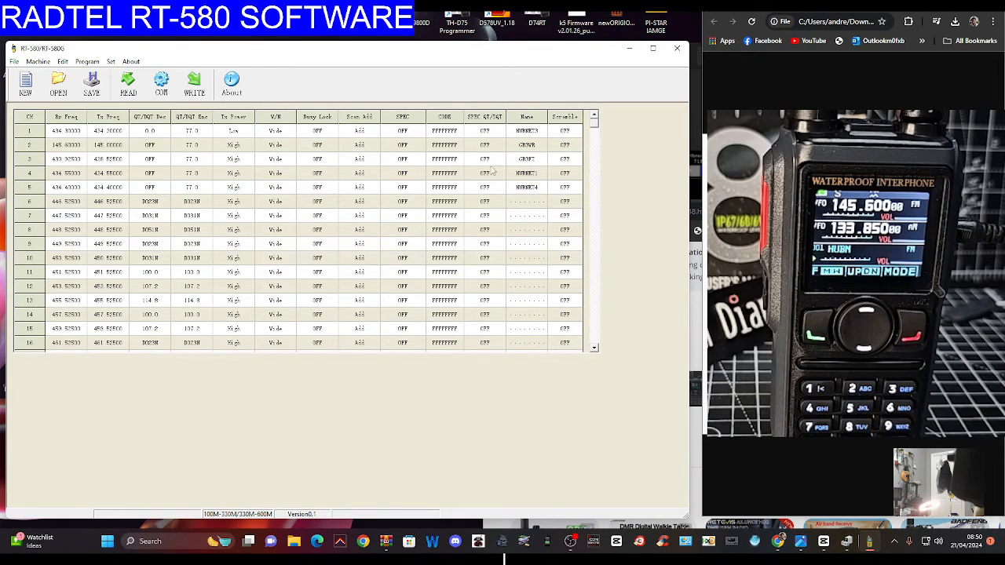
Step: Switch channels 3, 4 and 5 to Low transmit power
{"action": "left_click", "coordinate": [233, 173]}
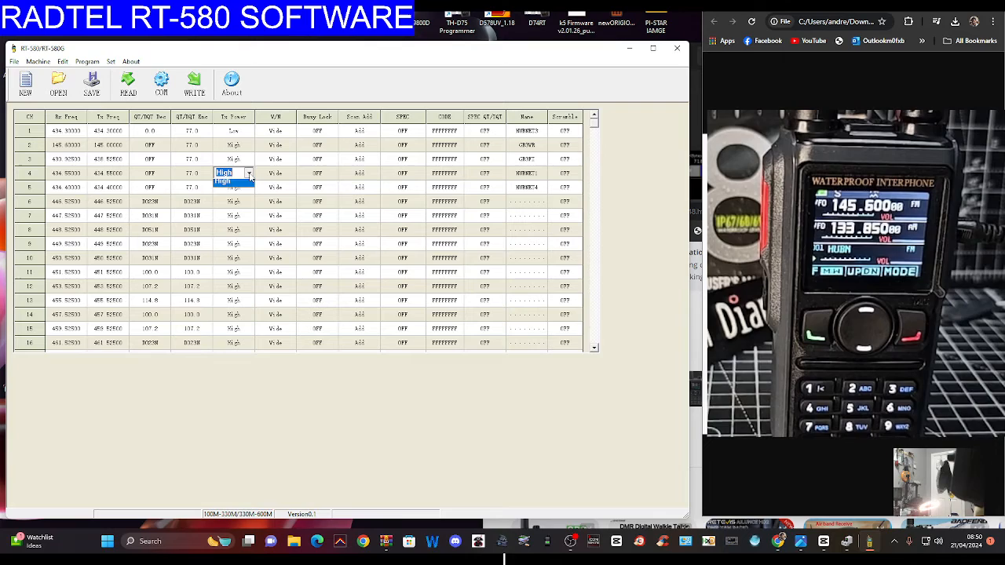
{"action": "left_click", "coordinate": [232, 158]}
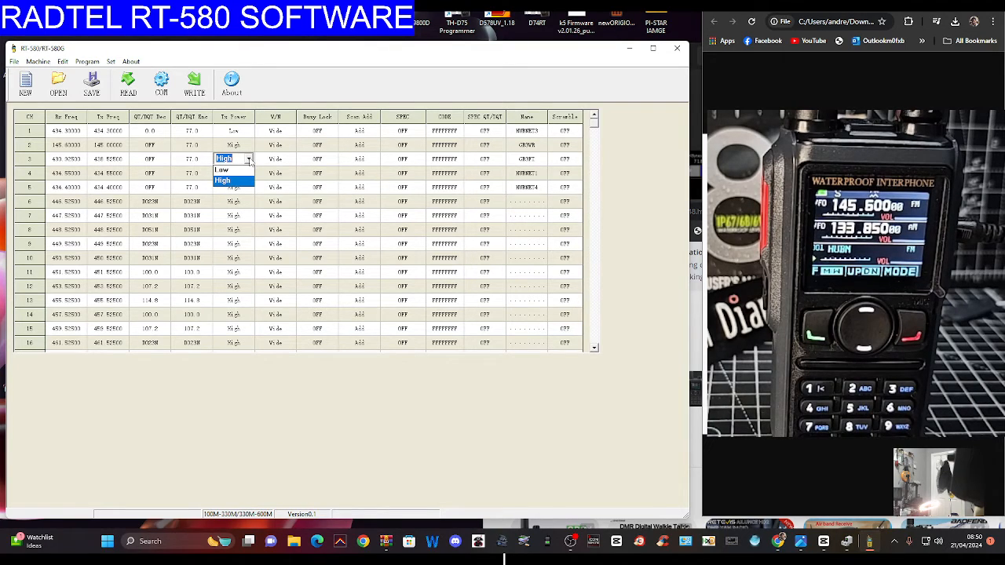
{"action": "left_click", "coordinate": [222, 170]}
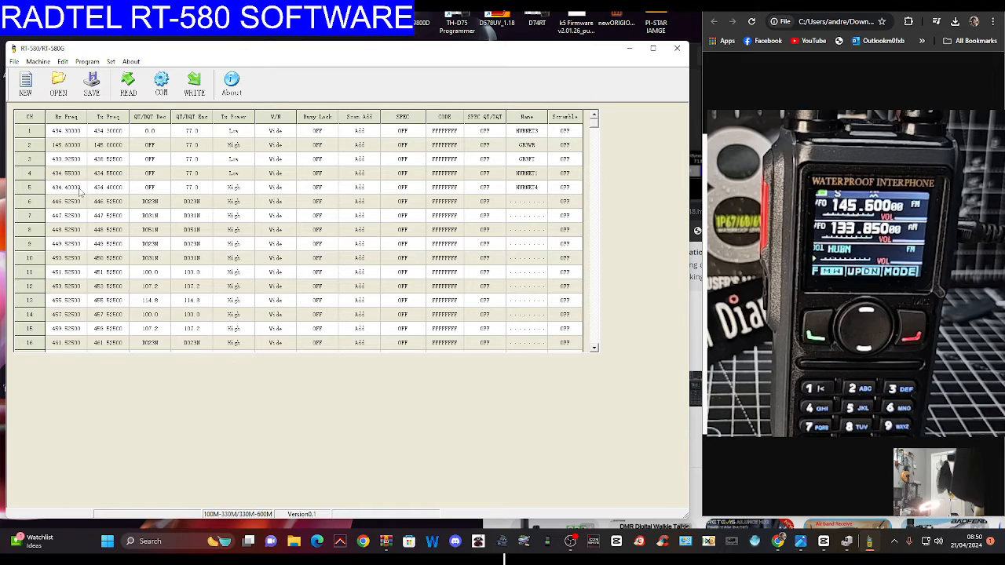
{"action": "left_click", "coordinate": [233, 186]}
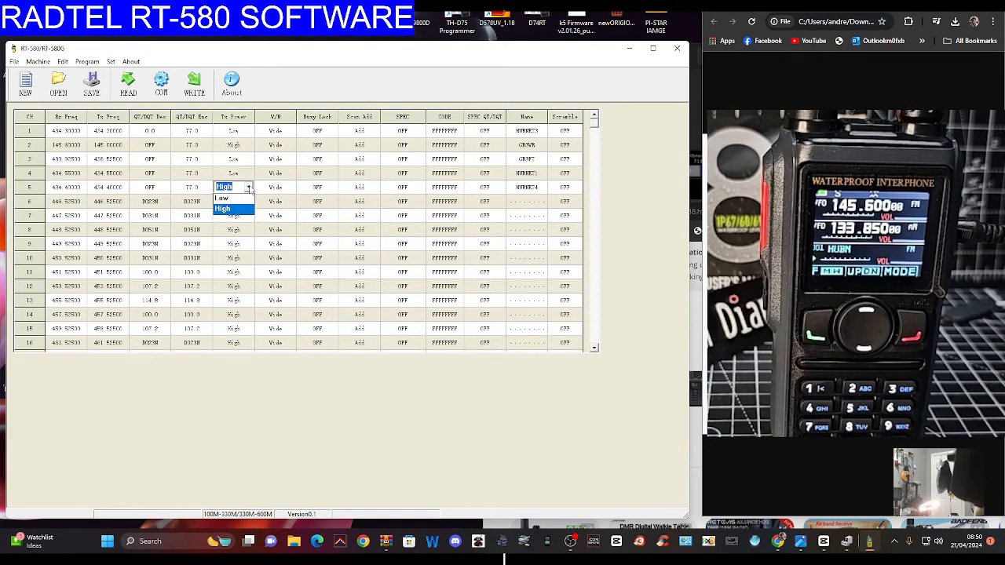
{"action": "left_click", "coordinate": [225, 197]}
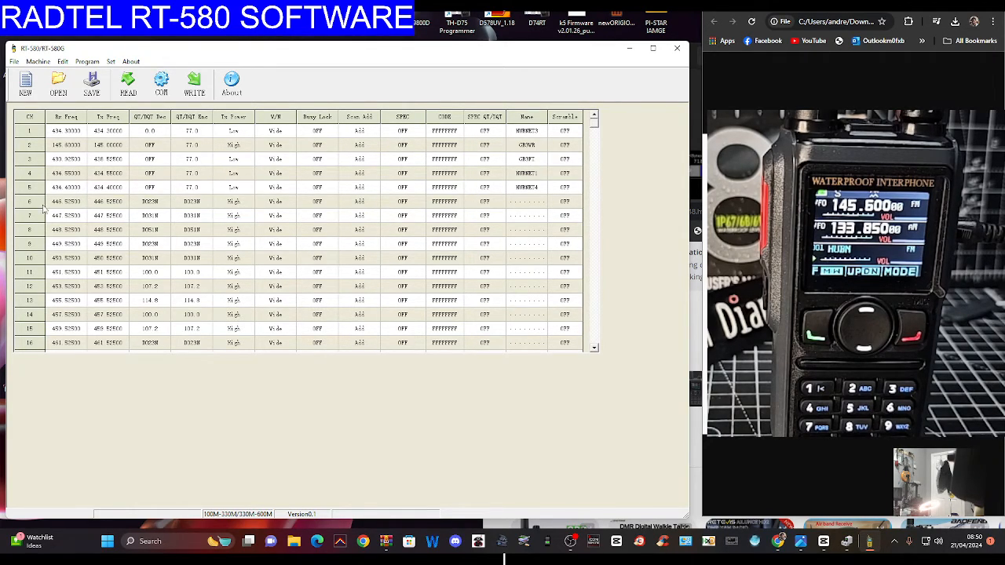
Step: Enter 145.2125 as channel 6's Rx and Tx frequency and turn its decode tone OFF
{"action": "double_click", "coordinate": [66, 199]}
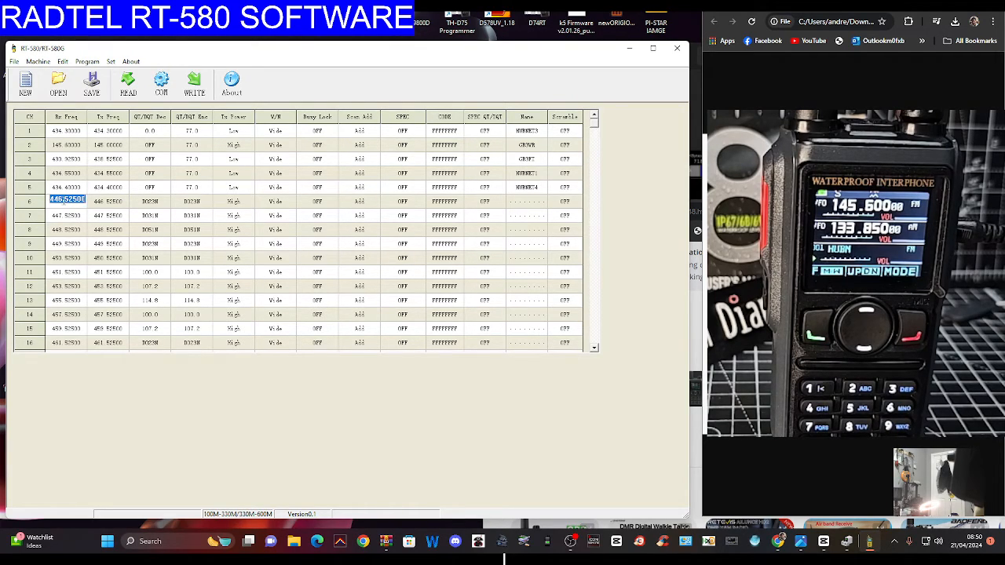
{"action": "type", "text": "145"}
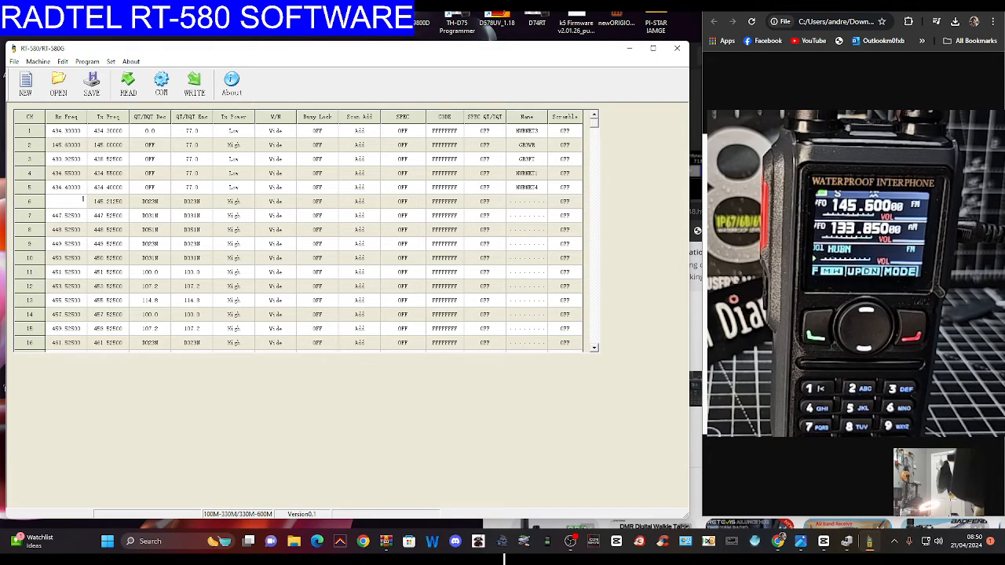
{"action": "type", "text": "145.21250"}
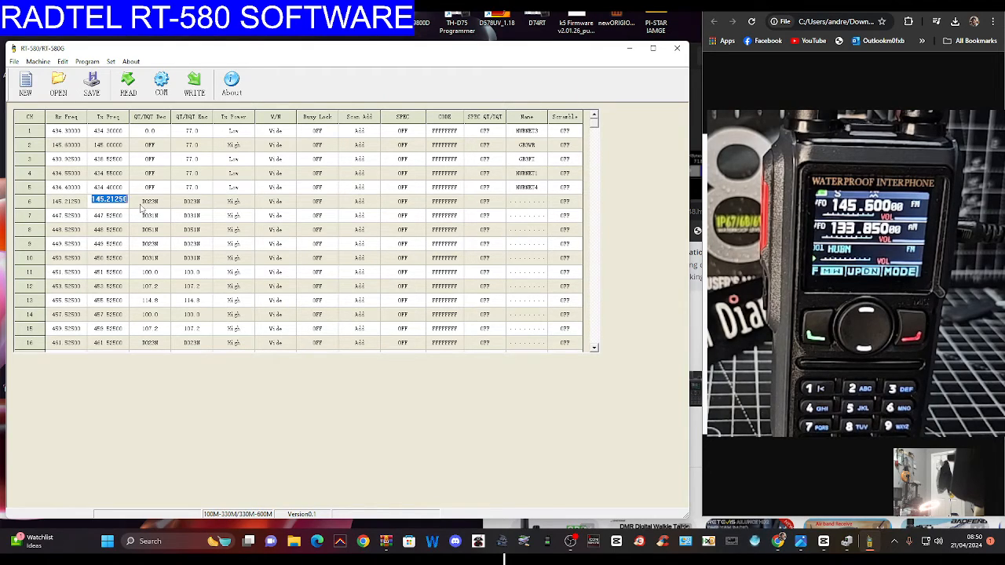
{"action": "left_click", "coordinate": [165, 200]}
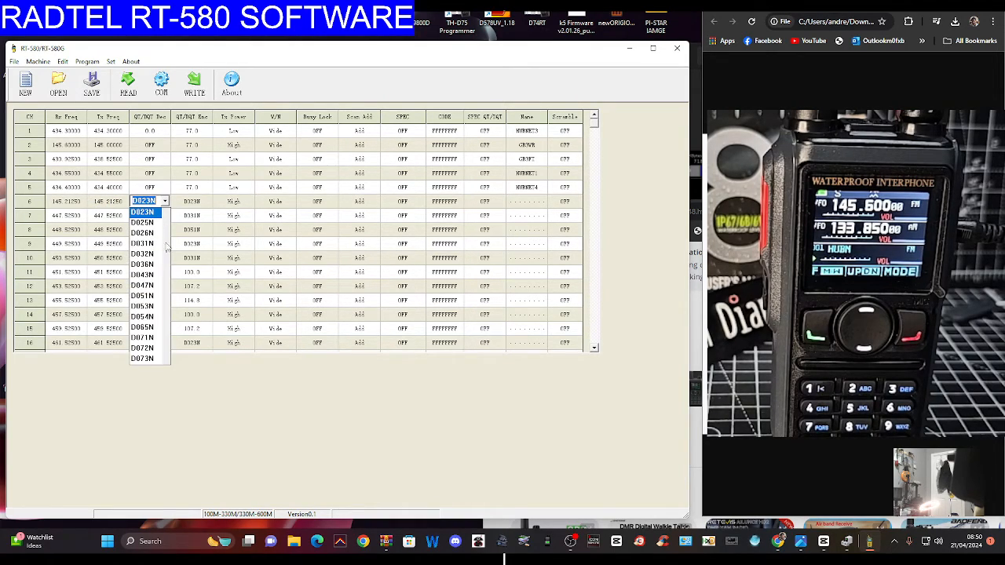
{"action": "left_click", "coordinate": [205, 201]}
{"action": "type", "text": "MB7ISW"}
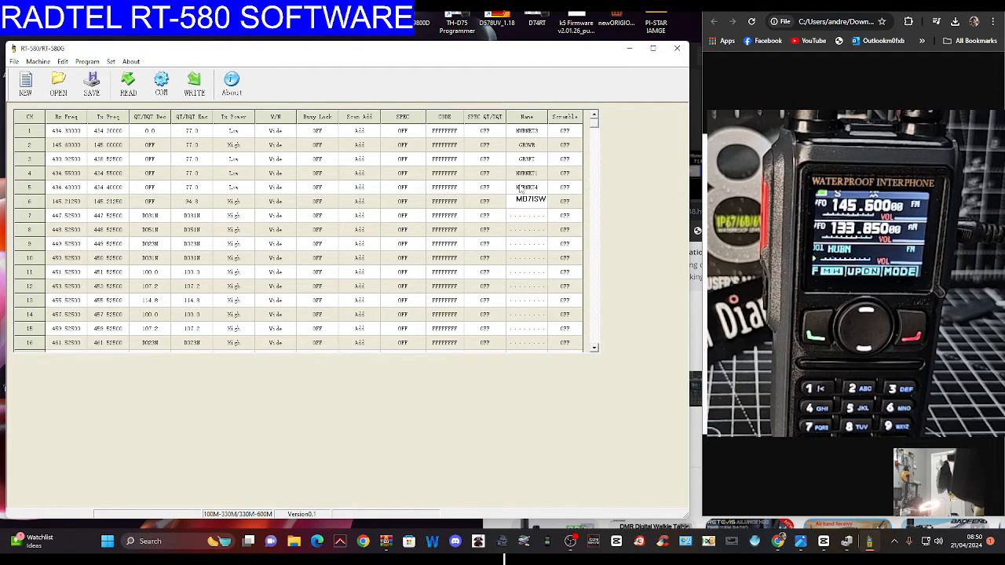
Step: Give channel 7 a 145.15 transmit frequency, decode tone OFF, encode 94.8, and name GB3BC
{"action": "left_click", "coordinate": [564, 201]}
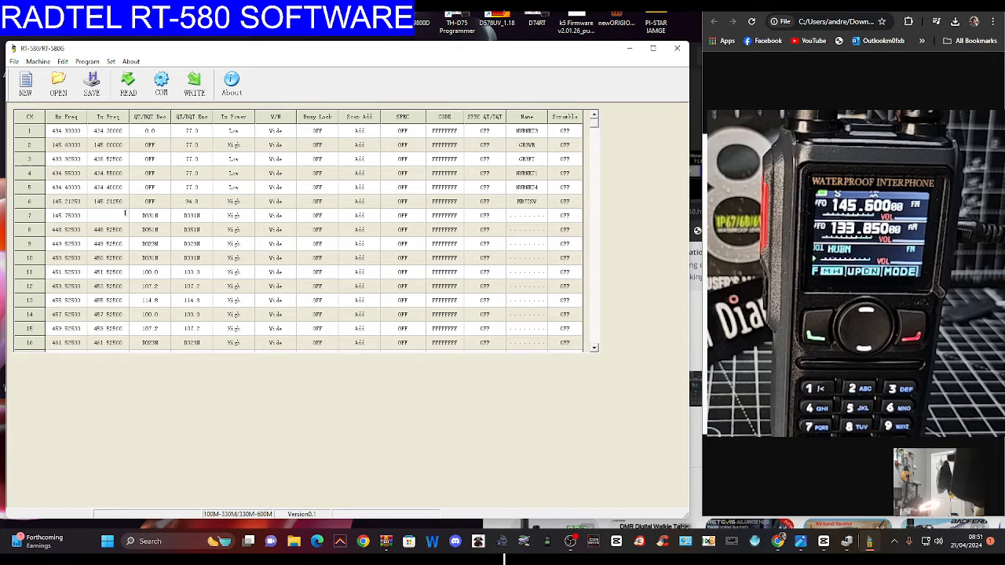
{"action": "type", "text": "145.150"}
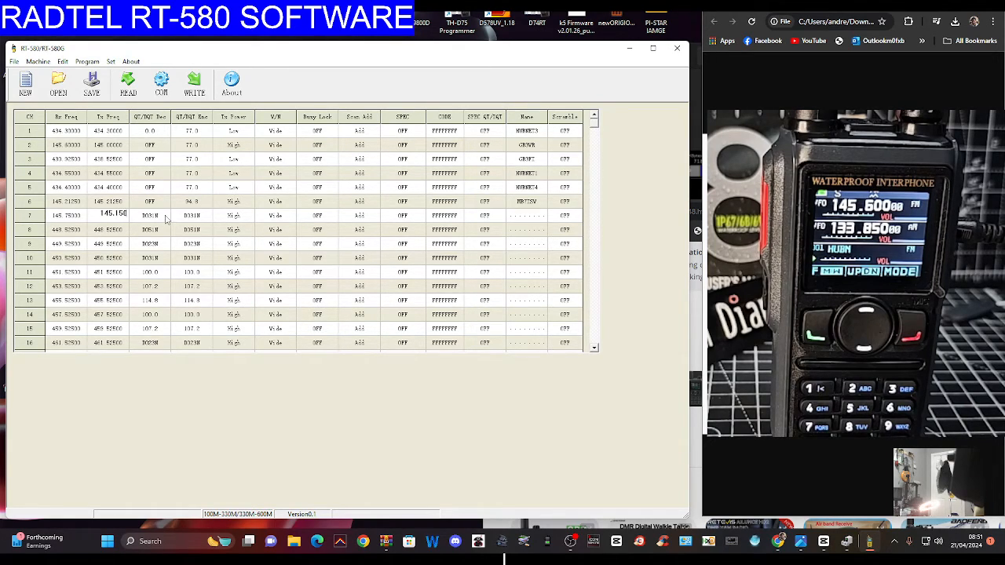
{"action": "left_click", "coordinate": [164, 214]}
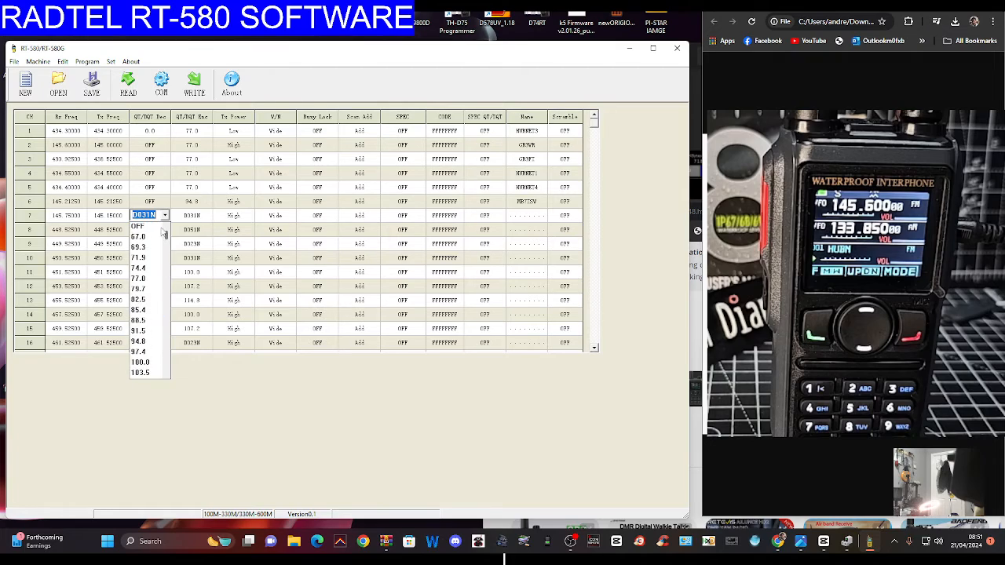
{"action": "left_click", "coordinate": [148, 214]}
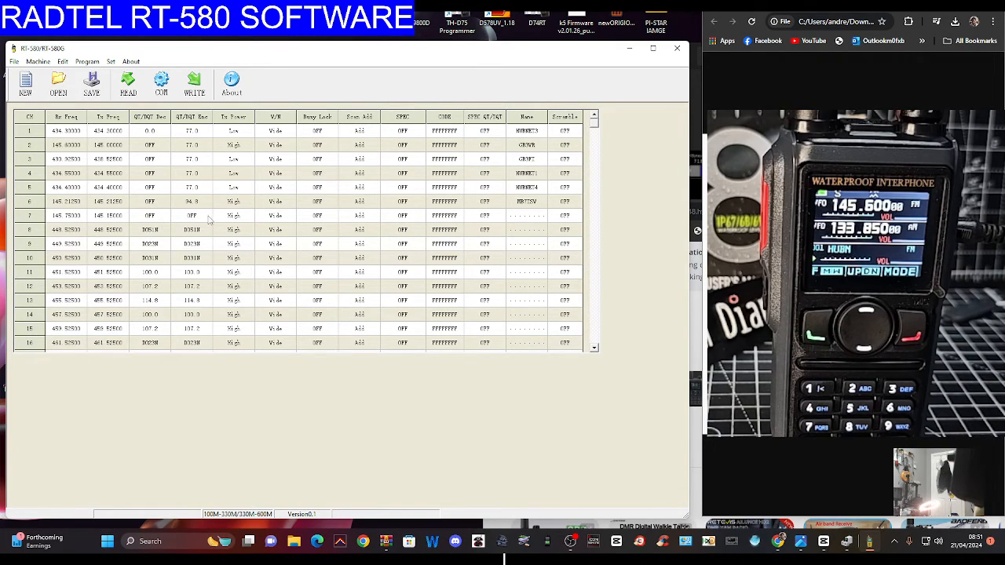
{"action": "left_click", "coordinate": [192, 215]}
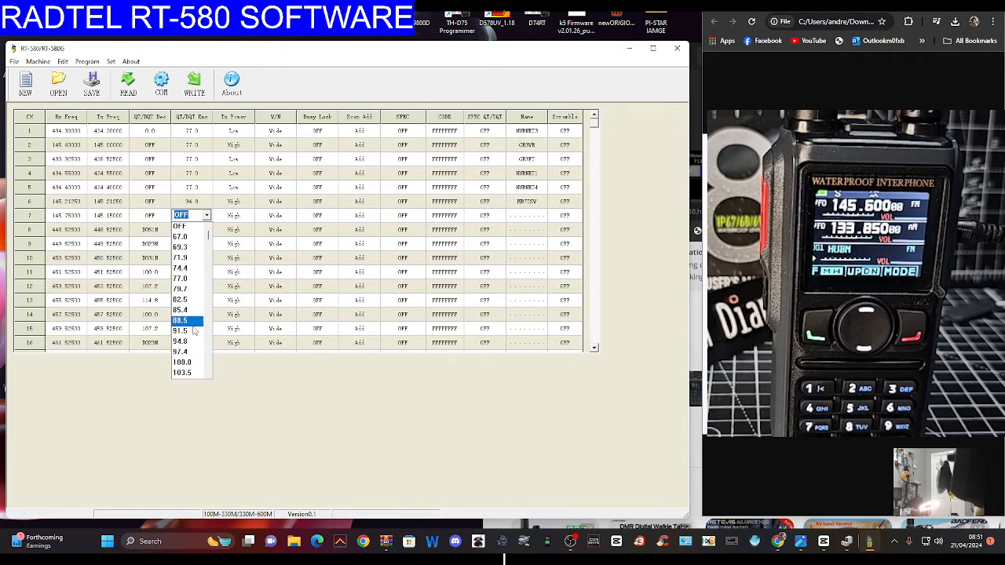
{"action": "left_click", "coordinate": [180, 226]}
{"action": "type", "text": "GB3DC"}
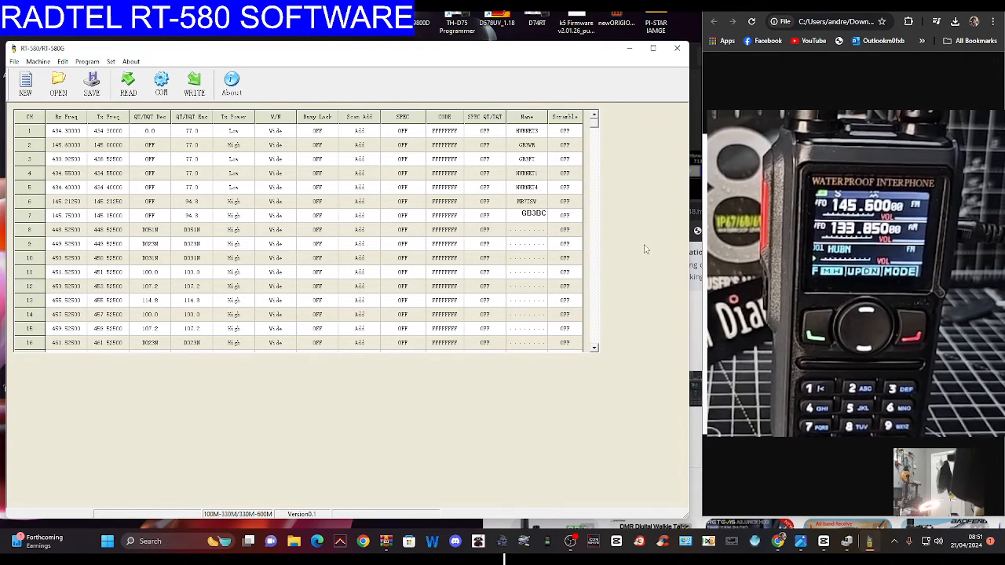
{"action": "left_click", "coordinate": [317, 214]}
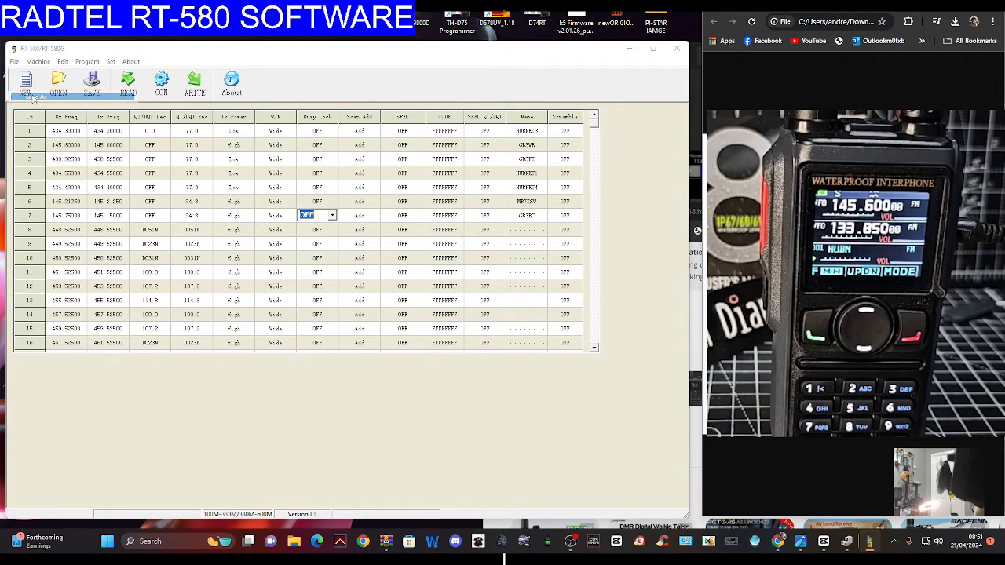
Step: Save the channel data as '580' in Documents, keeping all channels rather than clearing
{"action": "left_click", "coordinate": [91, 82]}
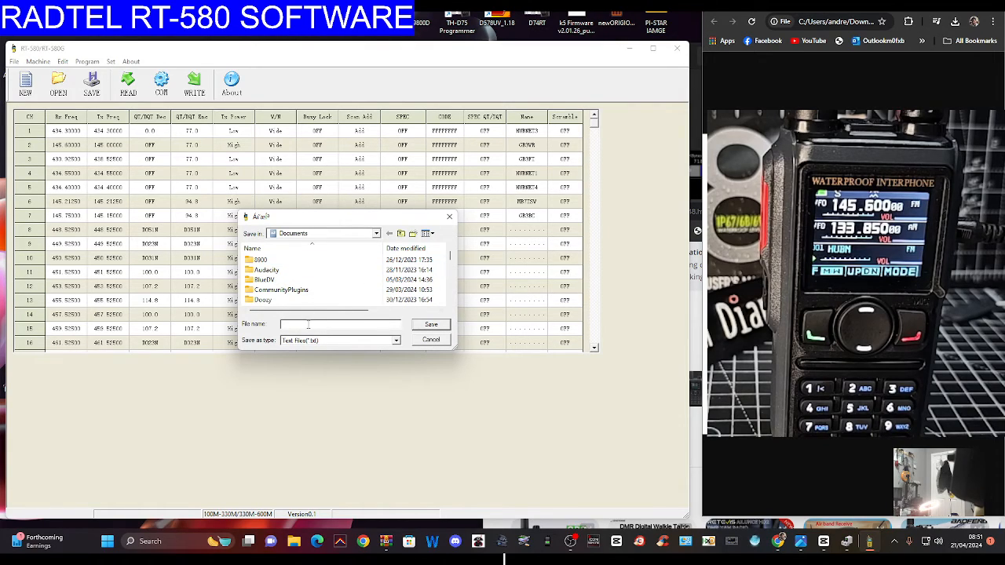
{"action": "left_click", "coordinate": [267, 270]}
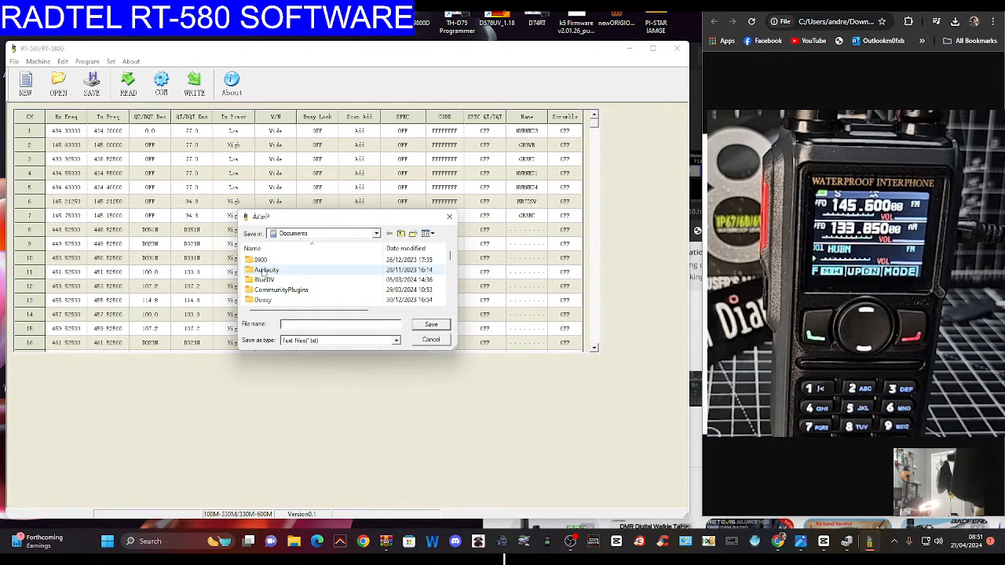
{"action": "type", "text": "580"}
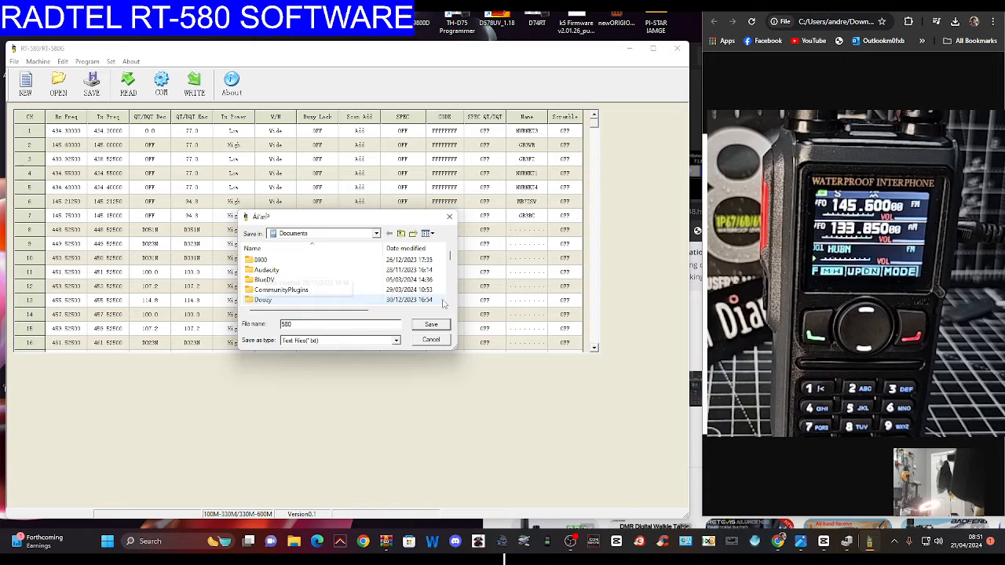
{"action": "left_click", "coordinate": [431, 325]}
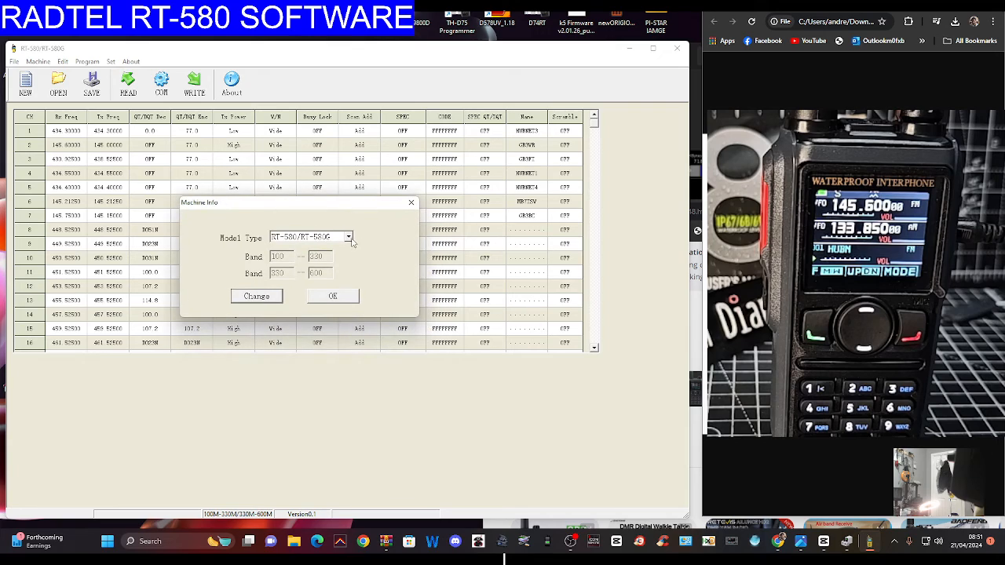
{"action": "mouse_move", "coordinate": [410, 203]}
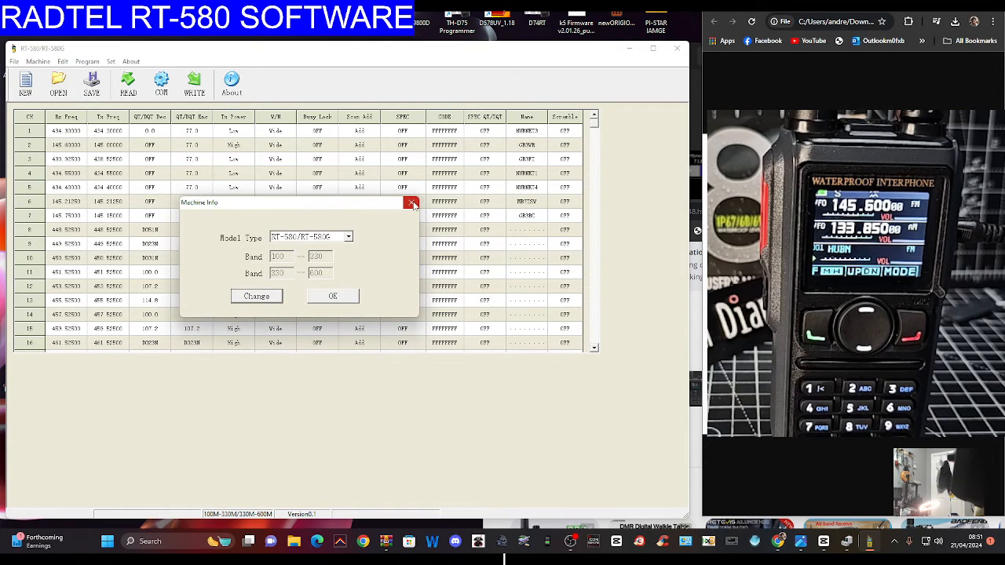
{"action": "mouse_move", "coordinate": [411, 203]}
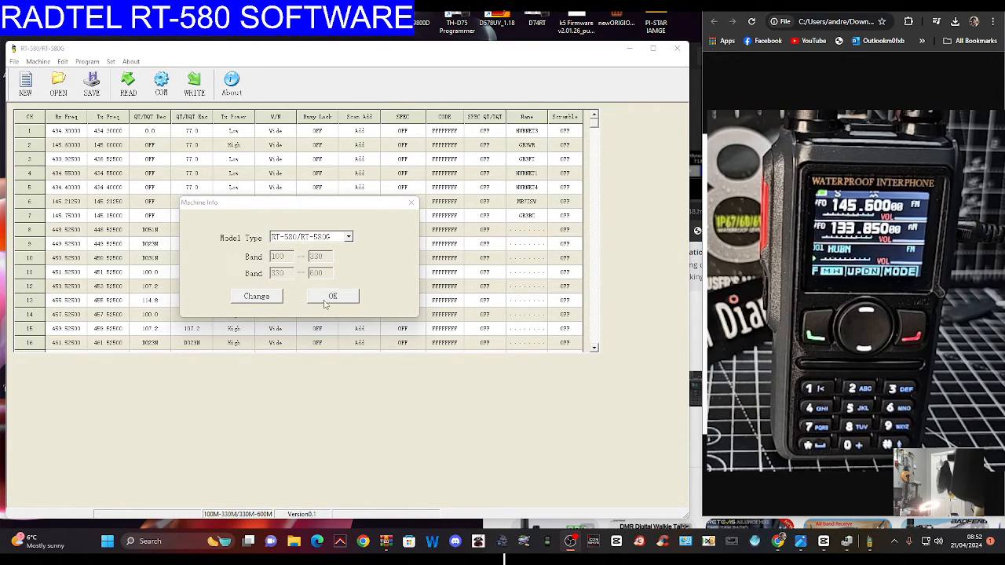
{"action": "left_click", "coordinate": [332, 296]}
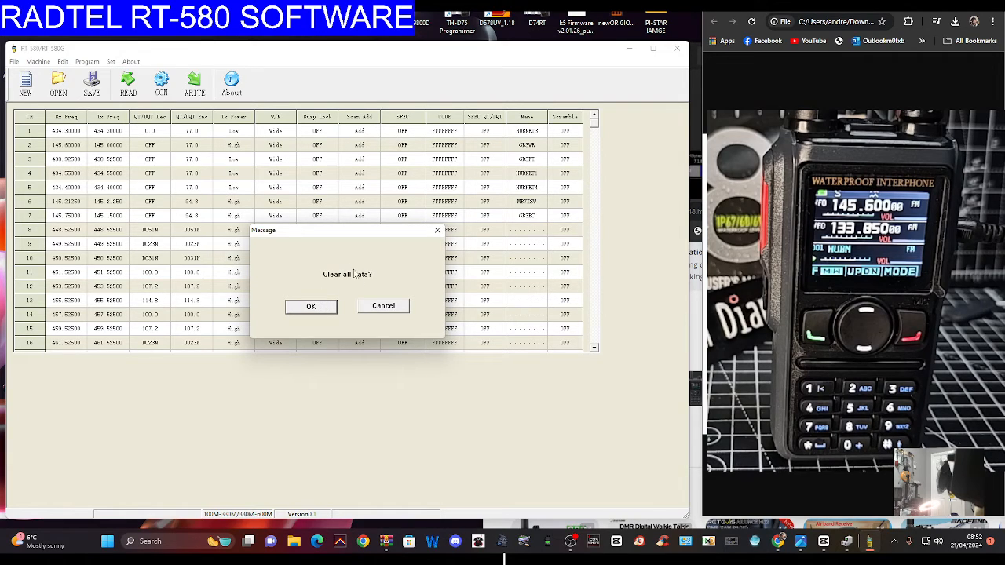
{"action": "left_click", "coordinate": [310, 306]}
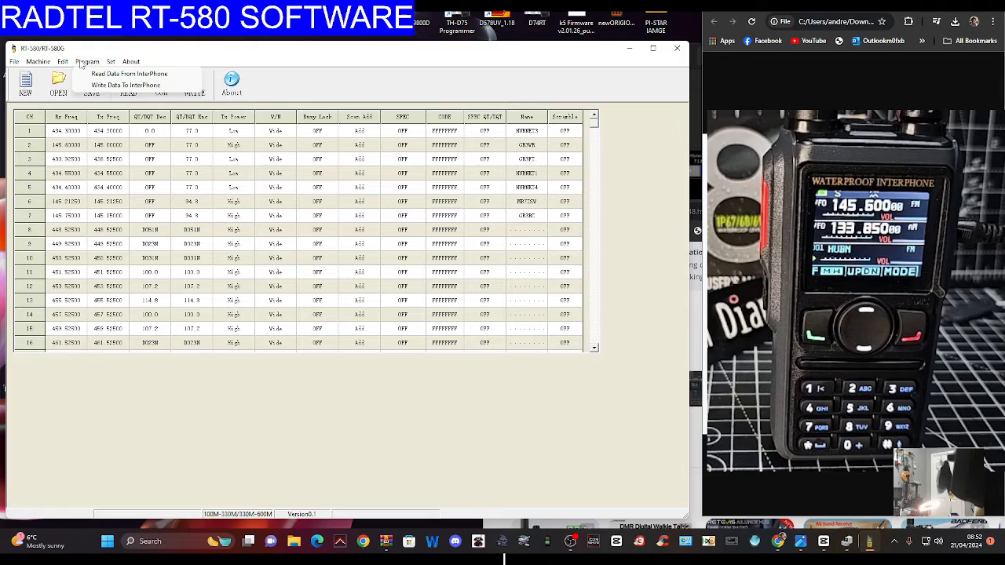
Step: Write the channel data to the radio via Write Data To InterPhone and acknowledge completion
{"action": "left_click", "coordinate": [126, 85]}
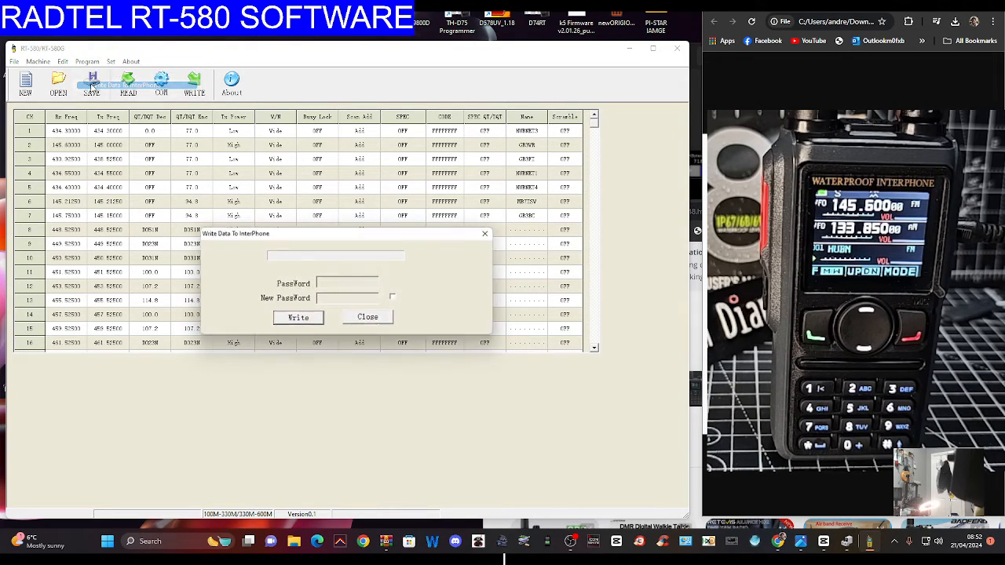
{"action": "left_click", "coordinate": [298, 317]}
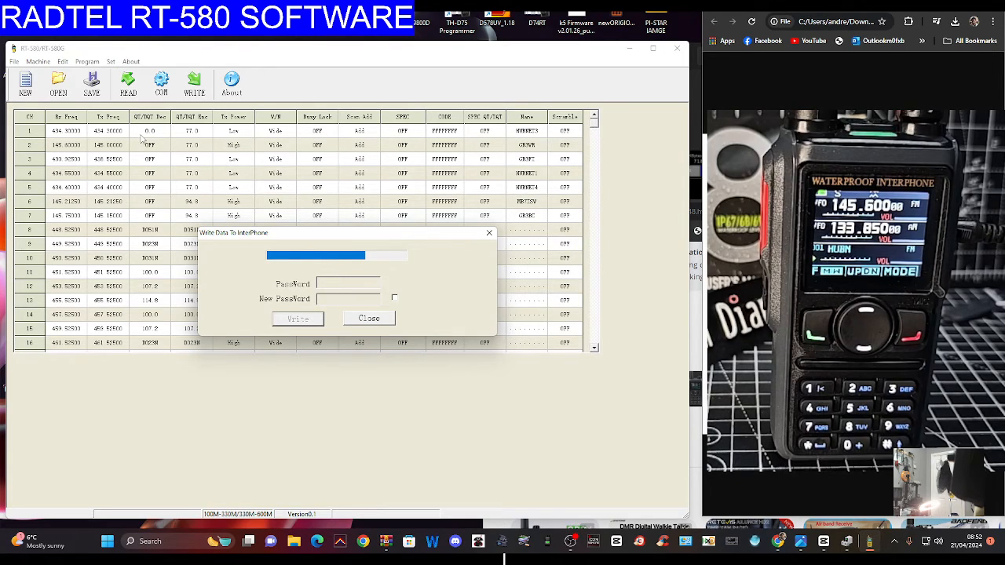
{"action": "left_click", "coordinate": [298, 319]}
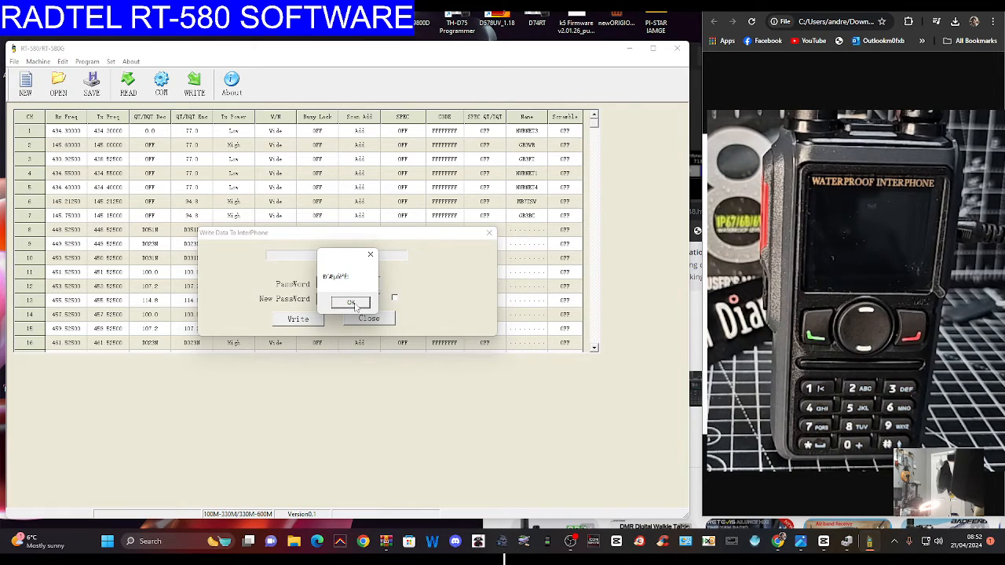
{"action": "left_click", "coordinate": [350, 303]}
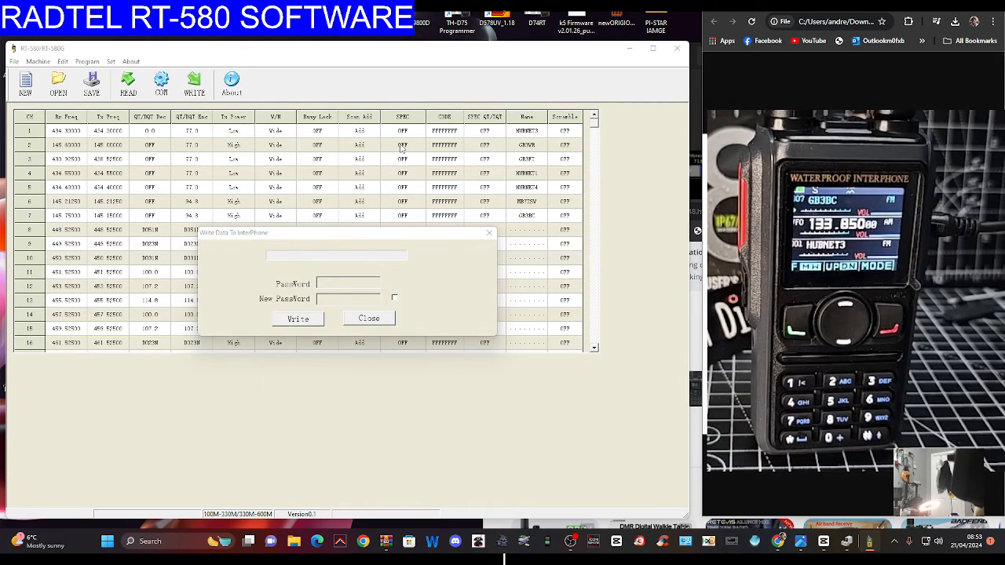
{"action": "mouse_move", "coordinate": [625, 177]}
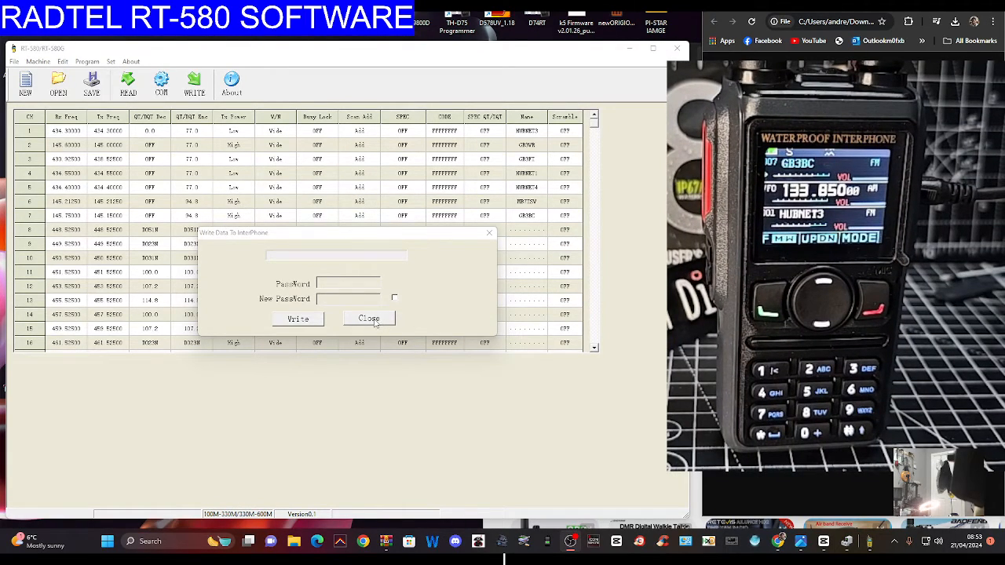
Step: Close the Write Data To InterPhone window
{"action": "left_click", "coordinate": [368, 318]}
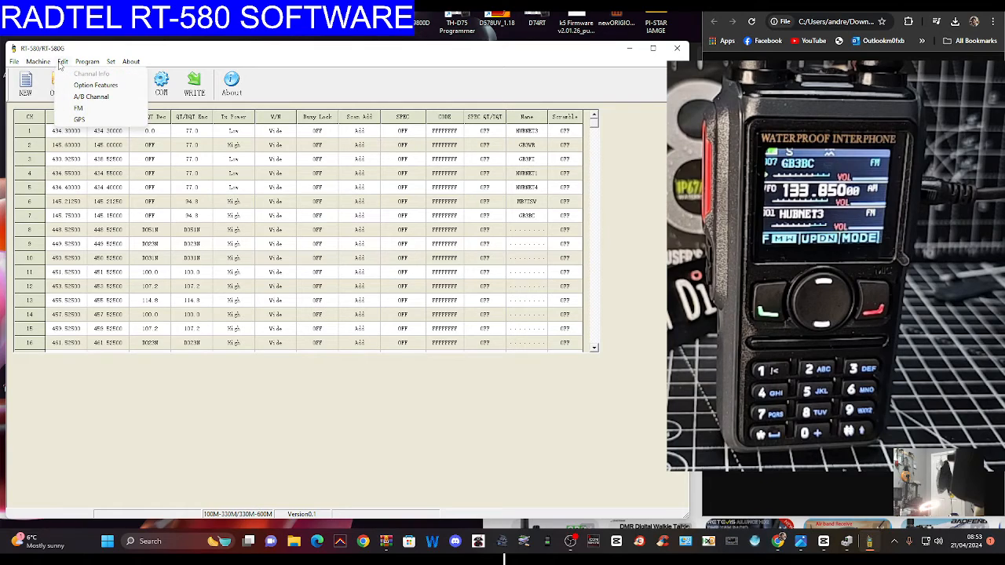
{"action": "mouse_move", "coordinate": [95, 85]}
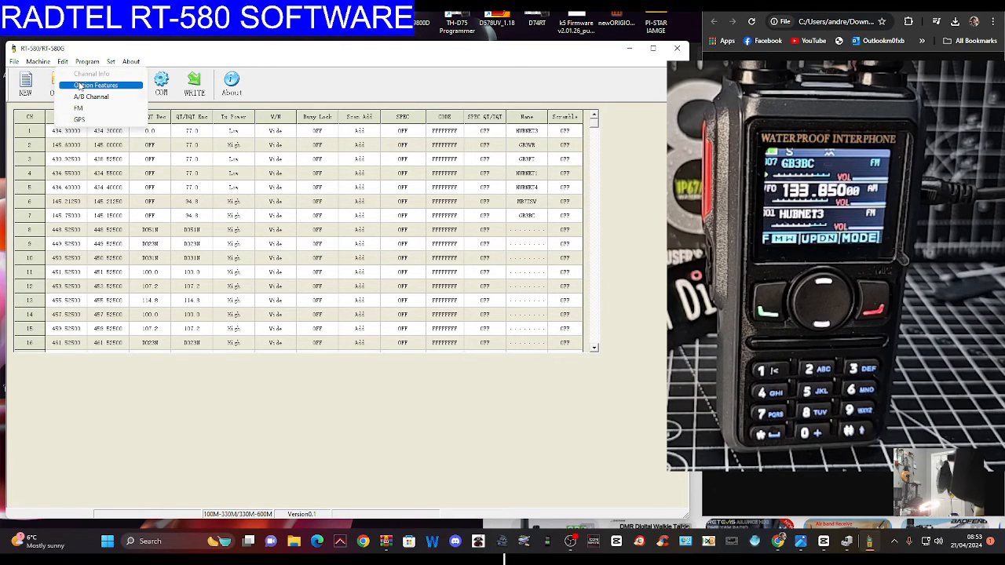
Step: Assign Scan to PF1 long press, keep FM on PF1 short, and TONE on PF2 short
{"action": "left_click", "coordinate": [95, 85]}
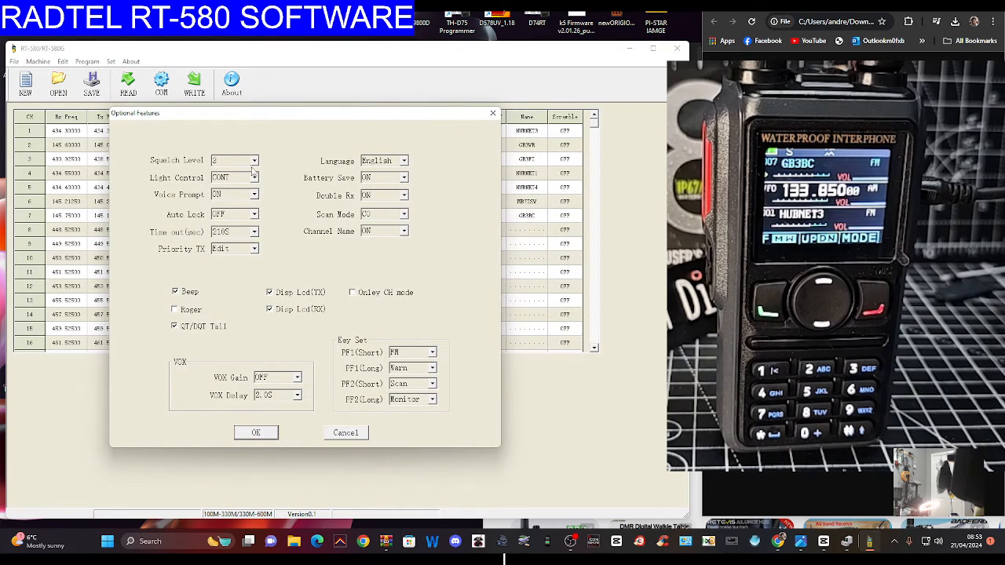
{"action": "mouse_move", "coordinate": [261, 226]}
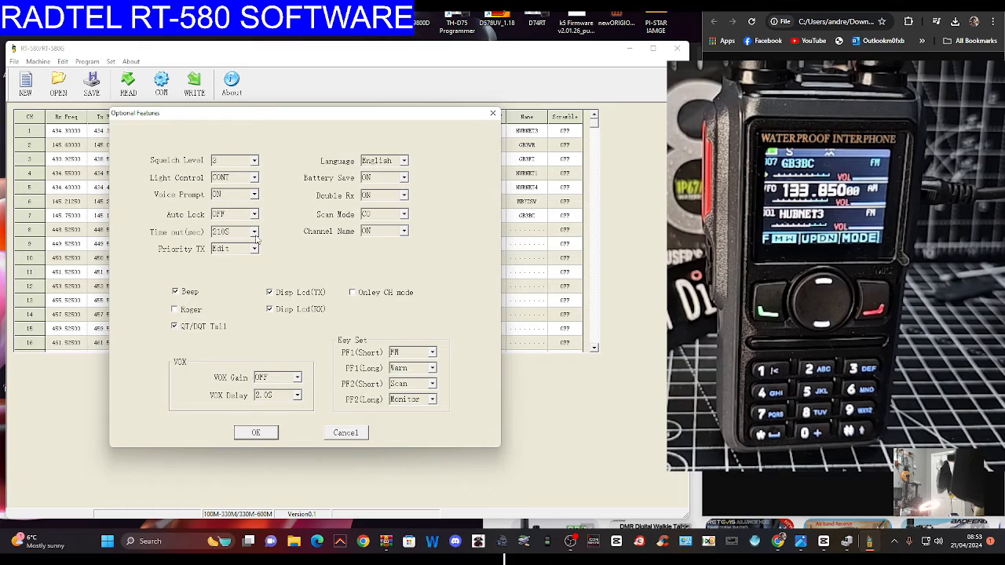
{"action": "left_click", "coordinate": [270, 308]}
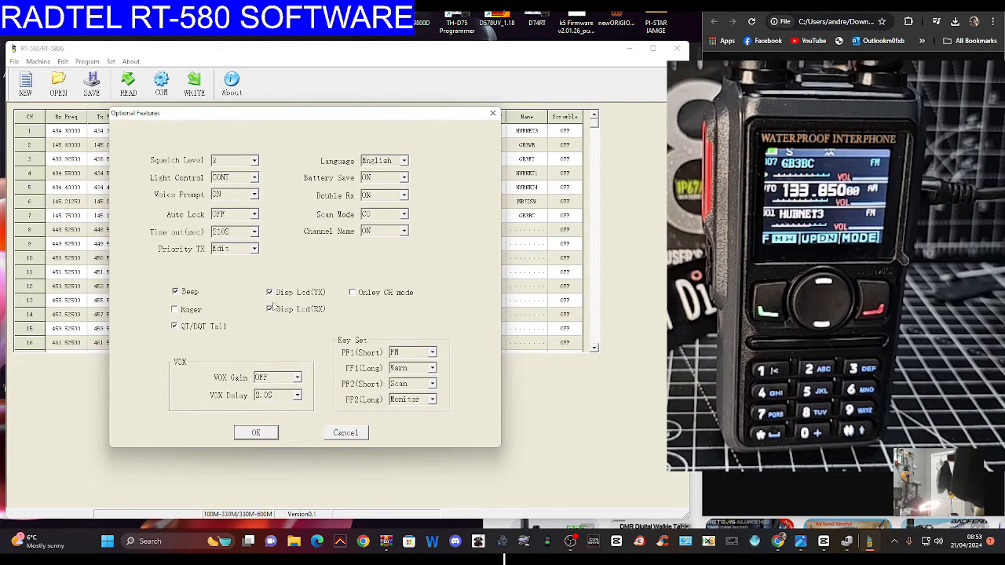
{"action": "left_click", "coordinate": [270, 307]}
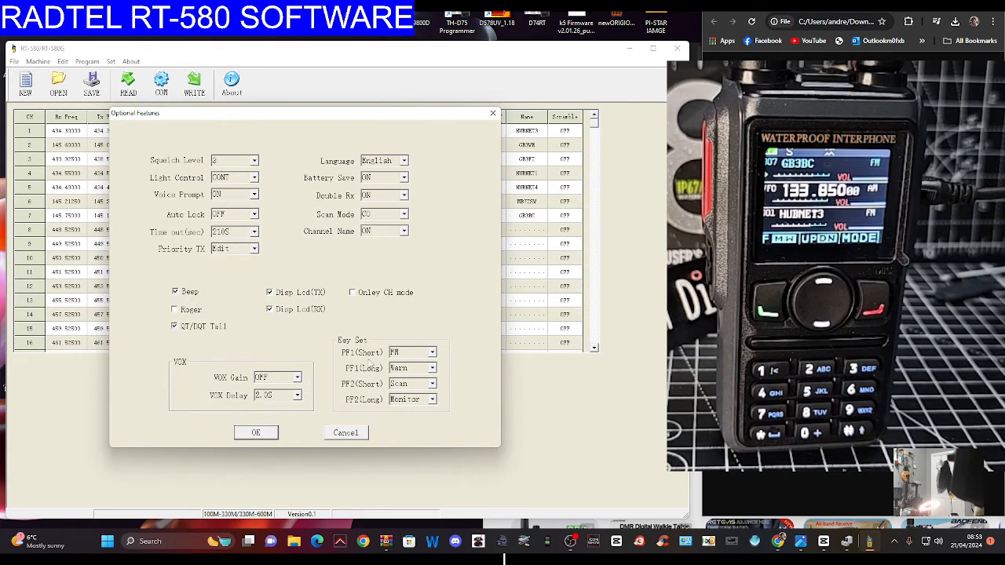
{"action": "mouse_move", "coordinate": [475, 328]}
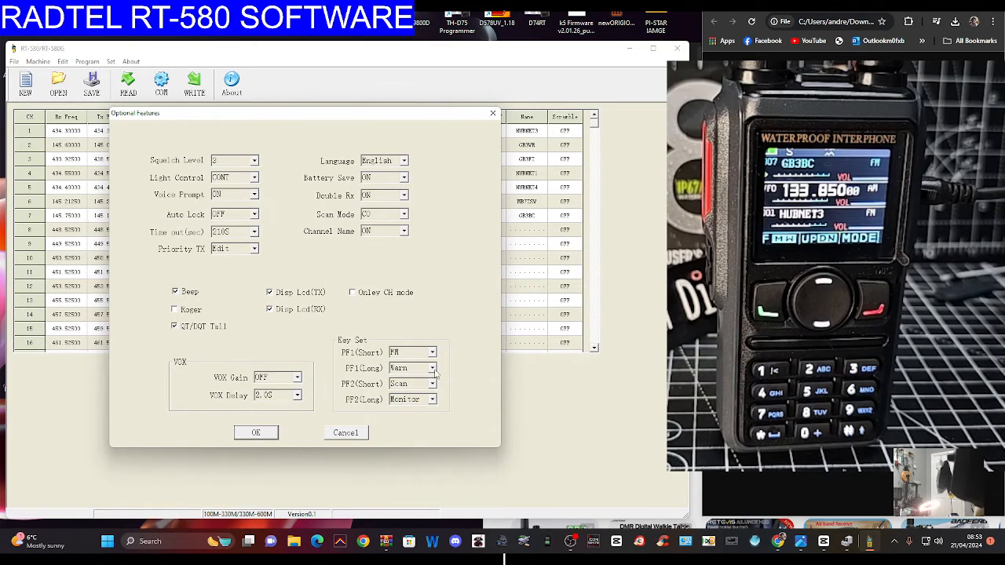
{"action": "left_click", "coordinate": [432, 369]}
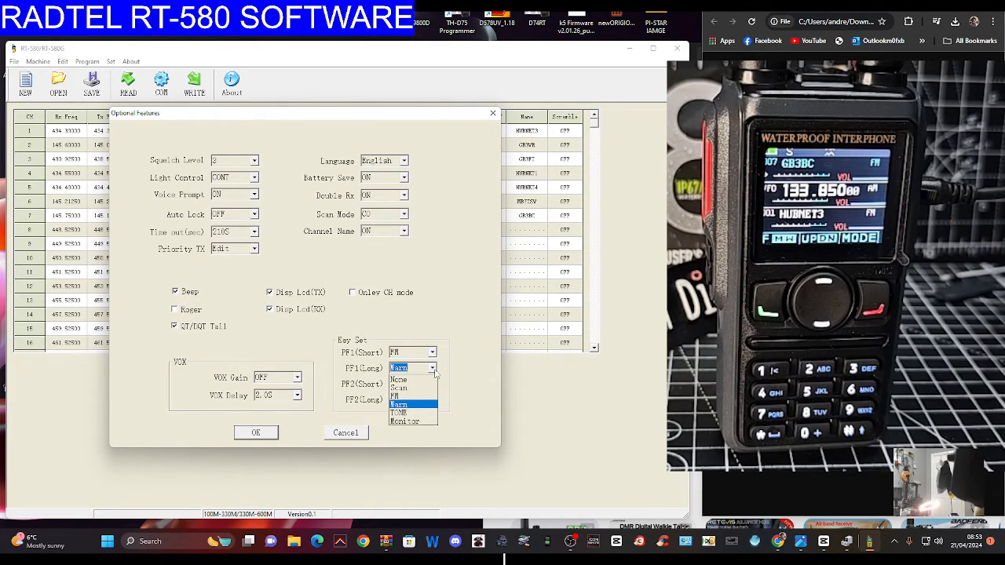
{"action": "left_click", "coordinate": [399, 388]}
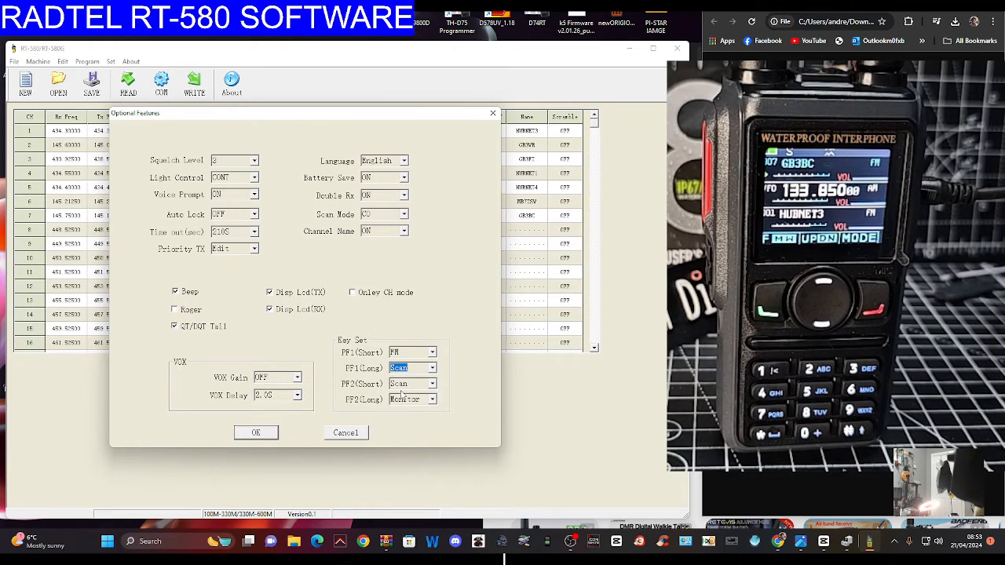
{"action": "left_click", "coordinate": [431, 352]}
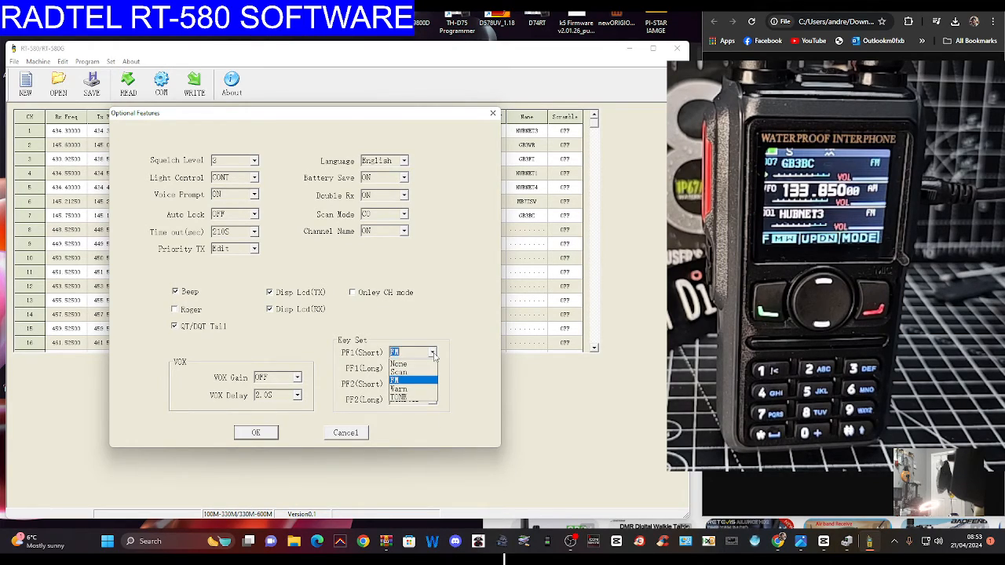
{"action": "left_click", "coordinate": [412, 380]}
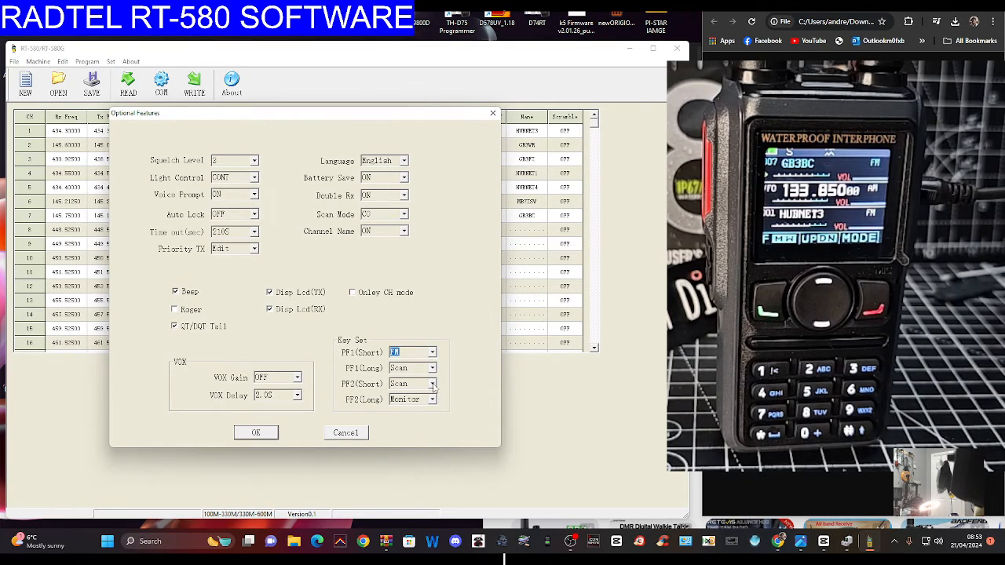
{"action": "left_click", "coordinate": [432, 384]}
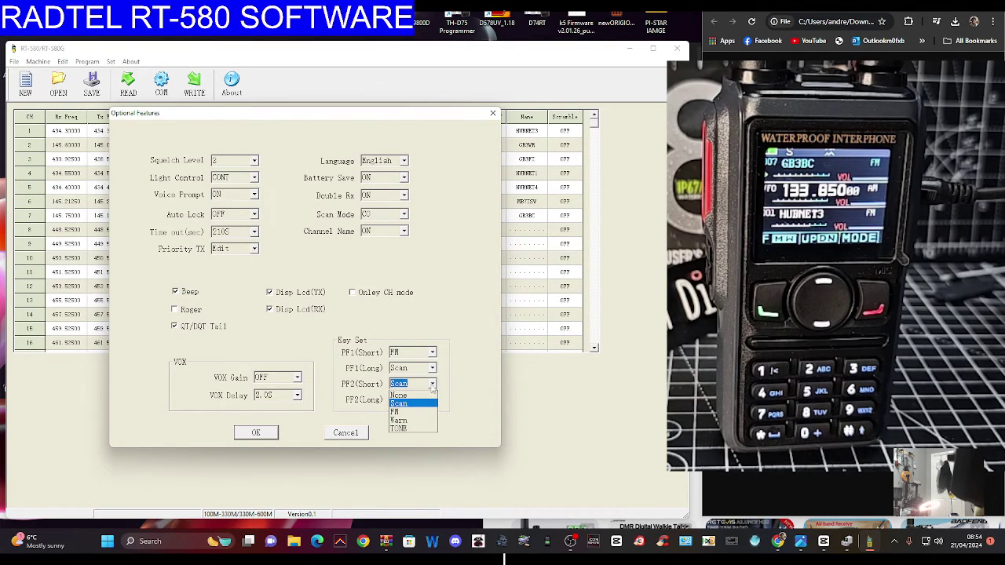
{"action": "left_click", "coordinate": [404, 428]}
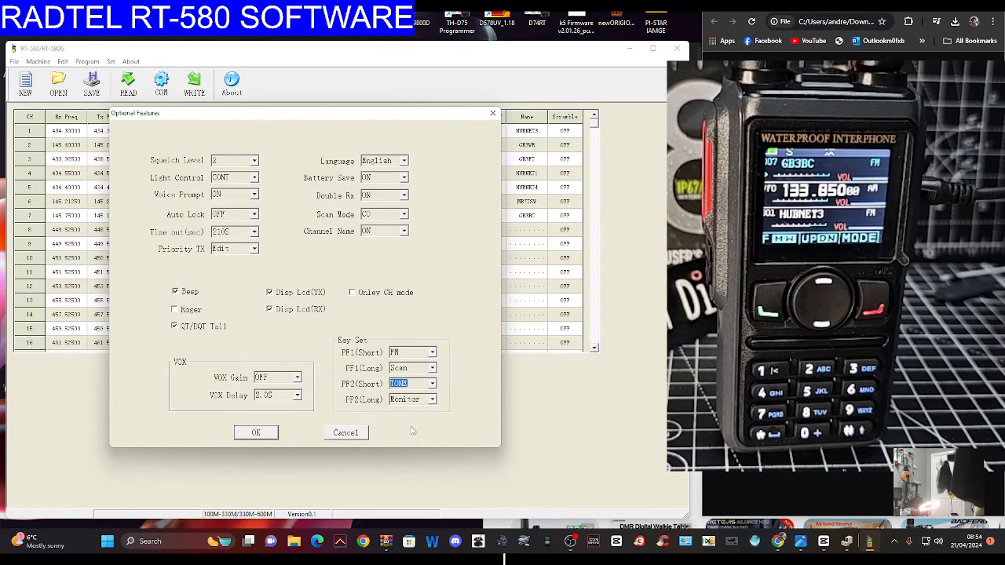
{"action": "mouse_move", "coordinate": [306, 428]}
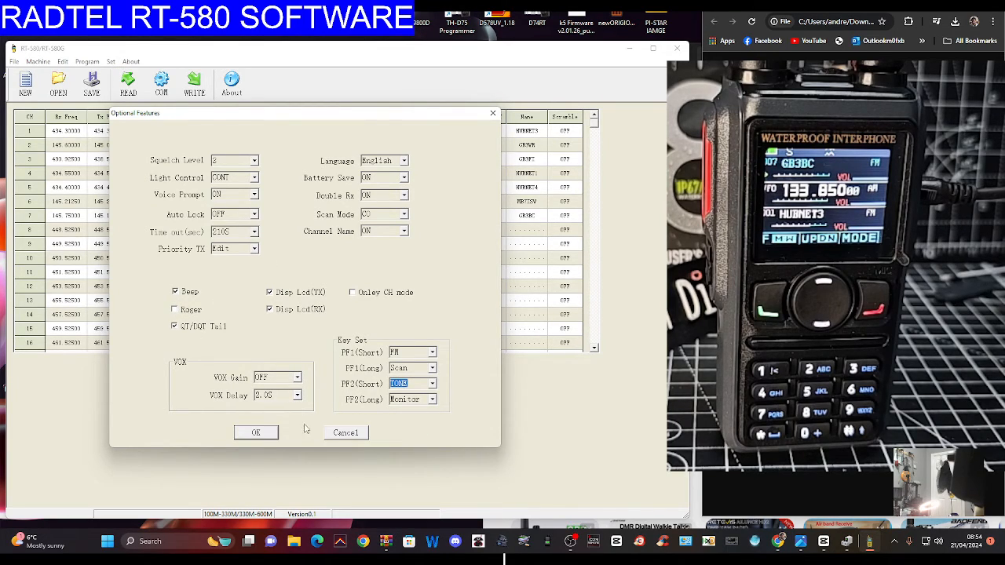
{"action": "left_click", "coordinate": [255, 433]}
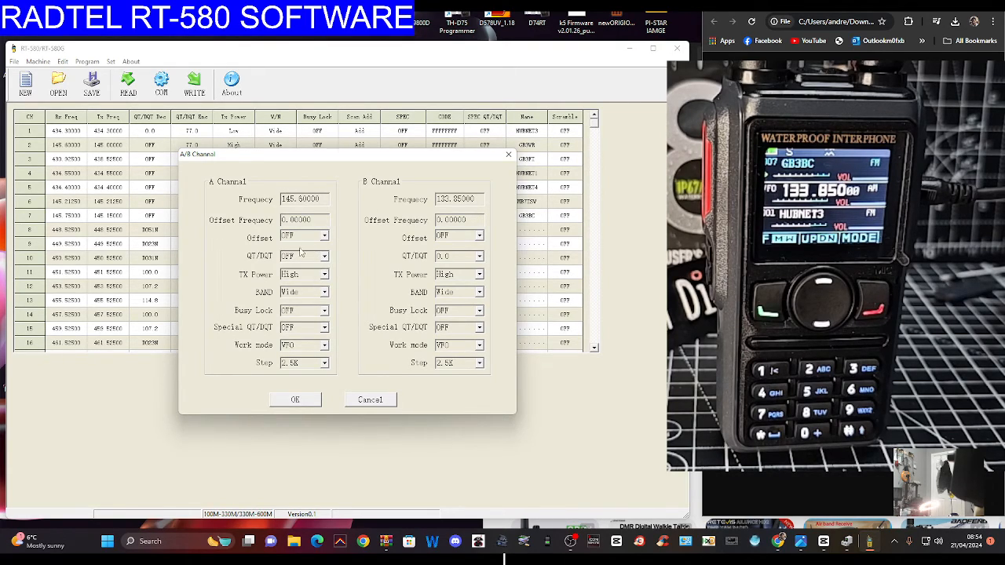
{"action": "mouse_move", "coordinate": [326, 259]}
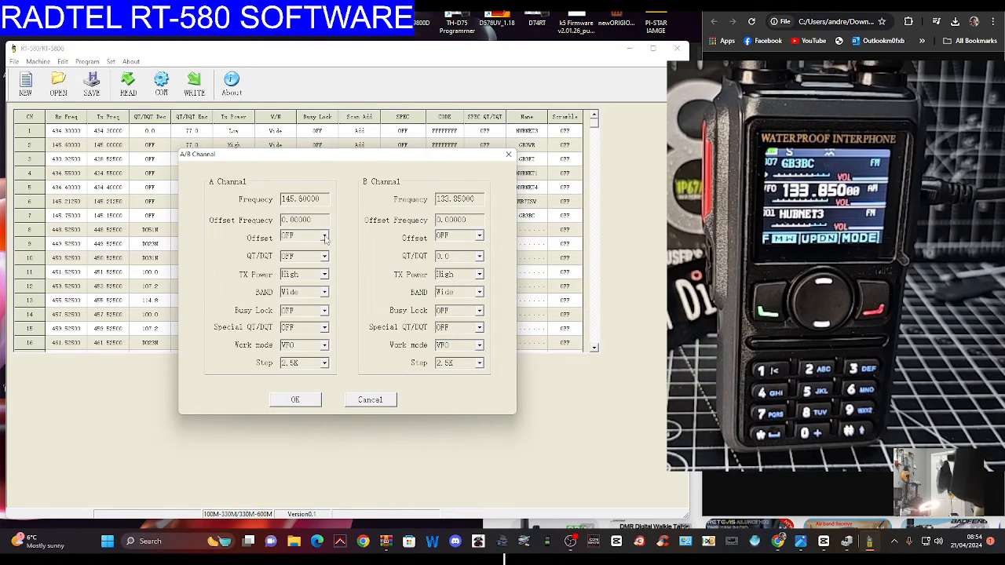
Step: Give channel A a + offset direction, special QT/DQT ON, and VFO+CH work mode
{"action": "left_click", "coordinate": [324, 236]}
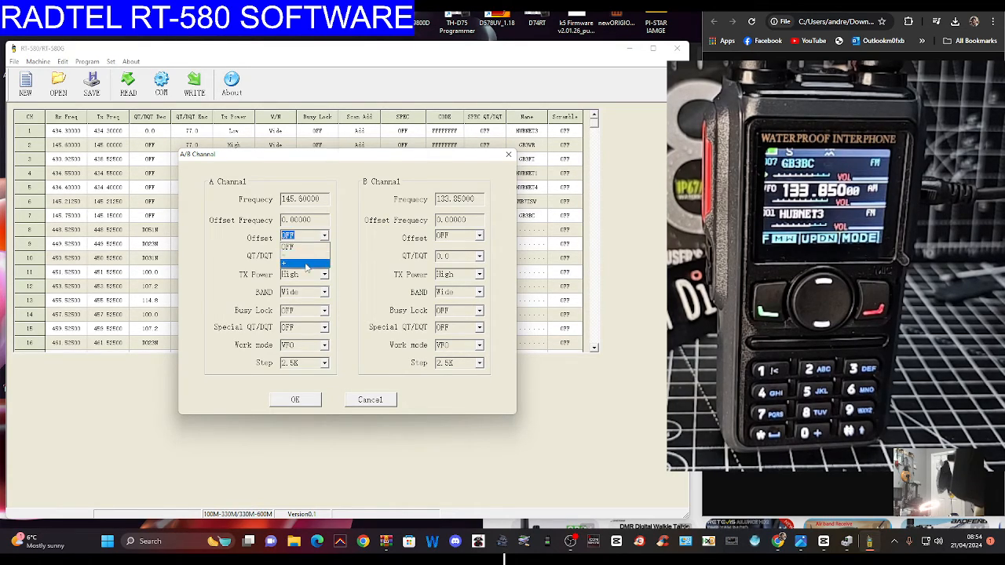
{"action": "left_click", "coordinate": [287, 263]}
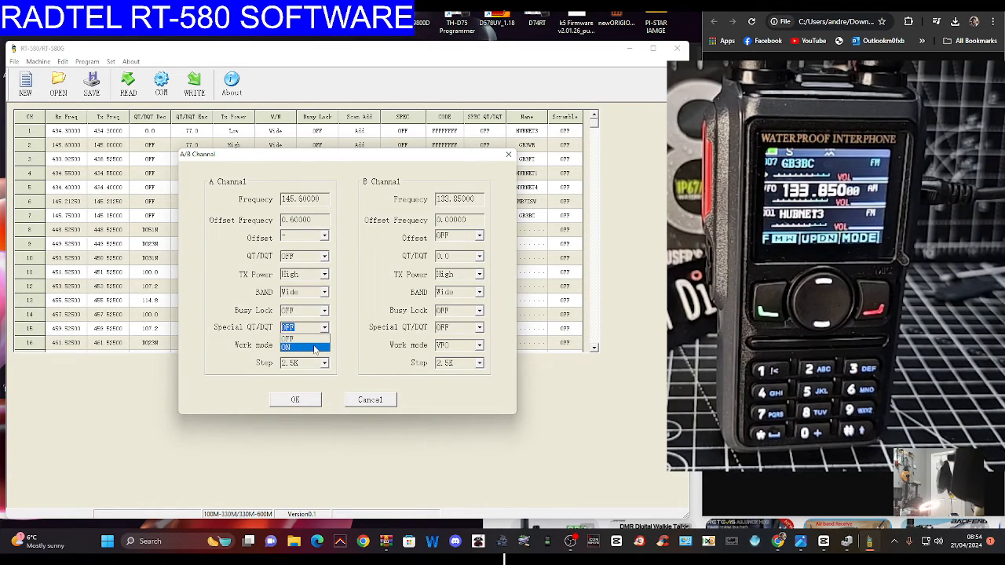
{"action": "left_click", "coordinate": [304, 344]}
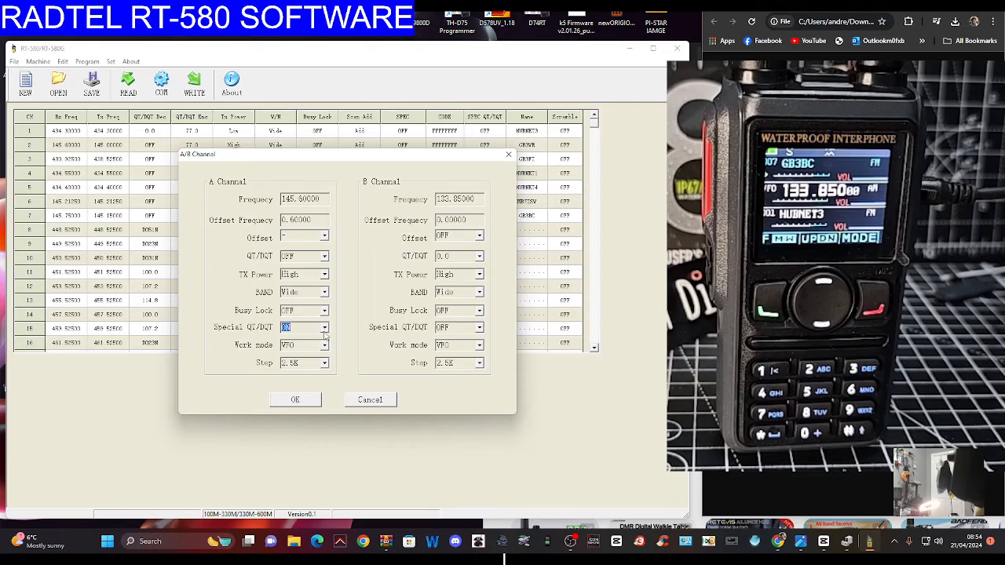
{"action": "left_click", "coordinate": [324, 345]}
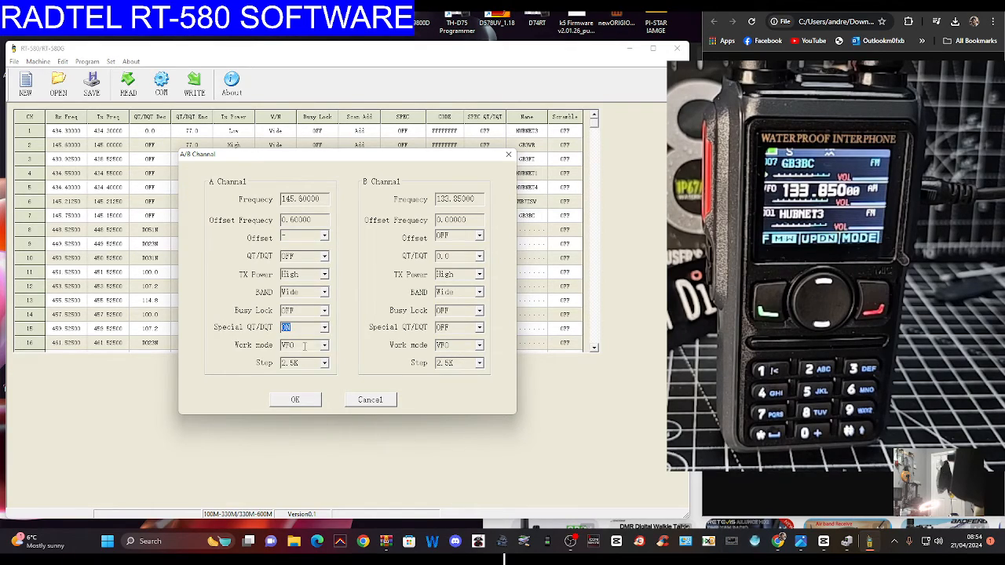
{"action": "left_click", "coordinate": [324, 346]}
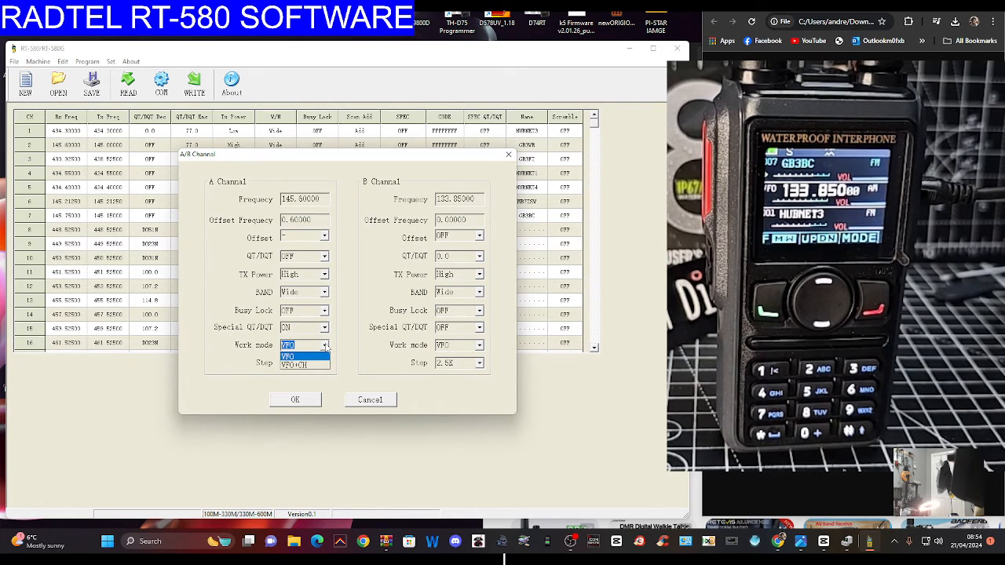
{"action": "left_click", "coordinate": [294, 365]}
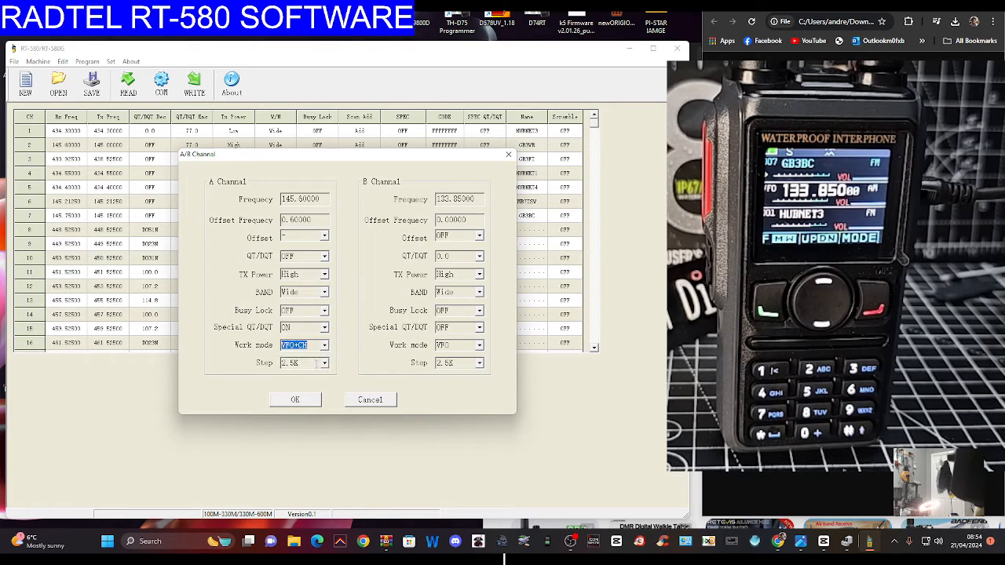
{"action": "left_click", "coordinate": [295, 399]}
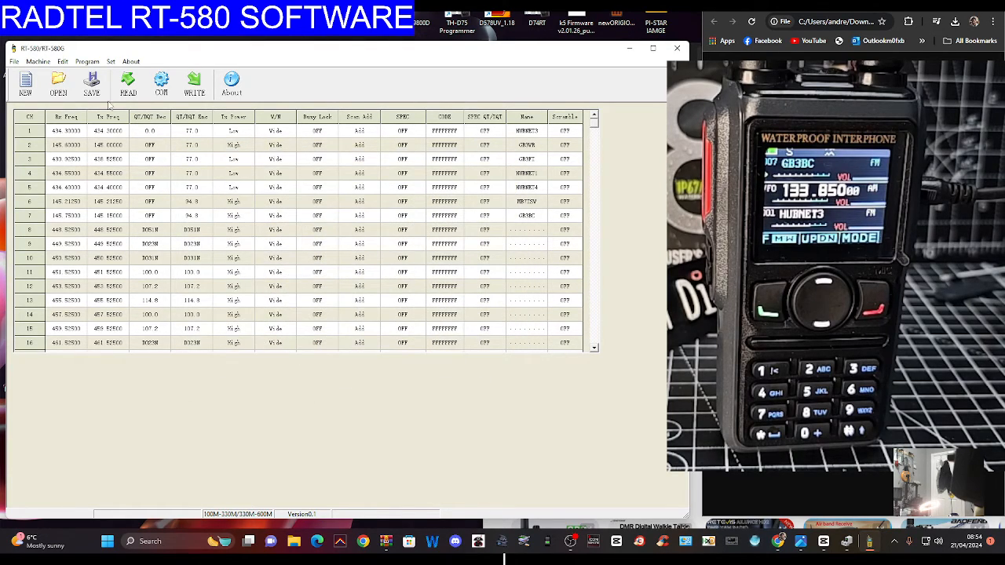
Step: Confirm the FM settings: CH mode, 94.30 on channel 1, receive forbidden
{"action": "left_click", "coordinate": [87, 61]}
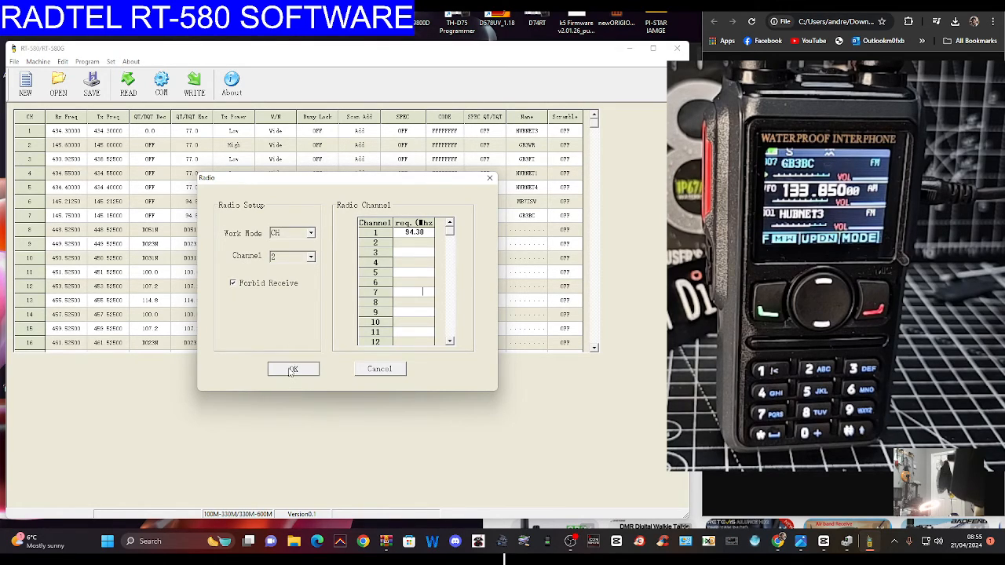
{"action": "left_click", "coordinate": [293, 369]}
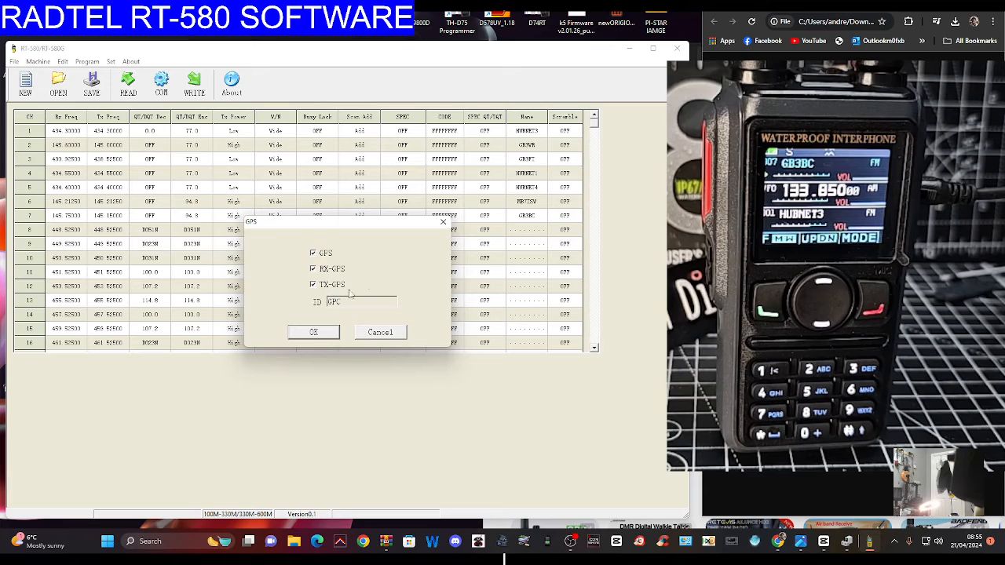
Step: Confirm the GPS settings with GPS, RX-GPS and TX-GPS ticked
{"action": "left_click", "coordinate": [314, 331]}
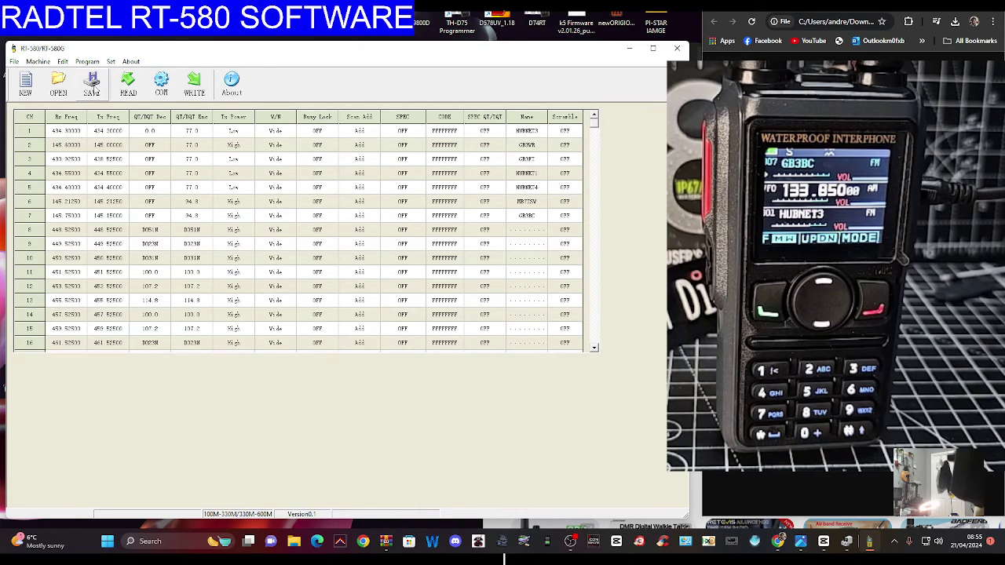
Step: Save the configuration as 580 in Documents, replacing the existing 580.txt
{"action": "left_click", "coordinate": [91, 84]}
{"action": "type", "text": "580"}
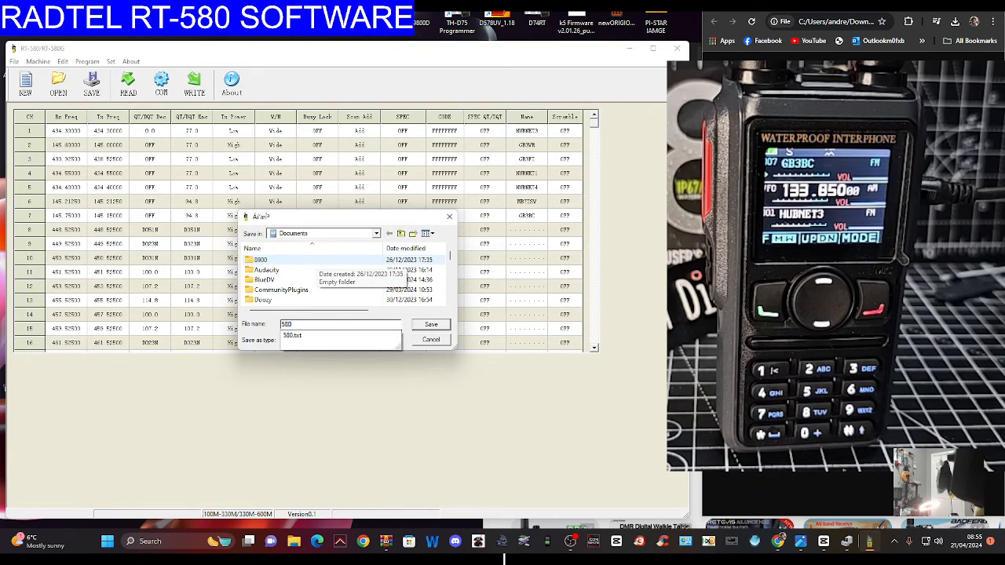
{"action": "left_click", "coordinate": [431, 325]}
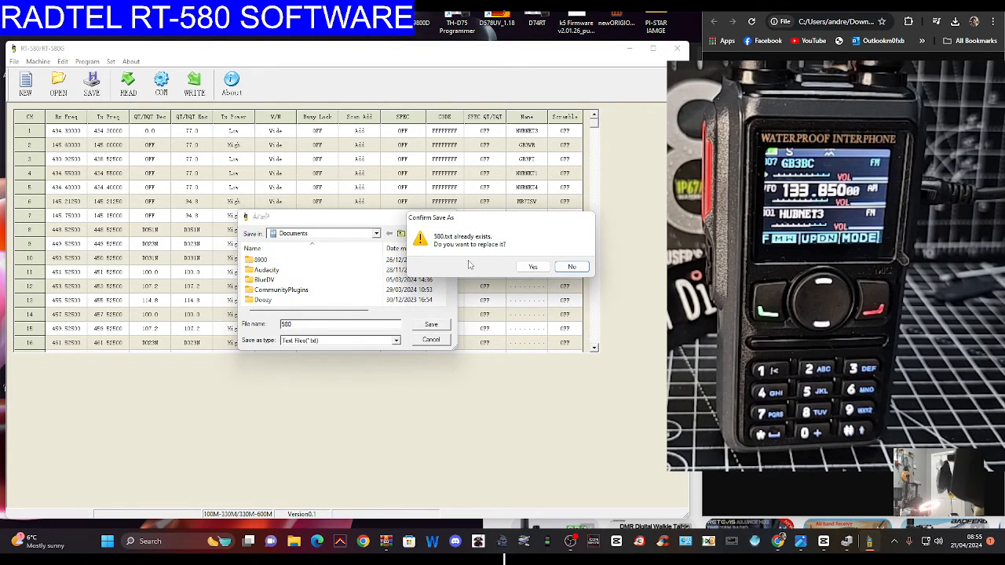
{"action": "left_click", "coordinate": [532, 266]}
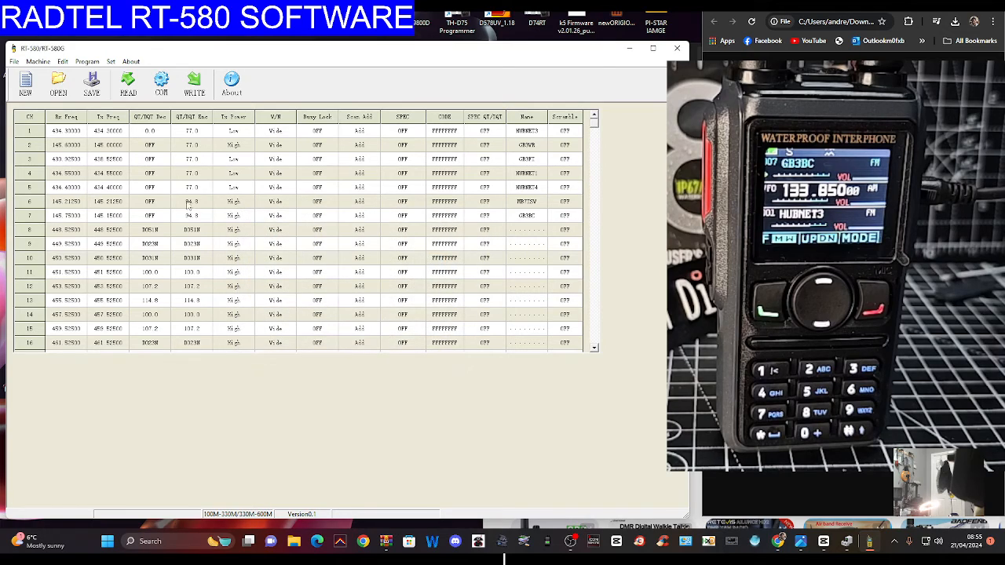
{"action": "left_click", "coordinate": [88, 61]}
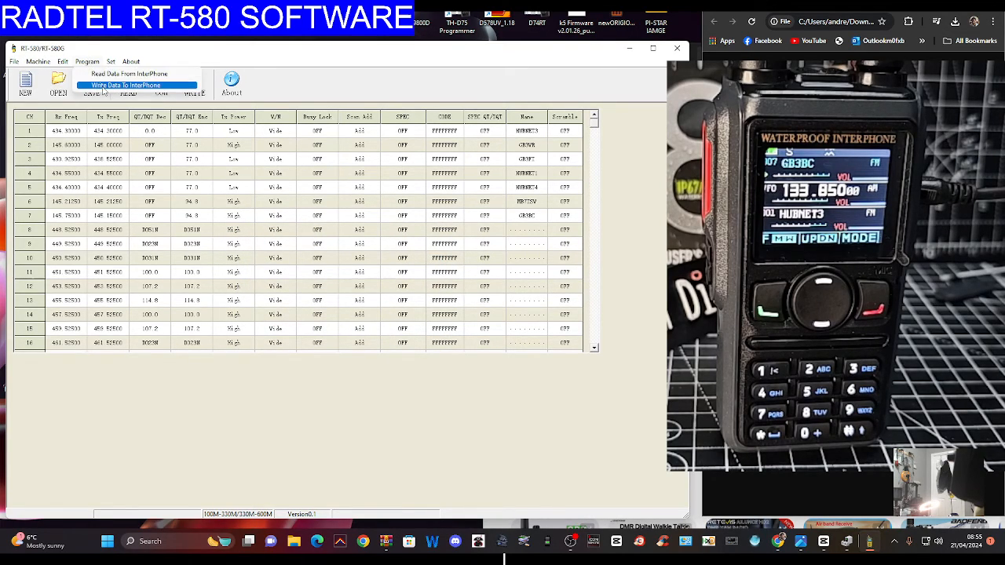
Step: Write the data to the radio and acknowledge the completion message
{"action": "left_click", "coordinate": [126, 85]}
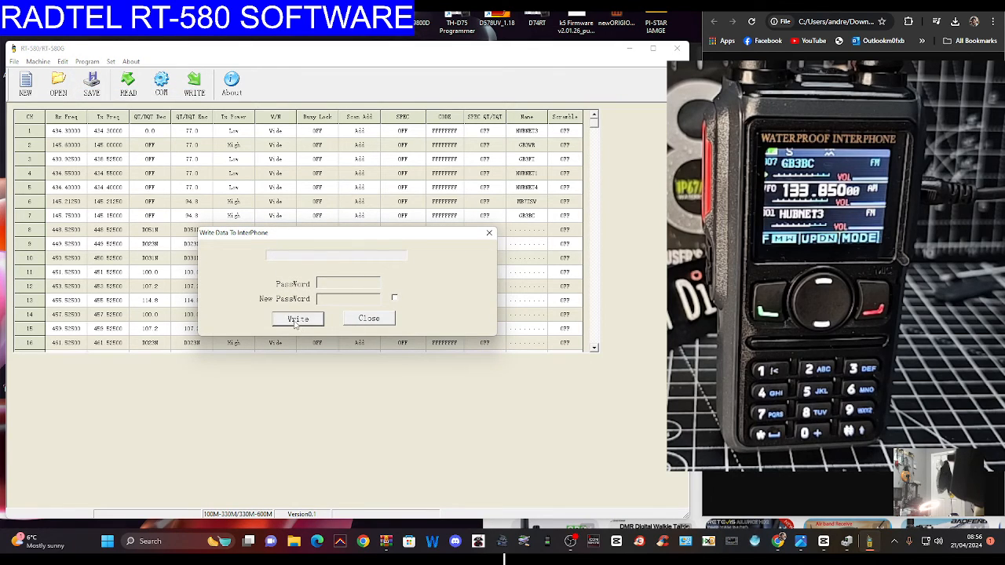
{"action": "left_click", "coordinate": [297, 318]}
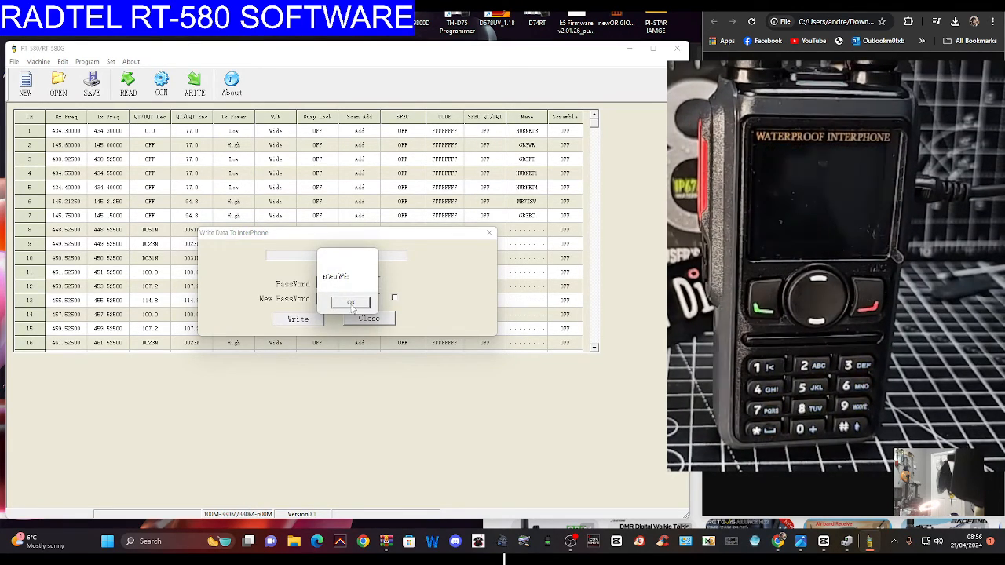
{"action": "left_click", "coordinate": [351, 303]}
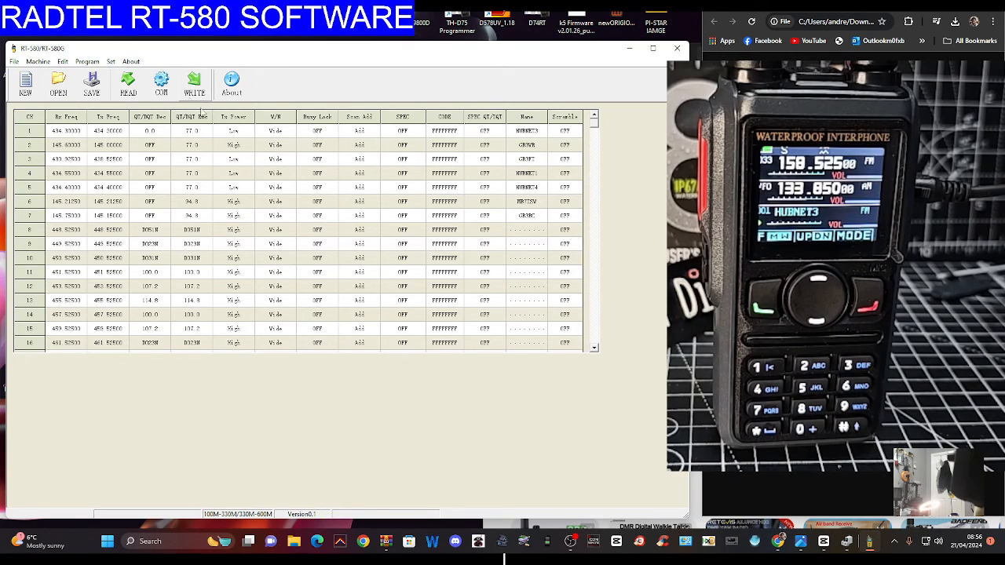
{"action": "left_click", "coordinate": [14, 61]}
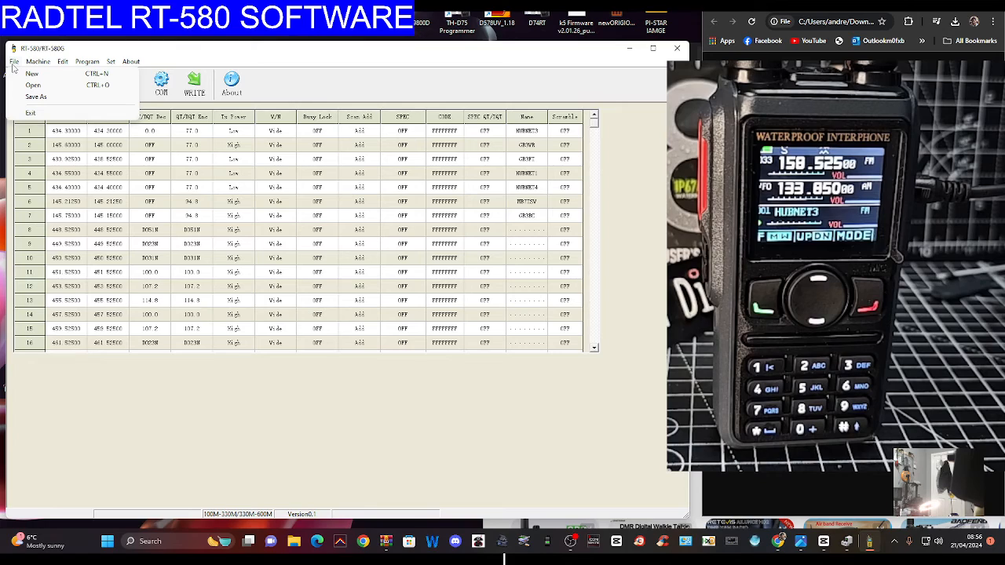
{"action": "left_click", "coordinate": [38, 61]}
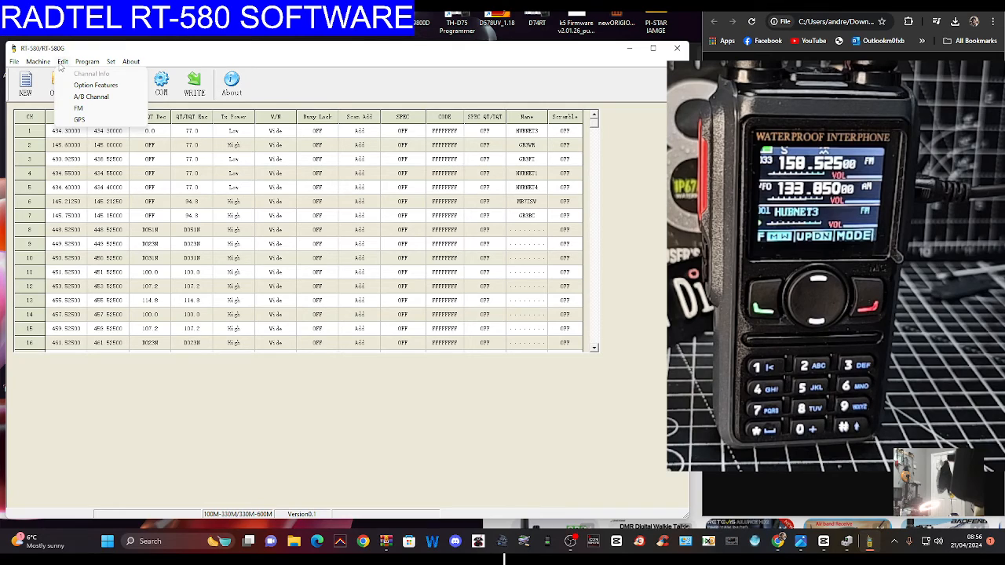
{"action": "left_click", "coordinate": [110, 61]}
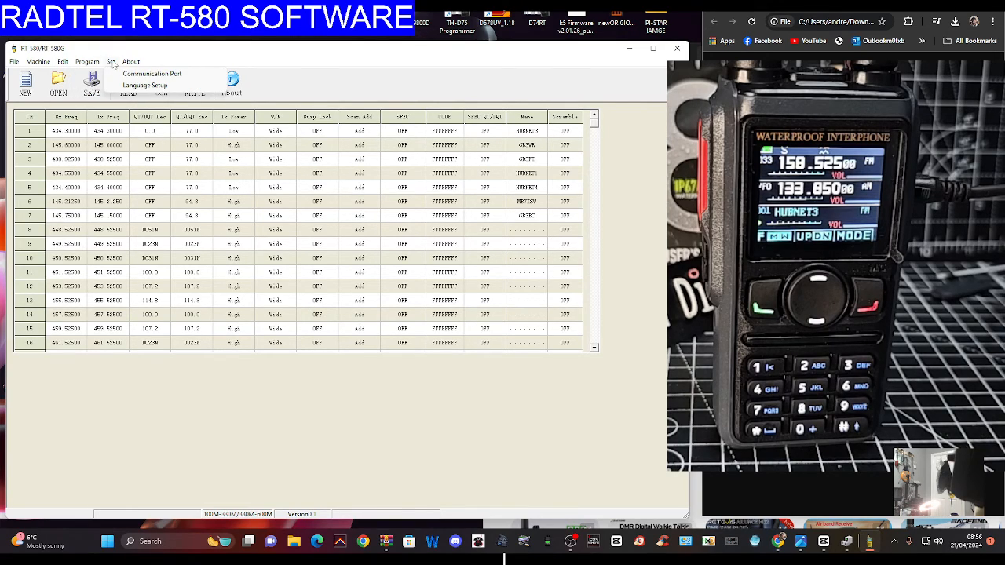
{"action": "left_click", "coordinate": [130, 62]}
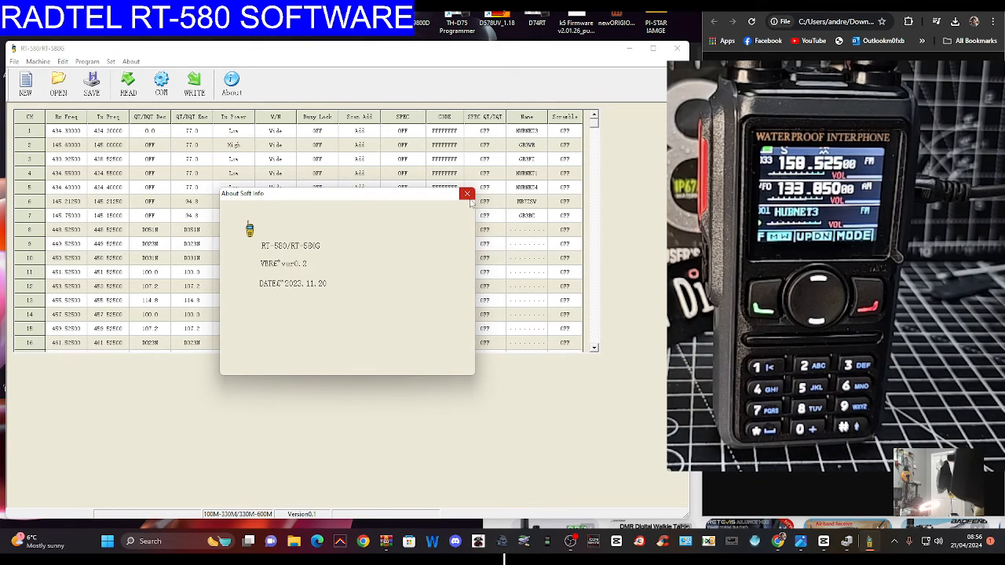
{"action": "left_click", "coordinate": [466, 194]}
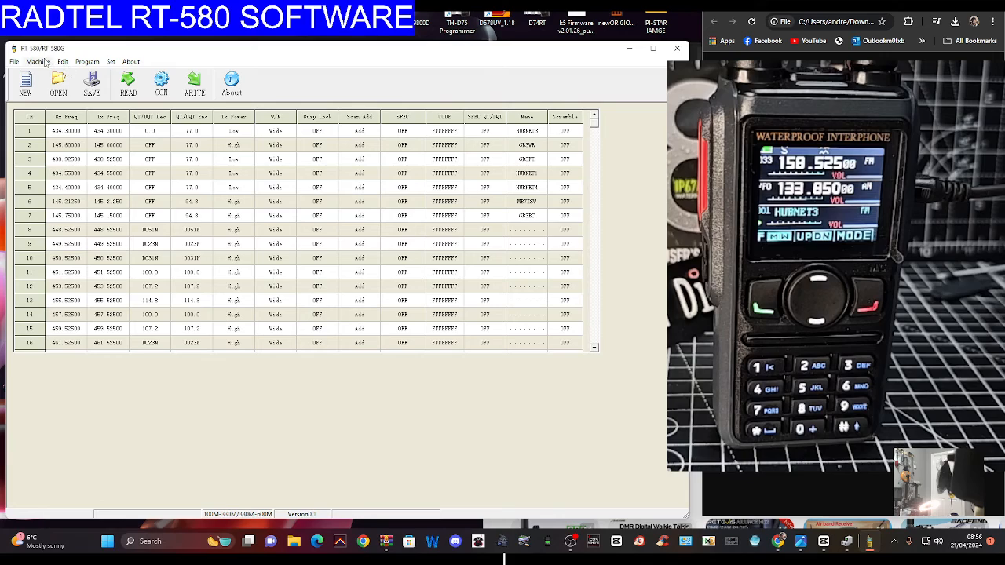
{"action": "left_click", "coordinate": [38, 62]}
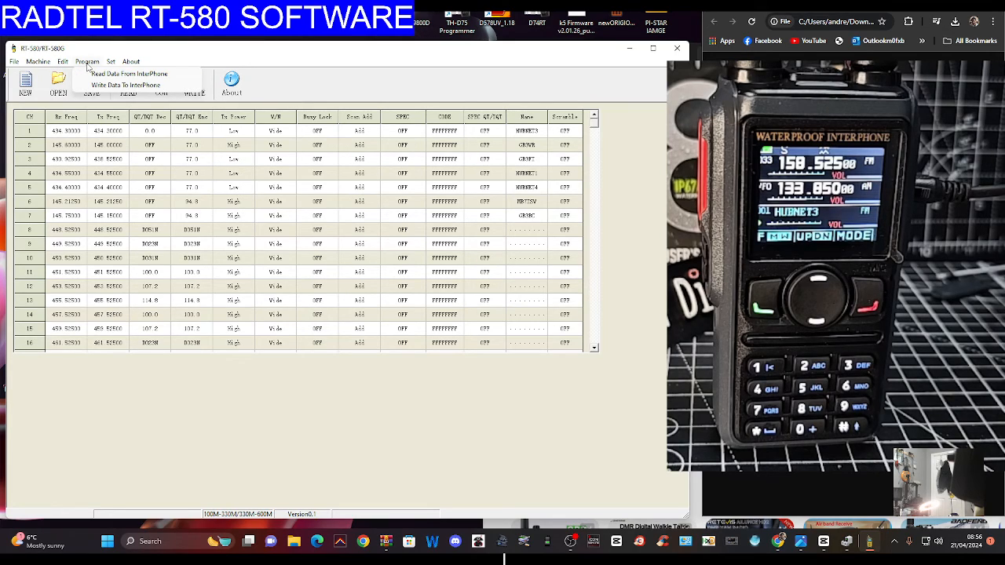
{"action": "left_click", "coordinate": [111, 62]}
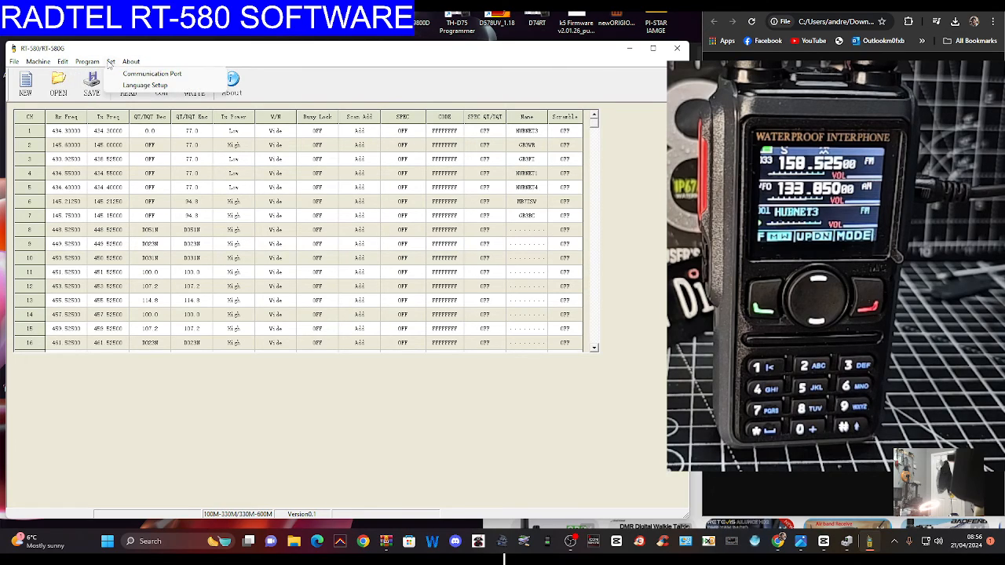
{"action": "left_click", "coordinate": [38, 62]}
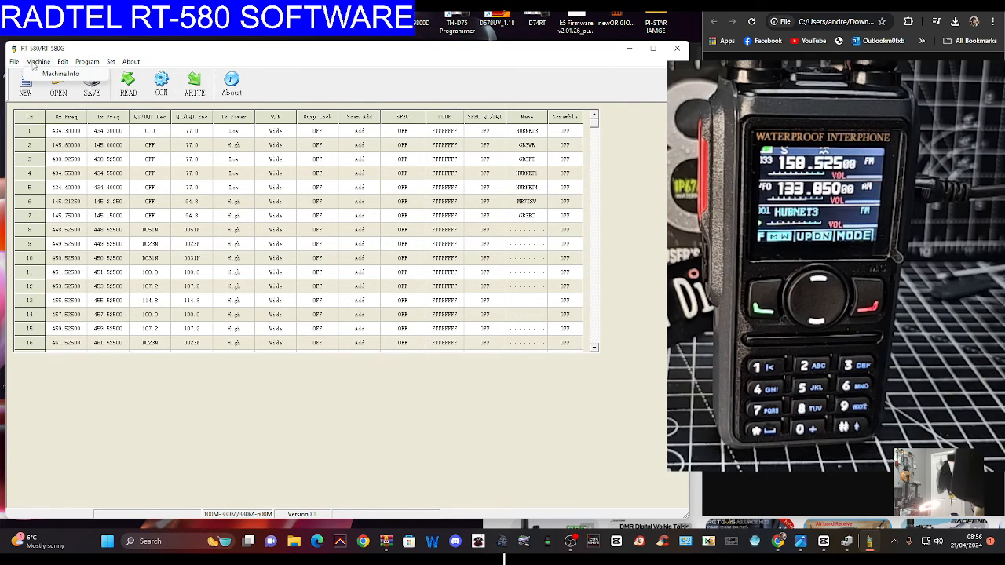
{"action": "left_click", "coordinate": [61, 74]}
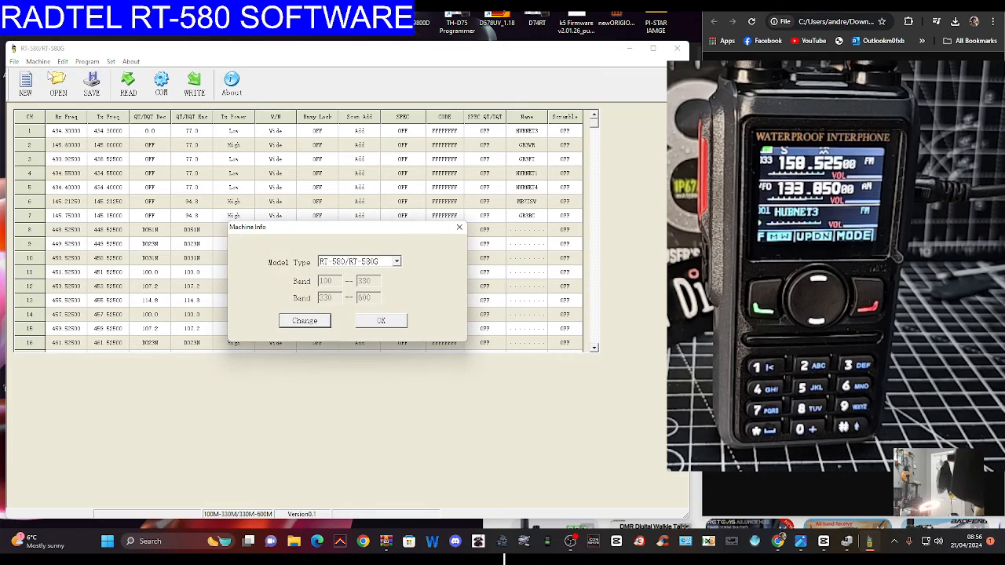
{"action": "left_click", "coordinate": [381, 319]}
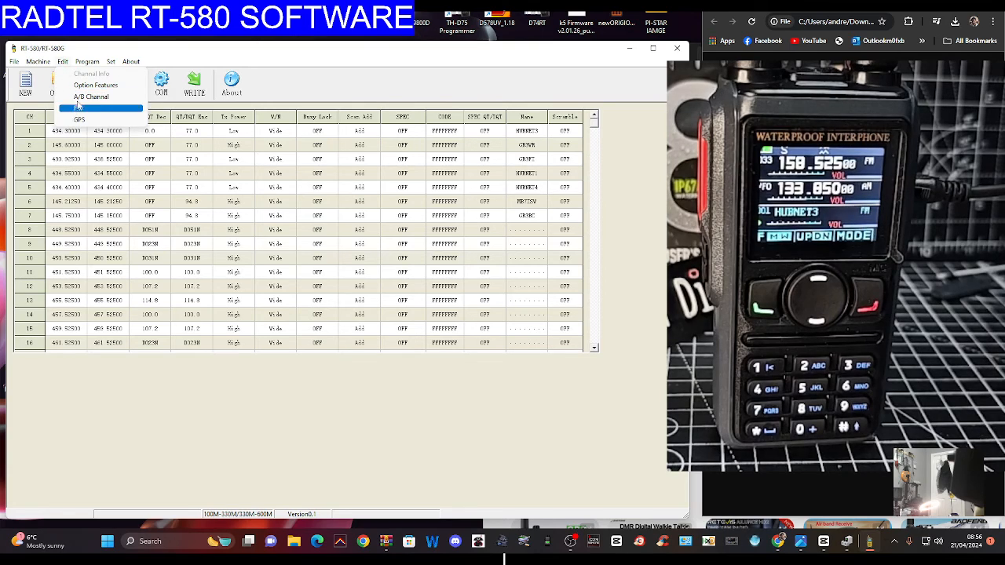
{"action": "left_click", "coordinate": [96, 85]}
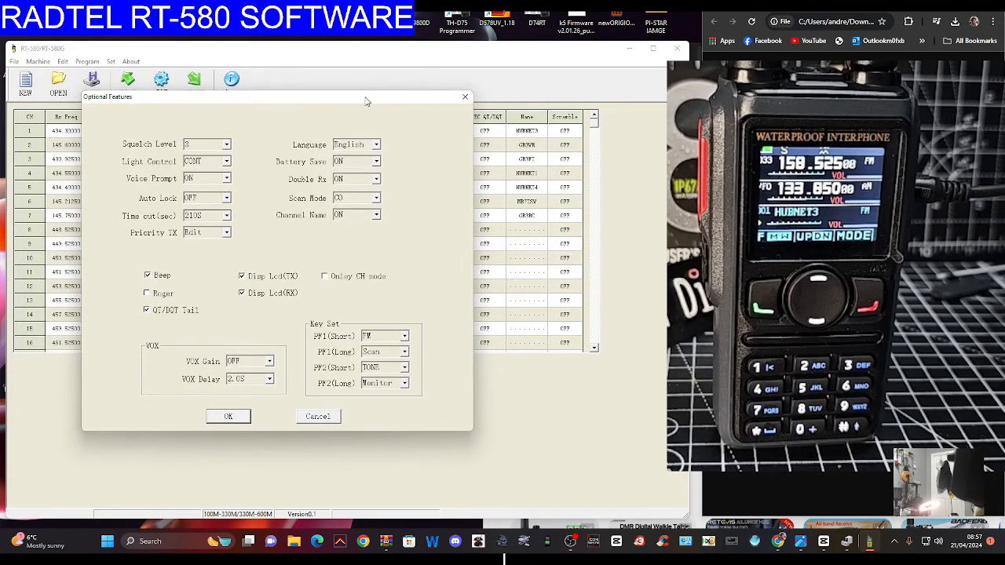
{"action": "mouse_move", "coordinate": [287, 417]}
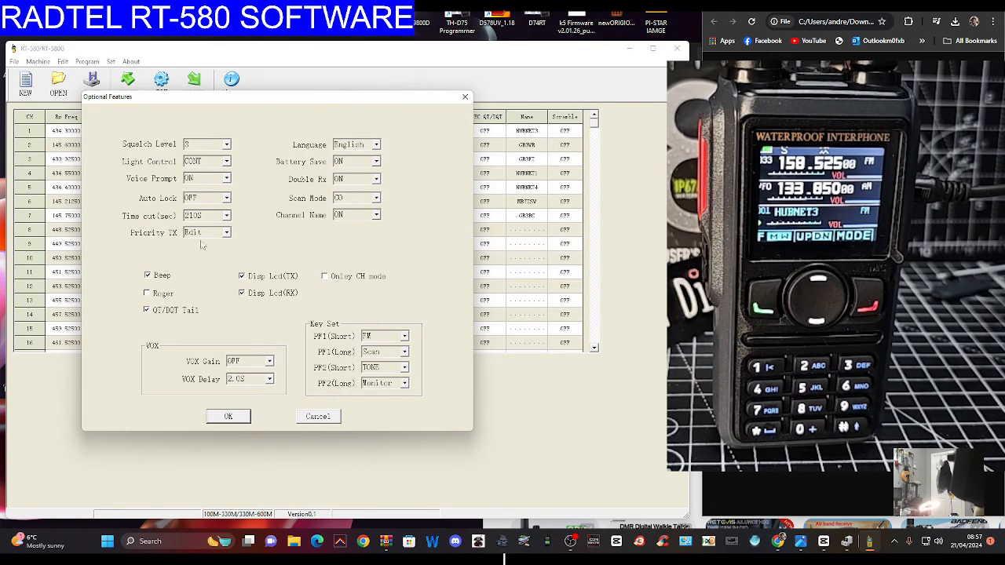
{"action": "left_click", "coordinate": [228, 416]}
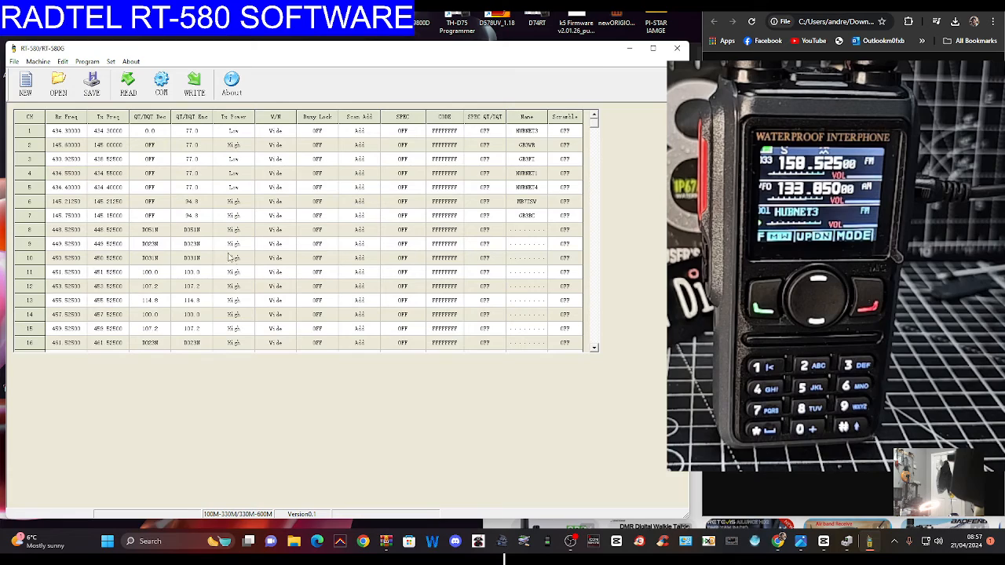